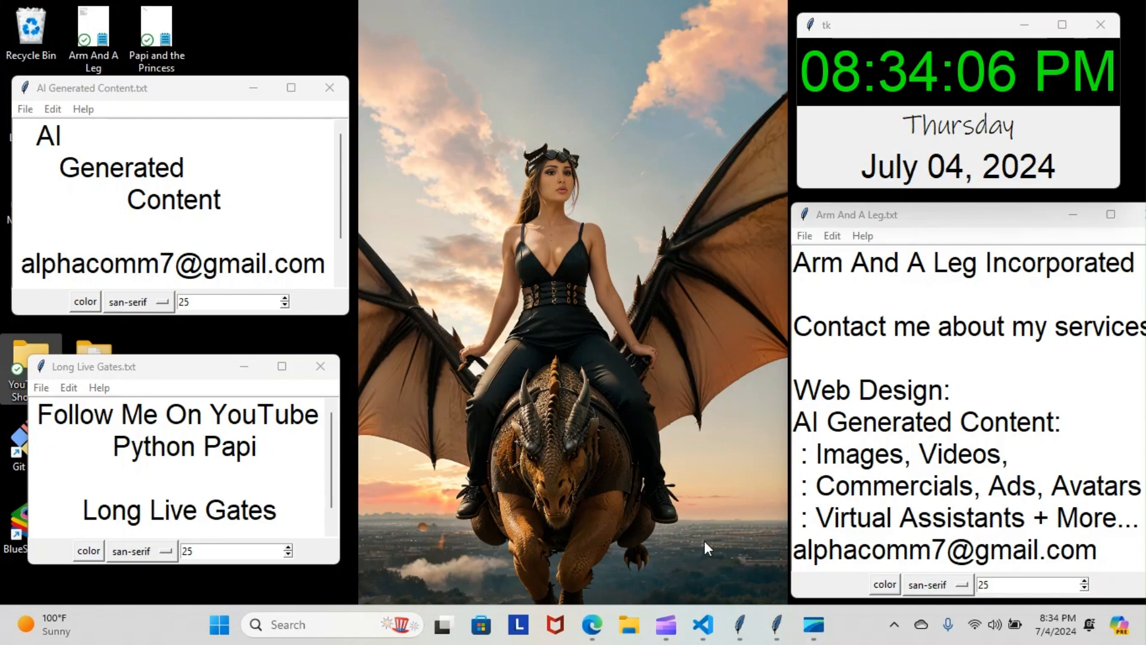
mouse_move(703, 625)
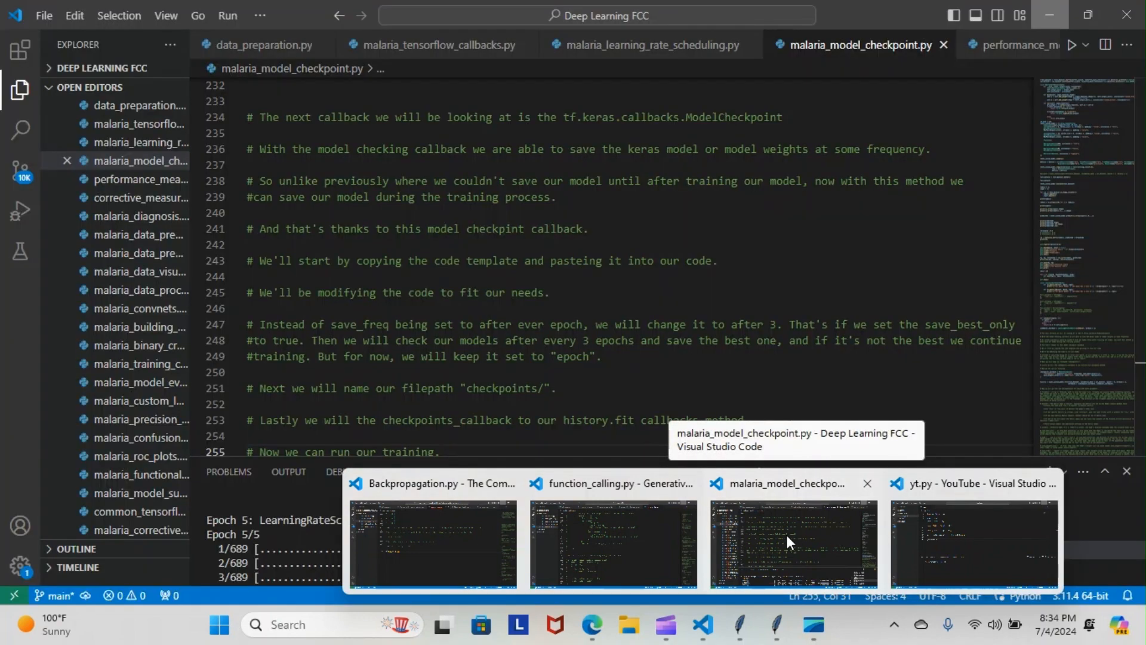
- Bring up the function_calling.py window and scroll to the 4:52:30 comment, then back to get_flight_info
left_click(611, 545)
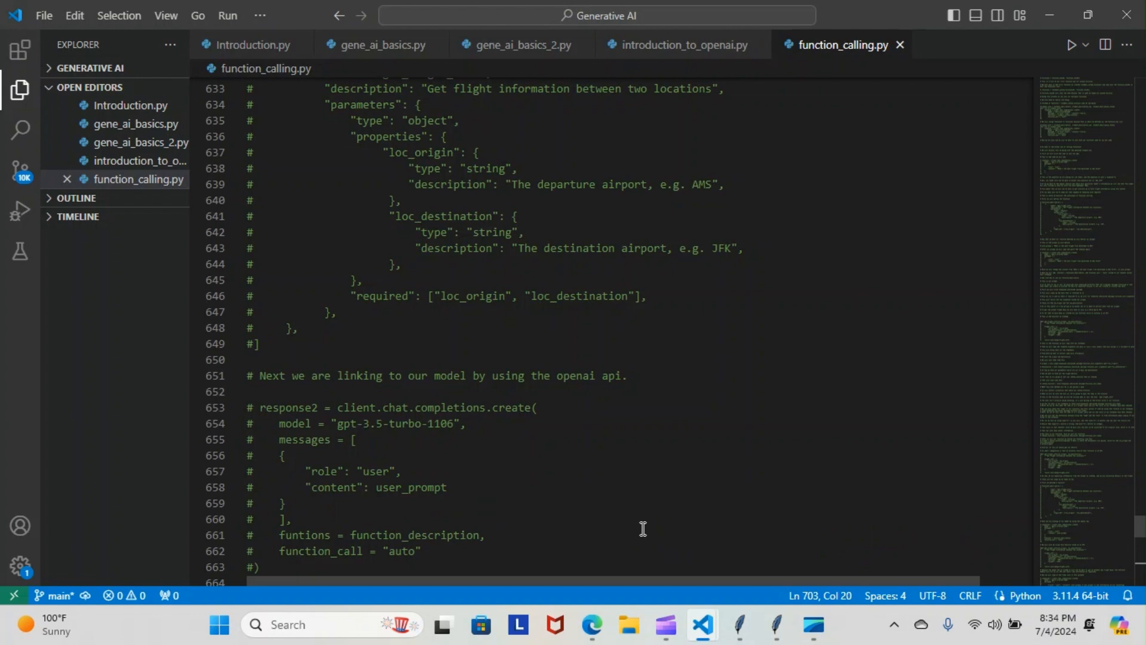
mouse_move(794, 470)
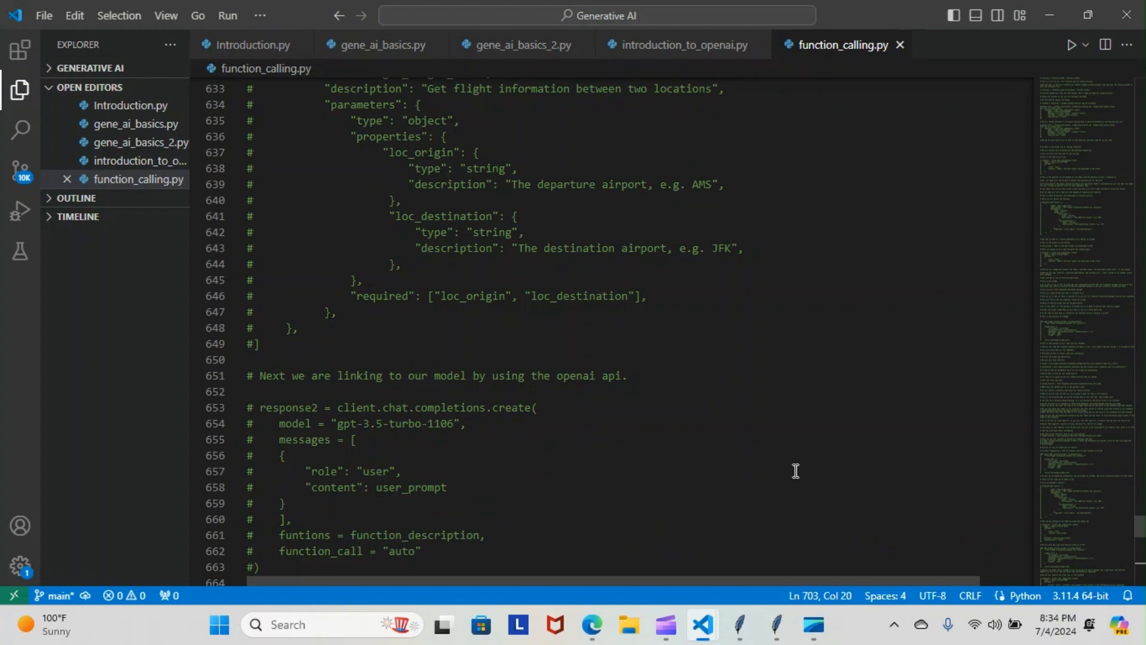
scroll("down", 3)
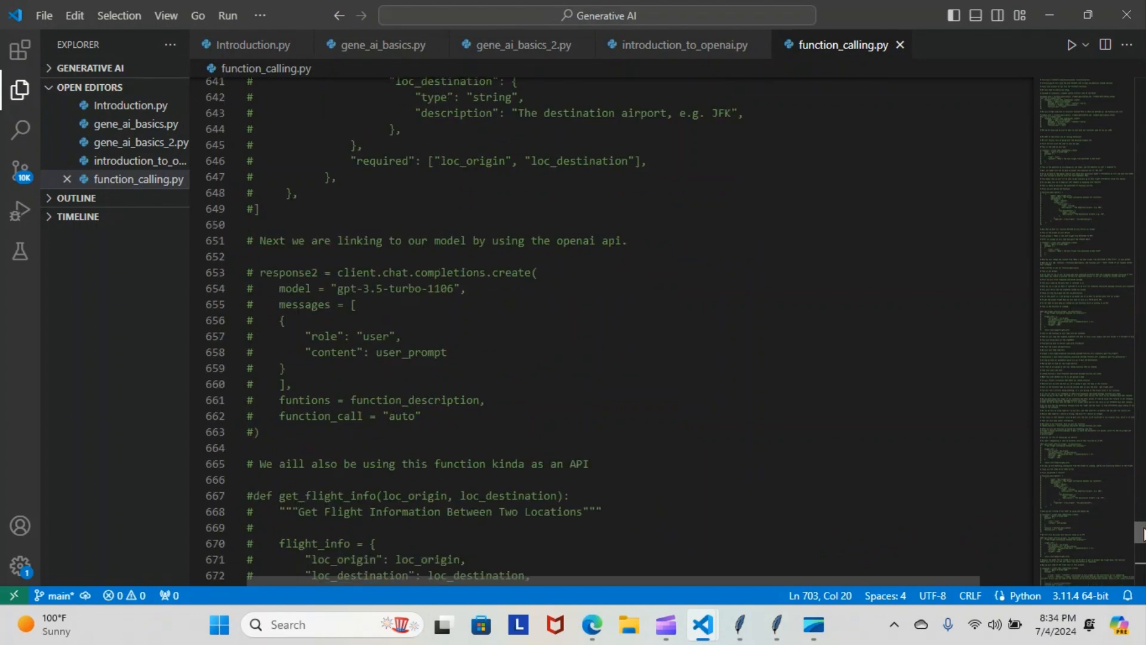
scroll("down", 3)
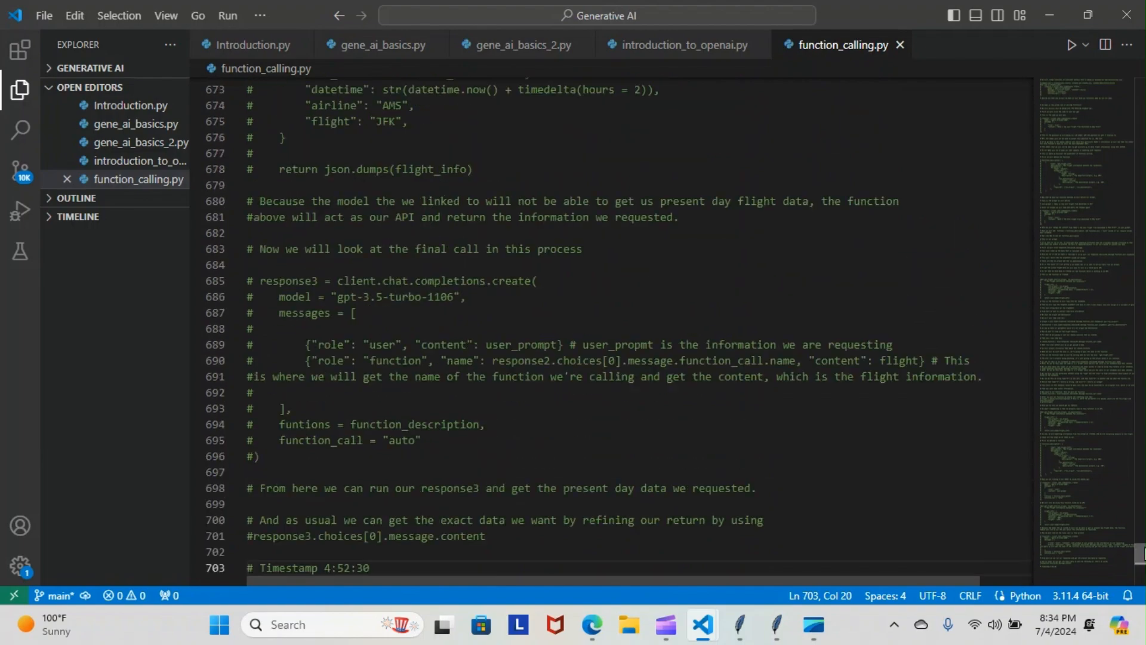
scroll("up", 3)
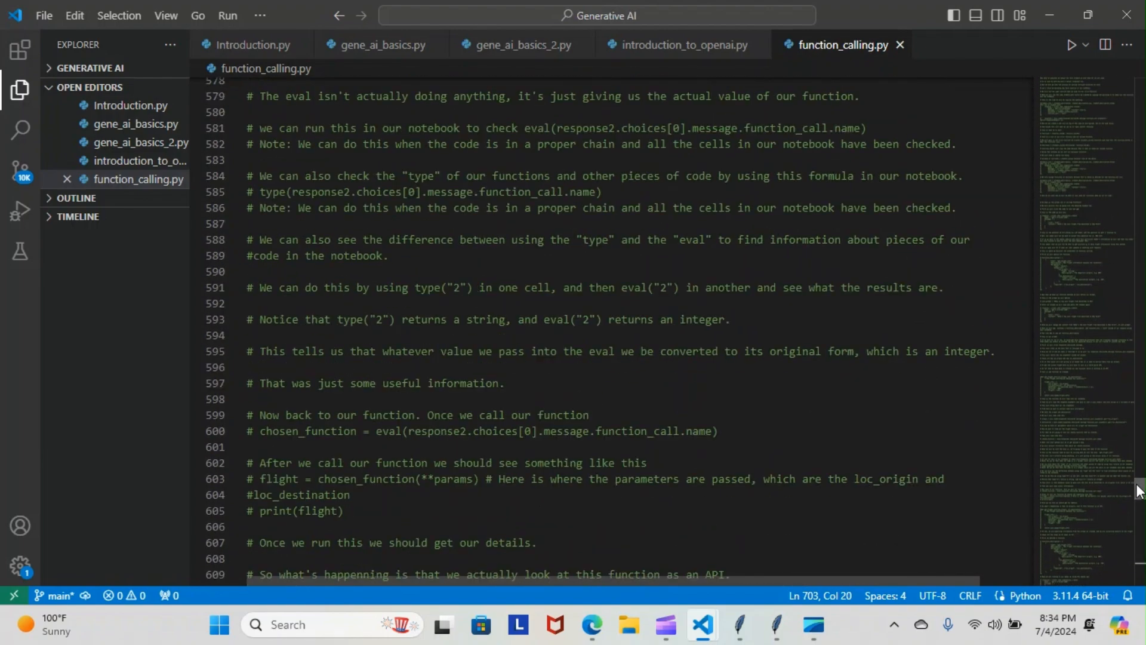
scroll("down", 3)
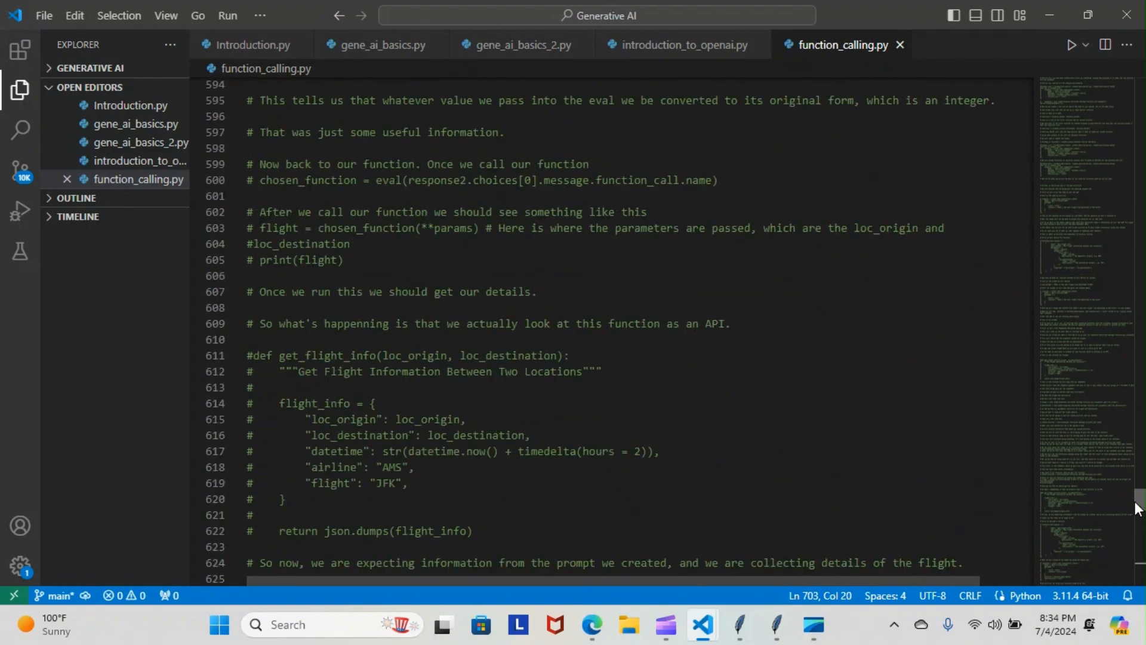
scroll("down", 3)
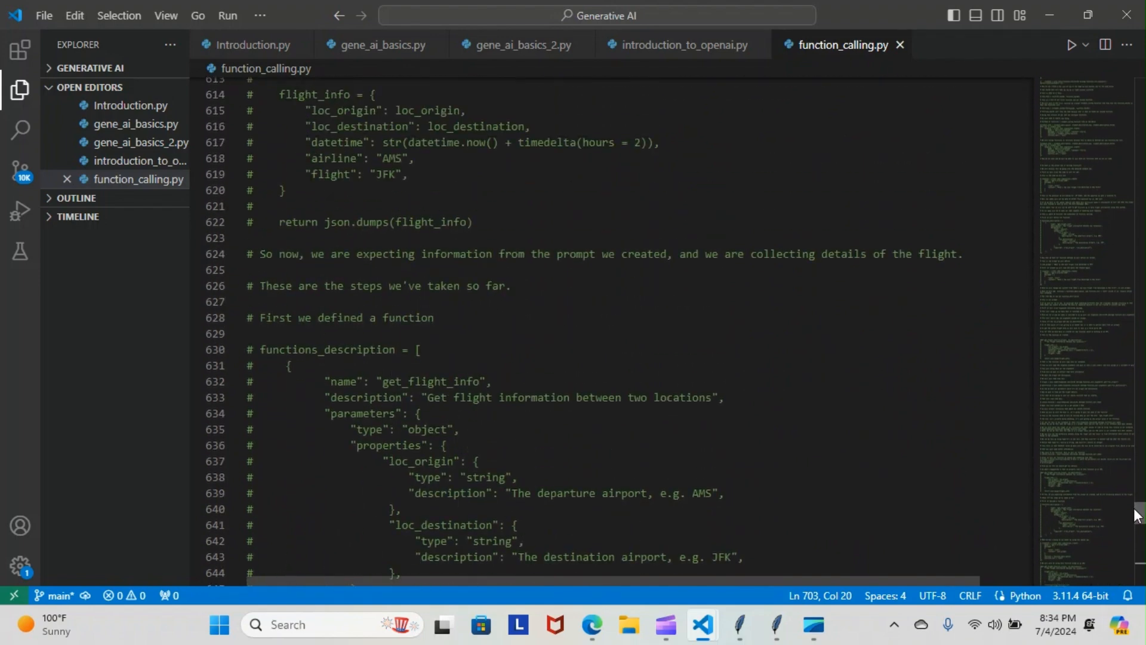
scroll("down", 3)
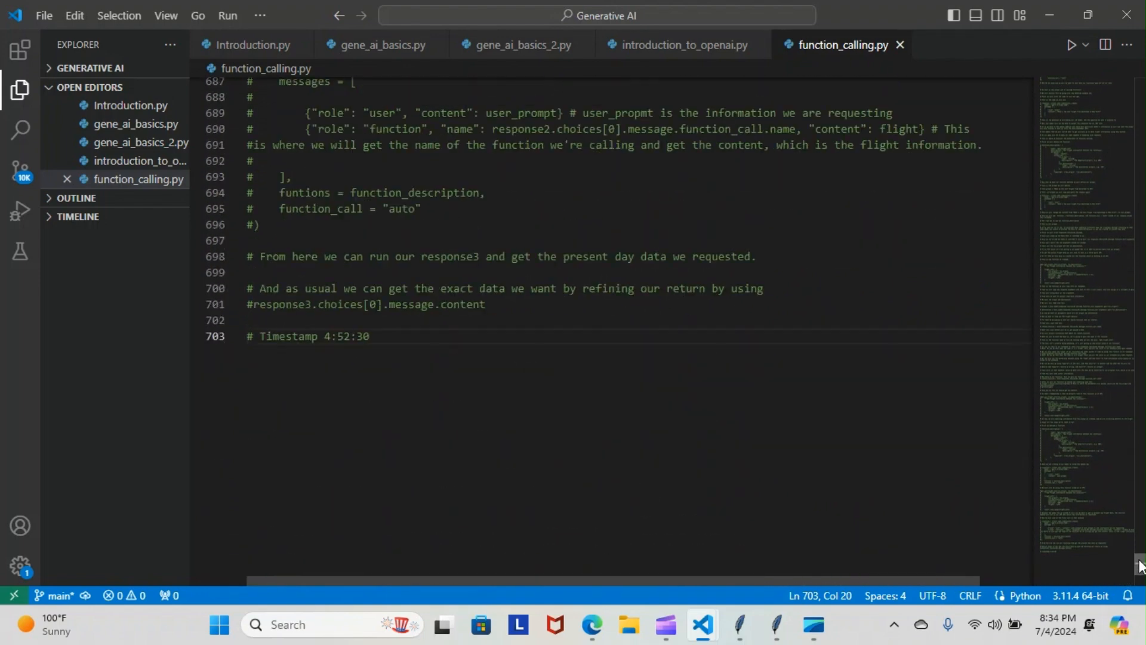
scroll("up", 3)
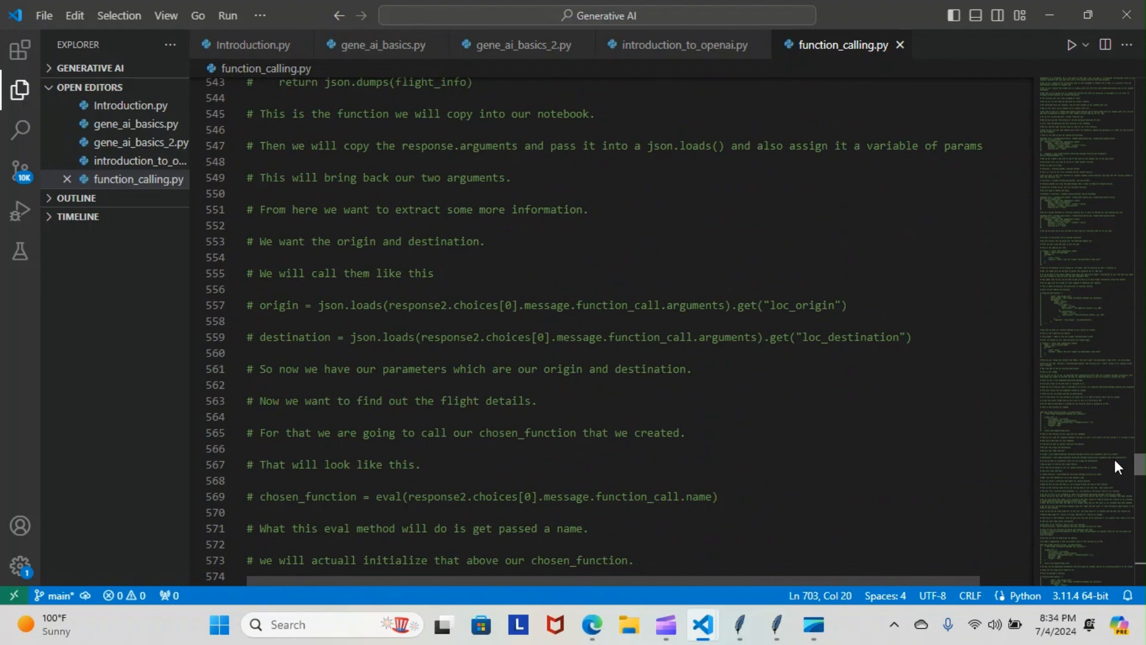
scroll("down", 3)
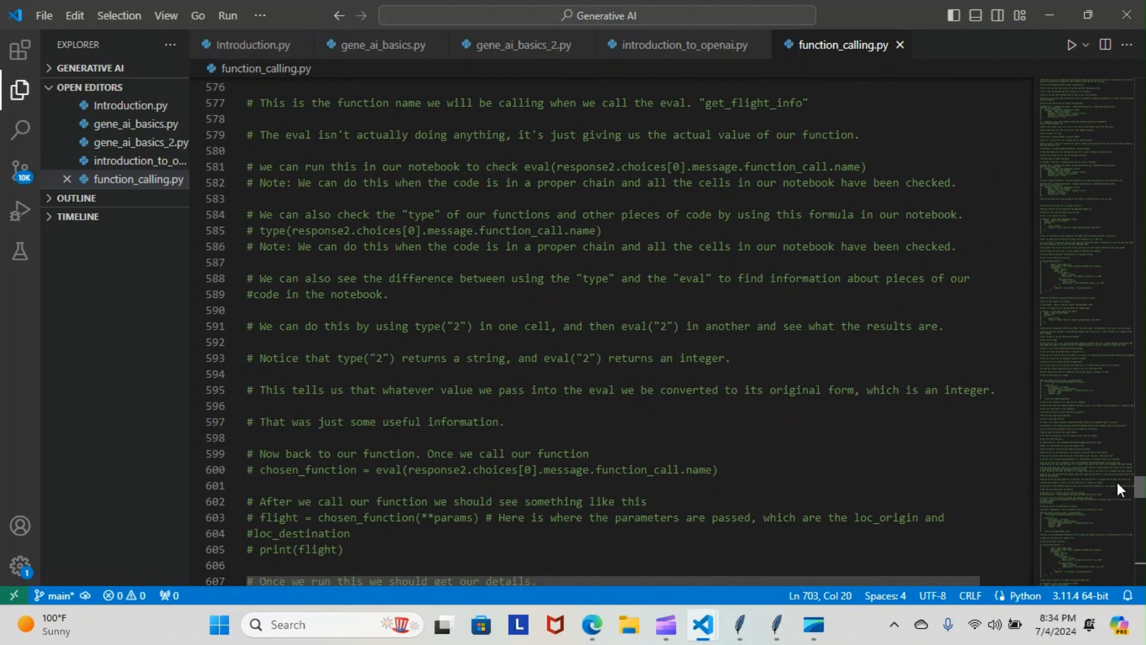
scroll("down", 3)
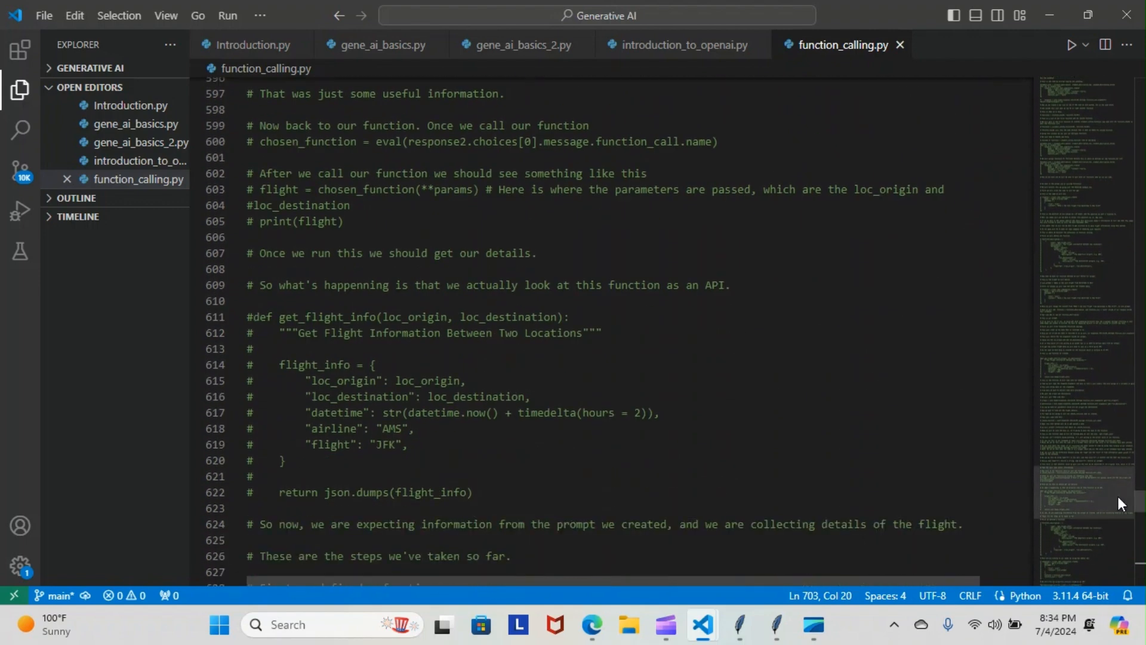
mouse_move(449, 289)
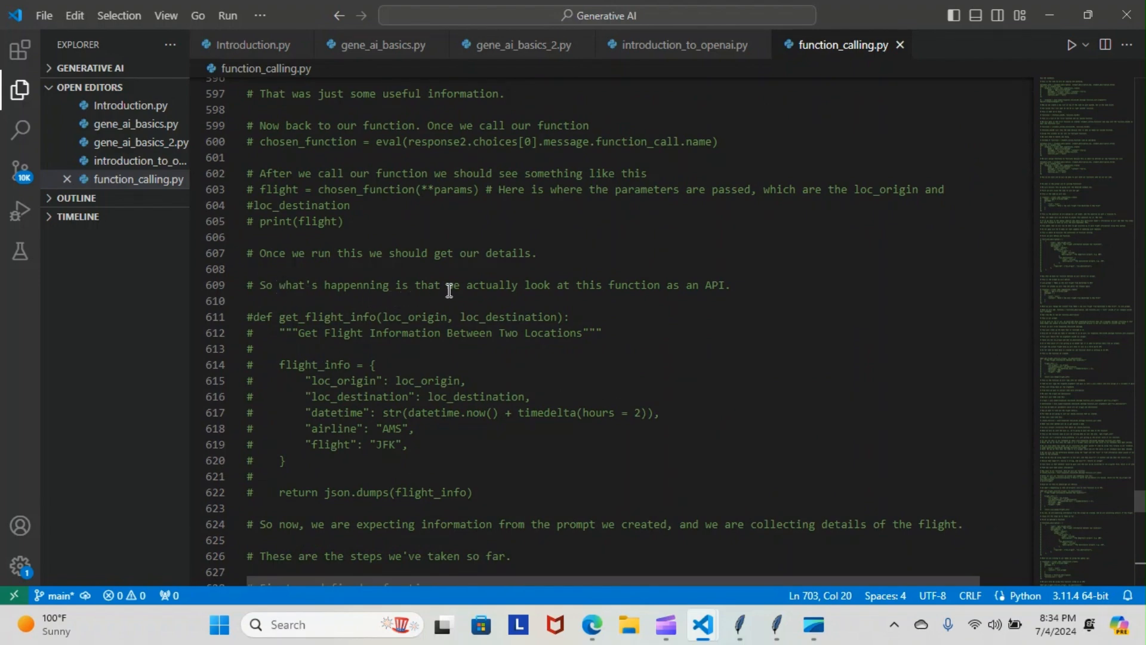
mouse_move(667, 287)
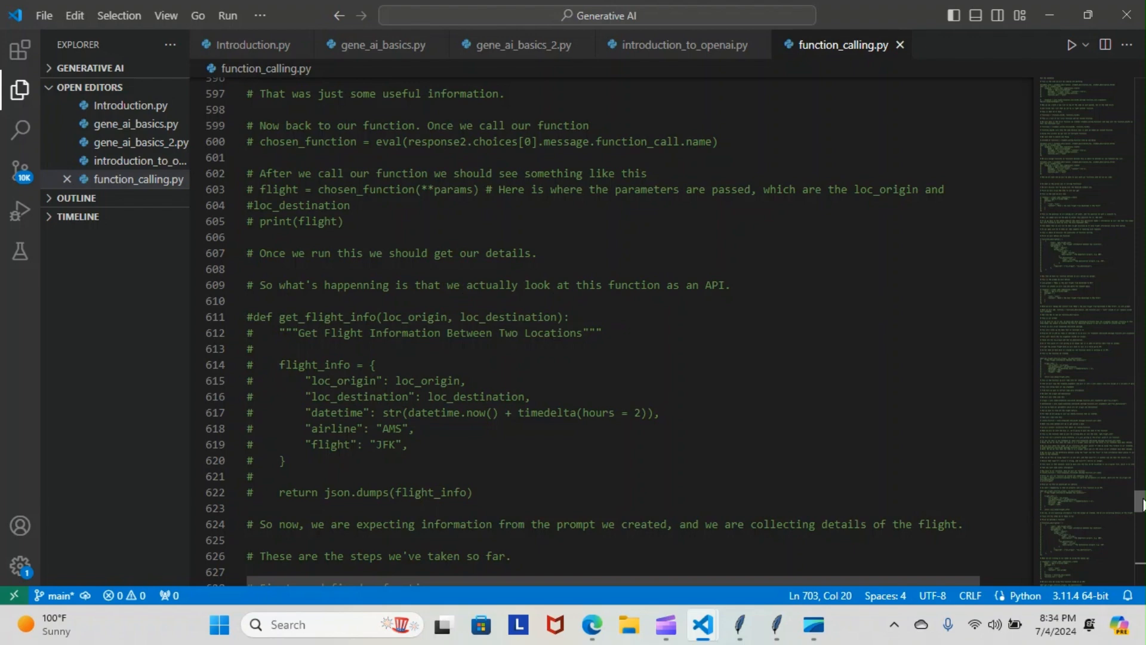
scroll("down", 3)
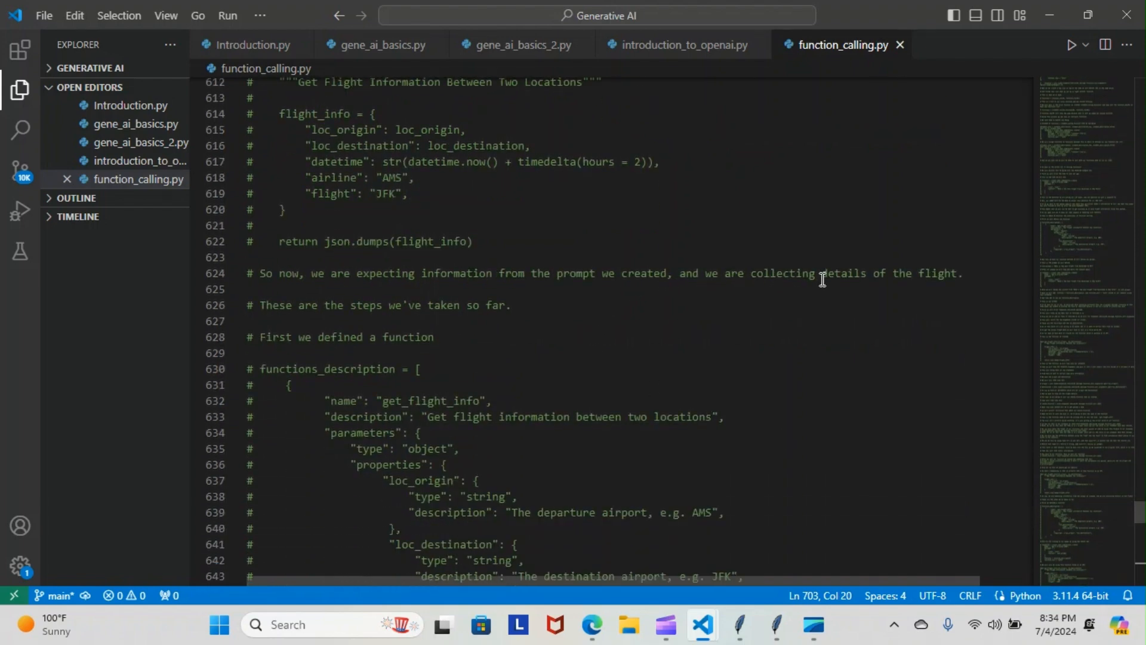
mouse_move(366, 317)
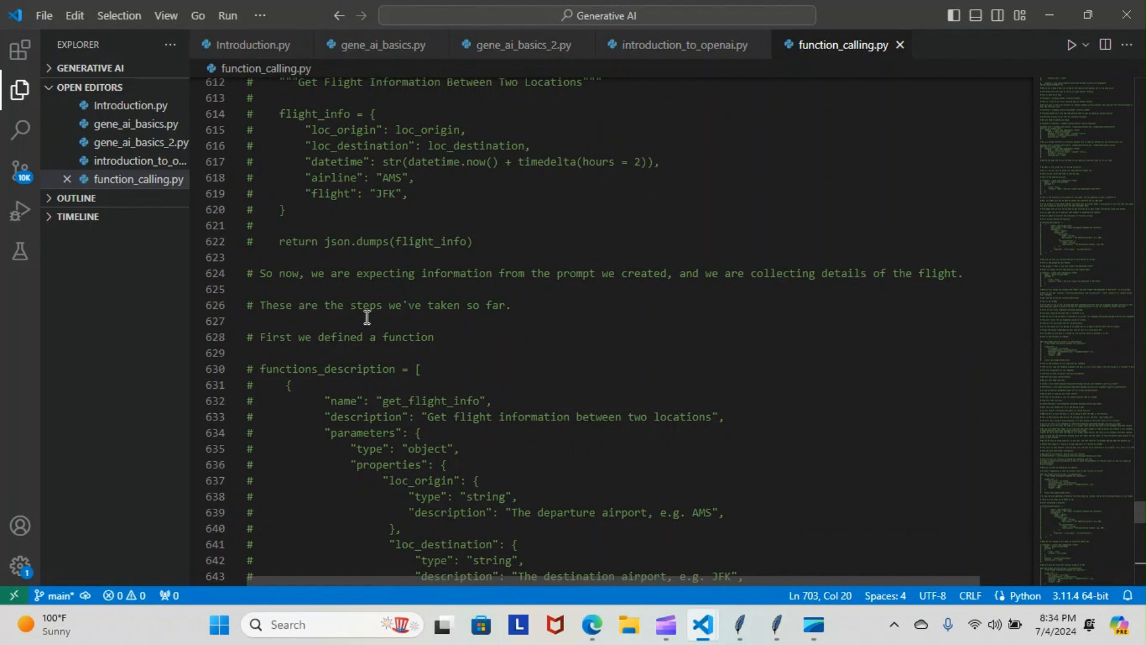
mouse_move(341, 343)
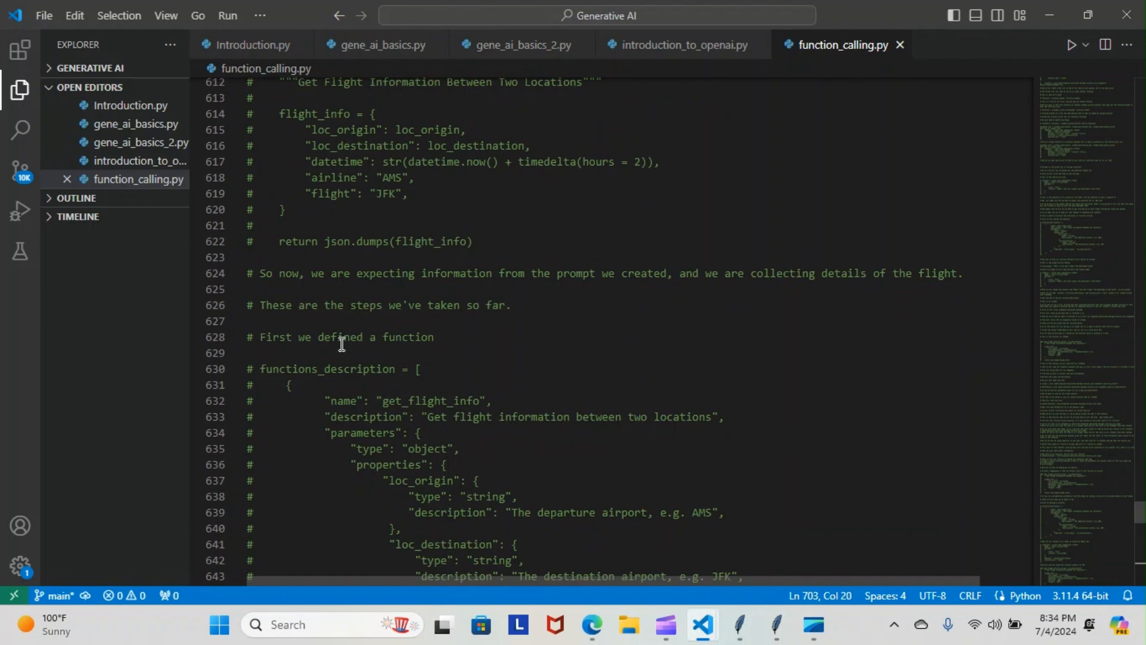
mouse_move(782, 395)
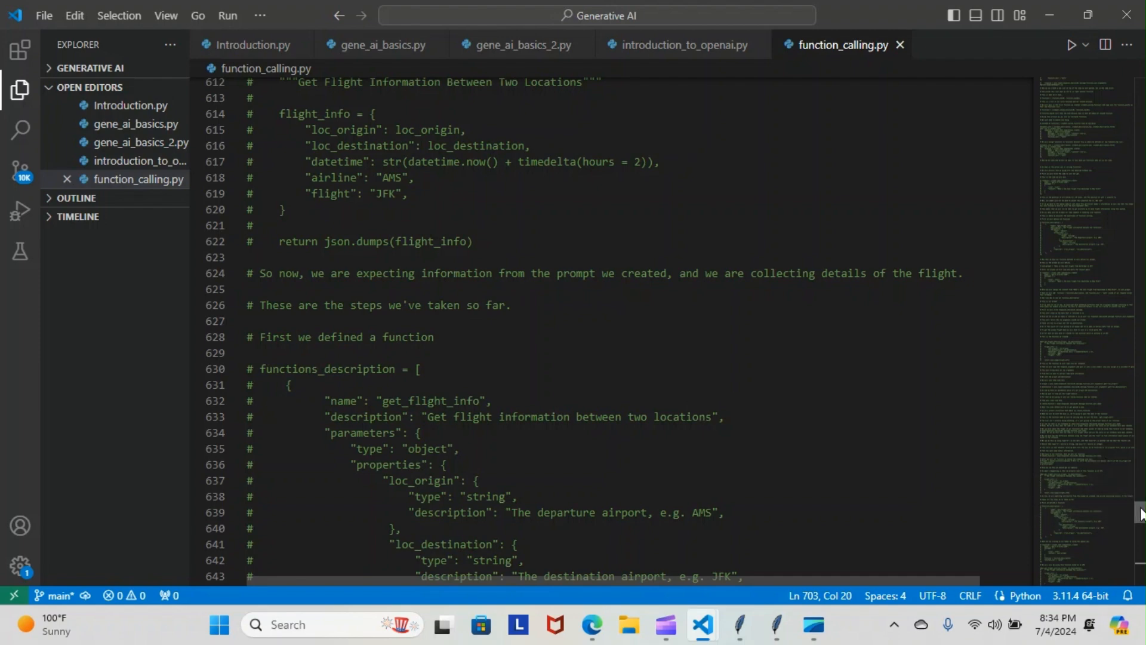
scroll("down", 3)
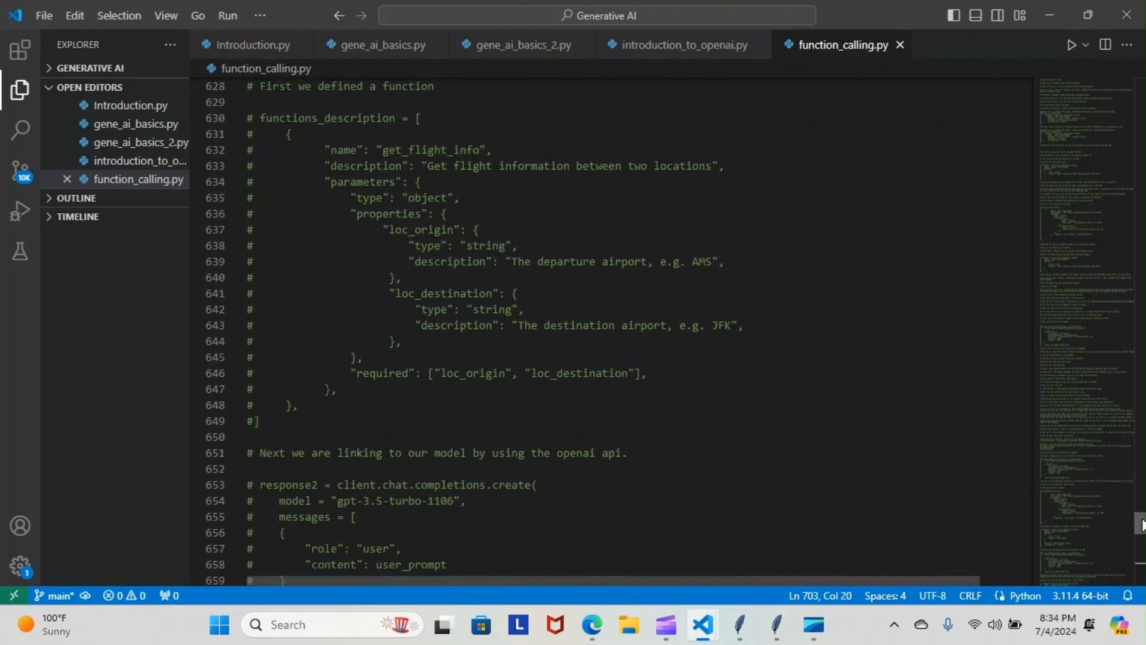
scroll("down", 3)
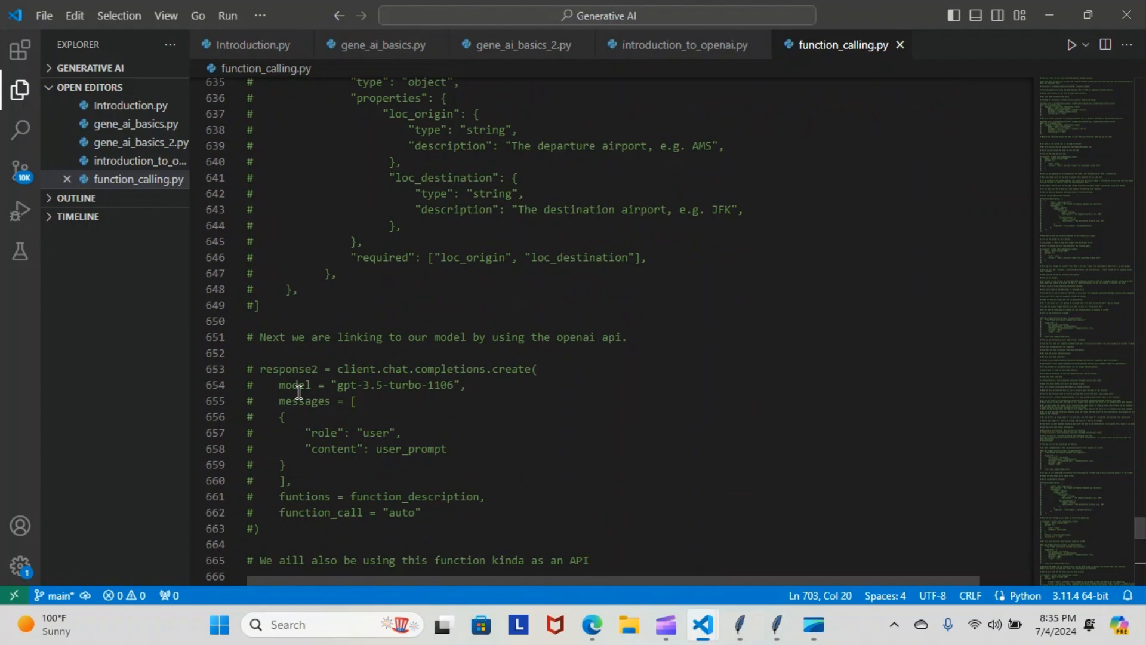
mouse_move(419, 375)
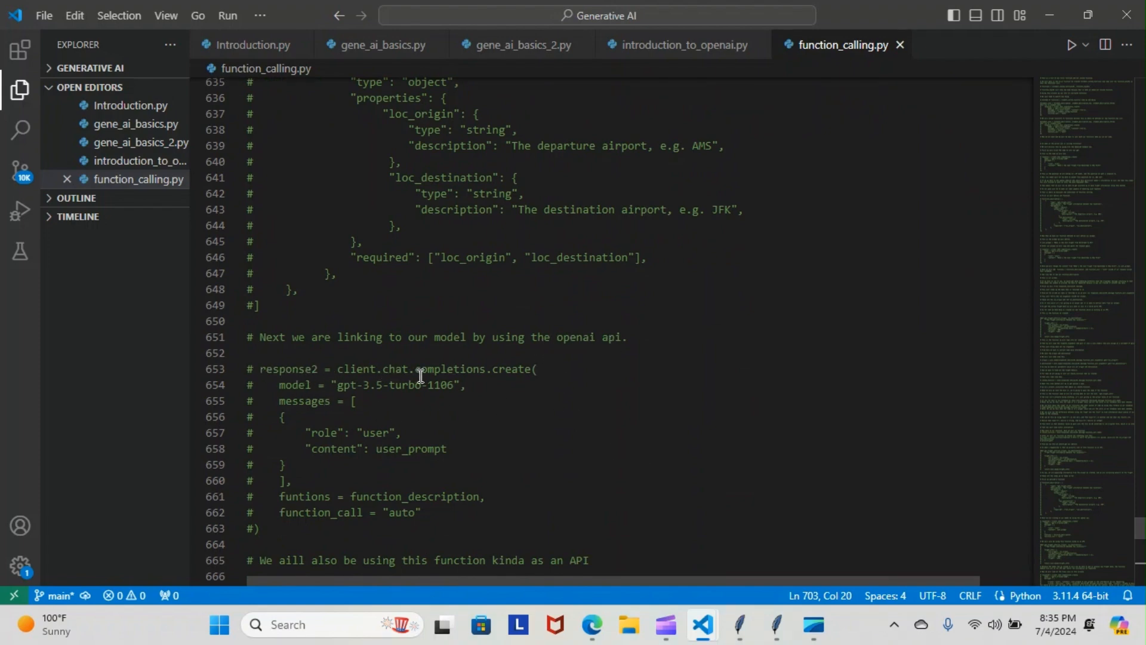
mouse_move(332, 374)
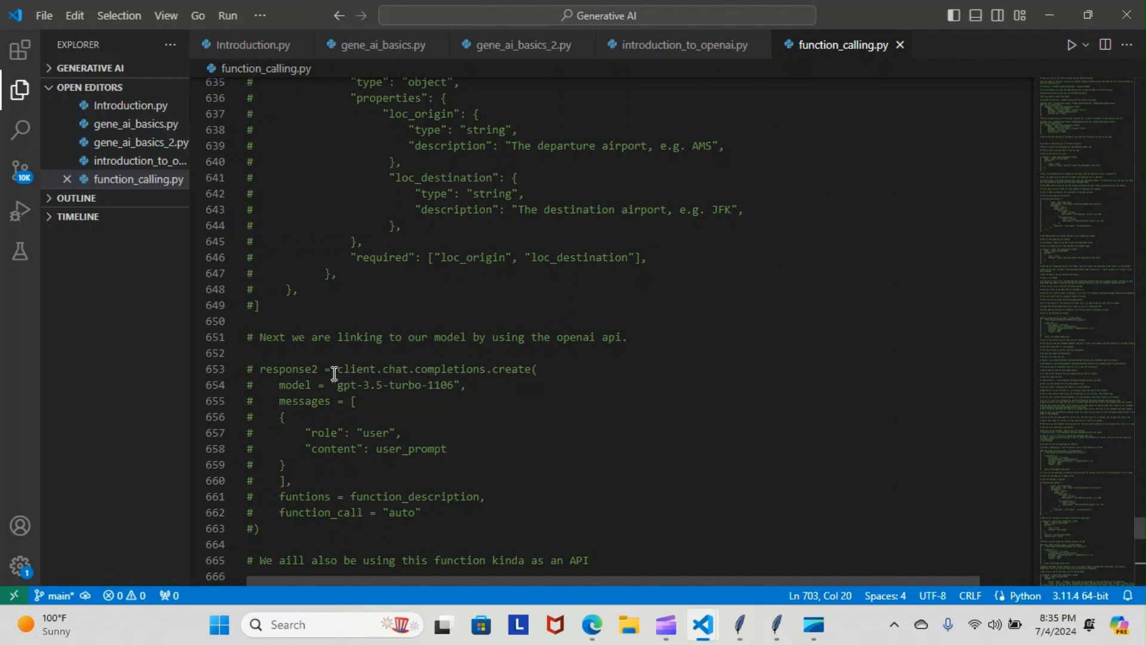
mouse_move(293, 401)
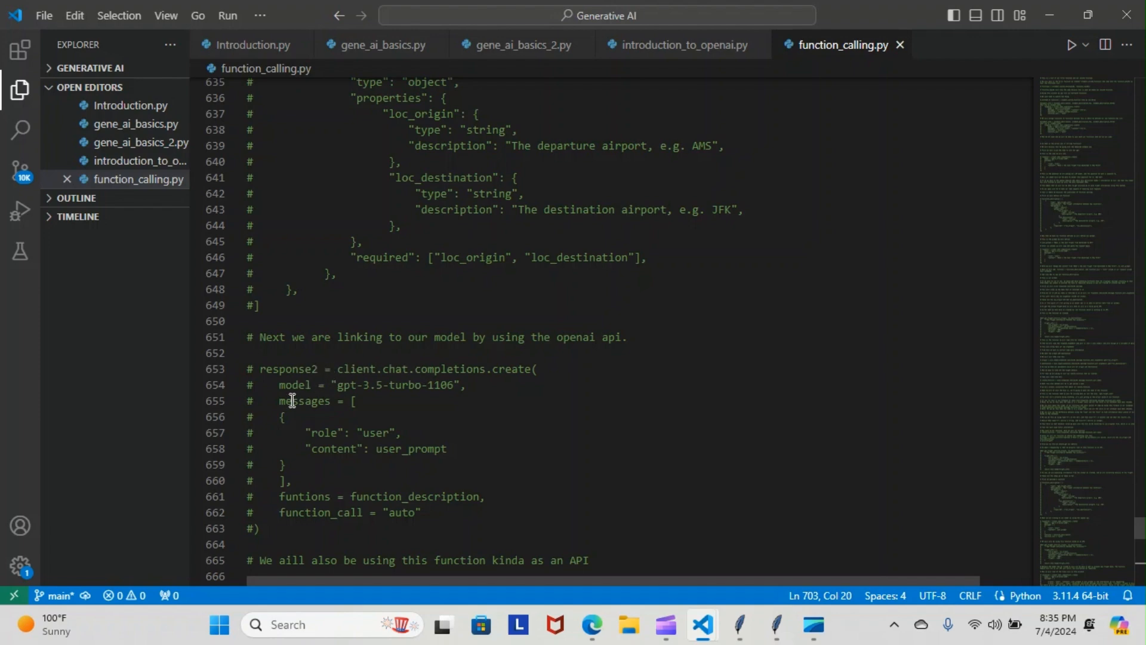
mouse_move(431, 416)
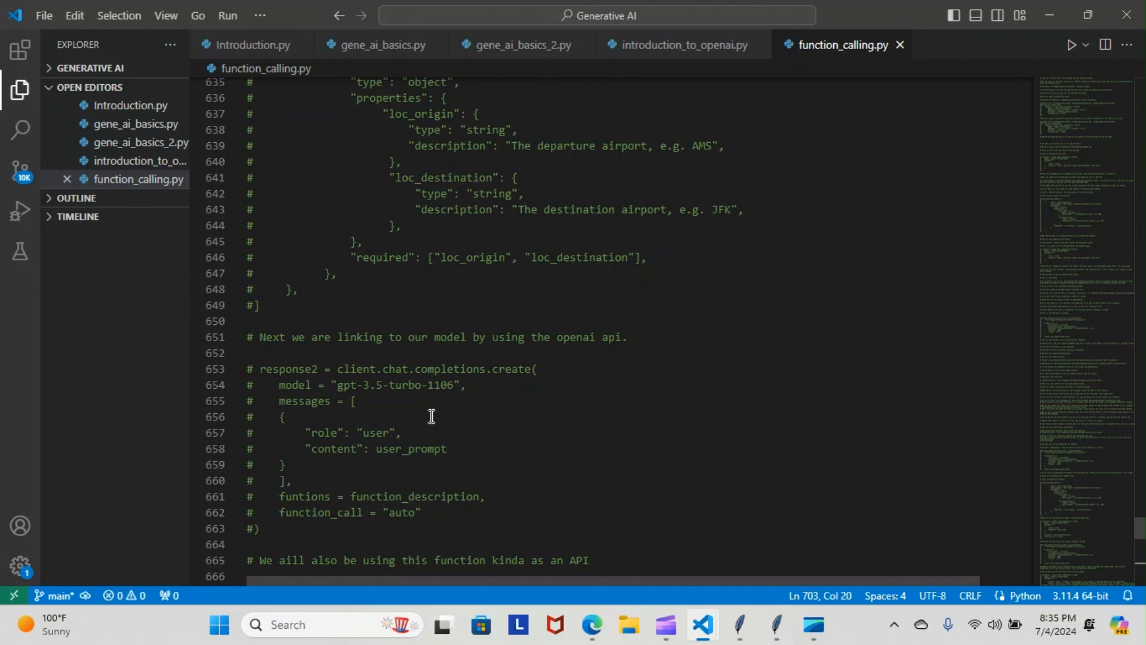
mouse_move(486, 374)
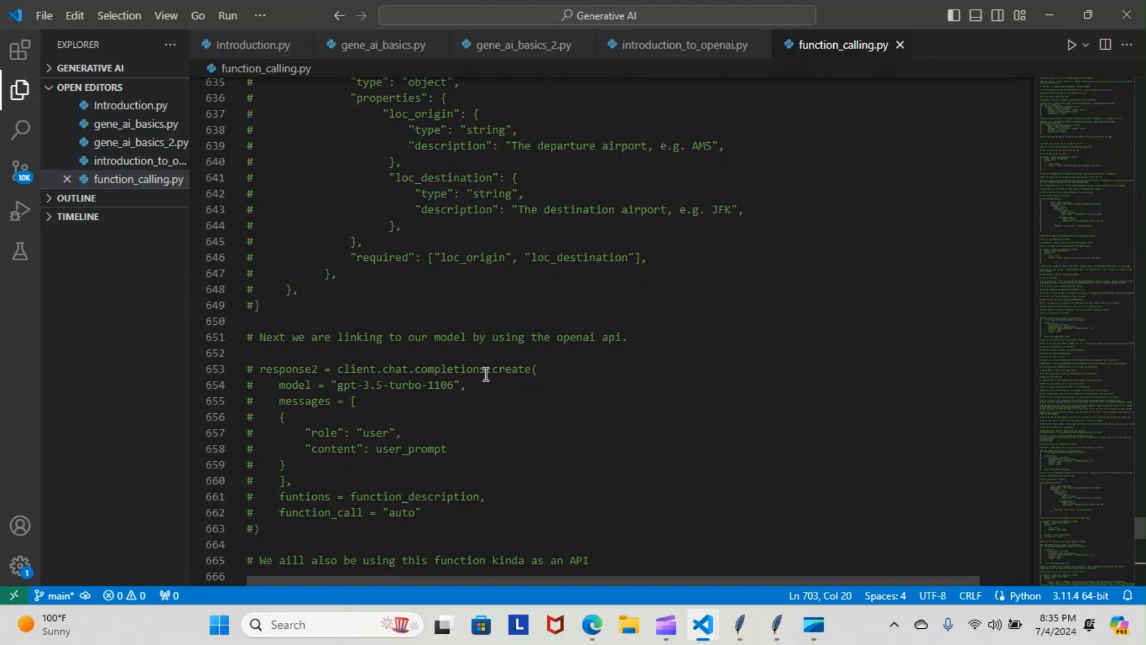
mouse_move(356, 392)
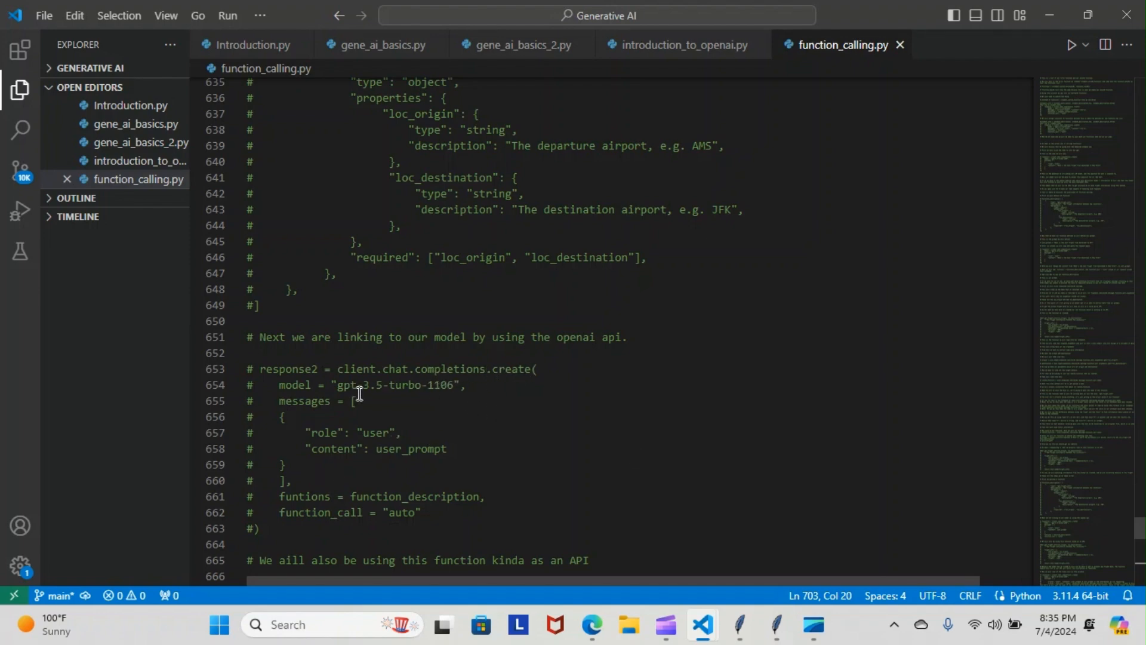
mouse_move(460, 388)
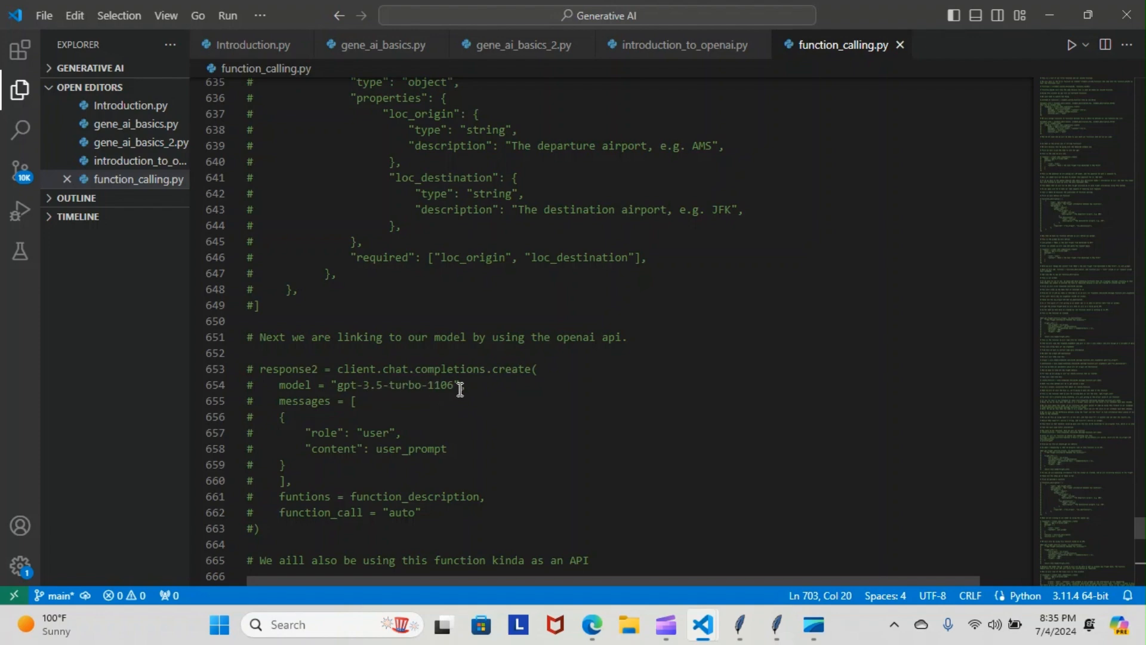
mouse_move(349, 438)
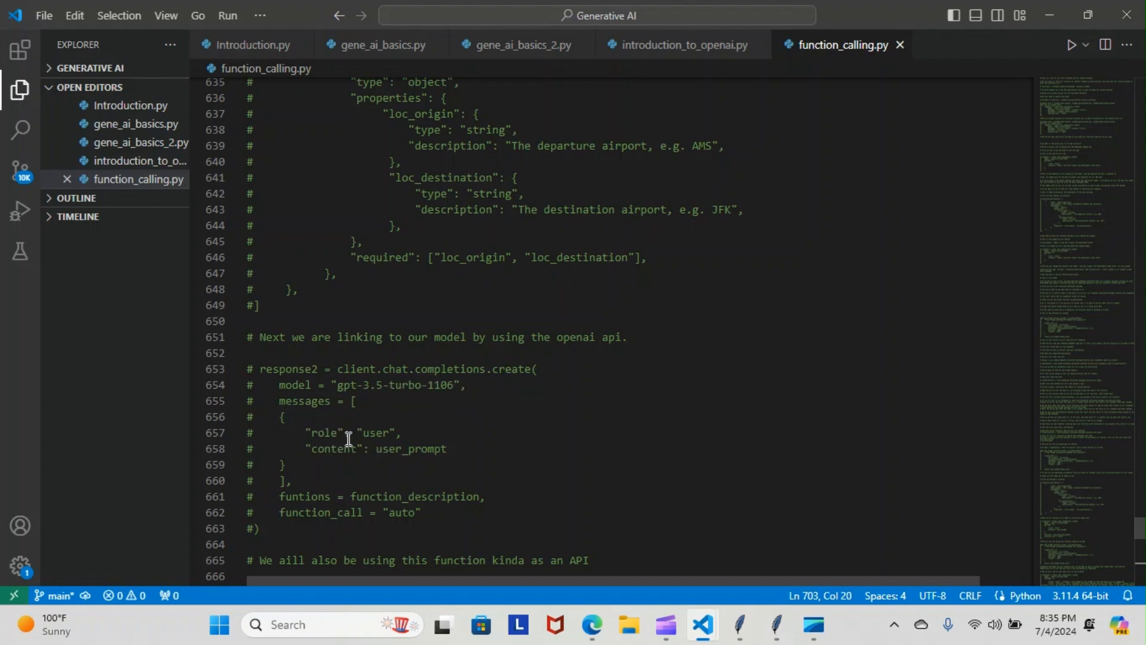
mouse_move(444, 453)
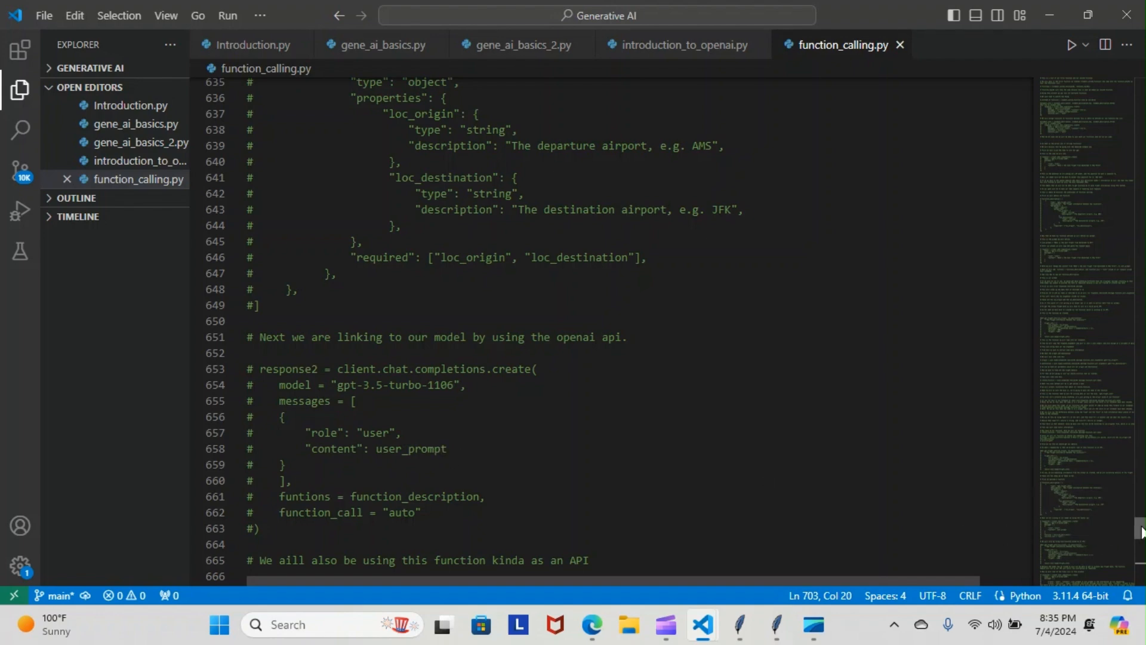
scroll("down", 3)
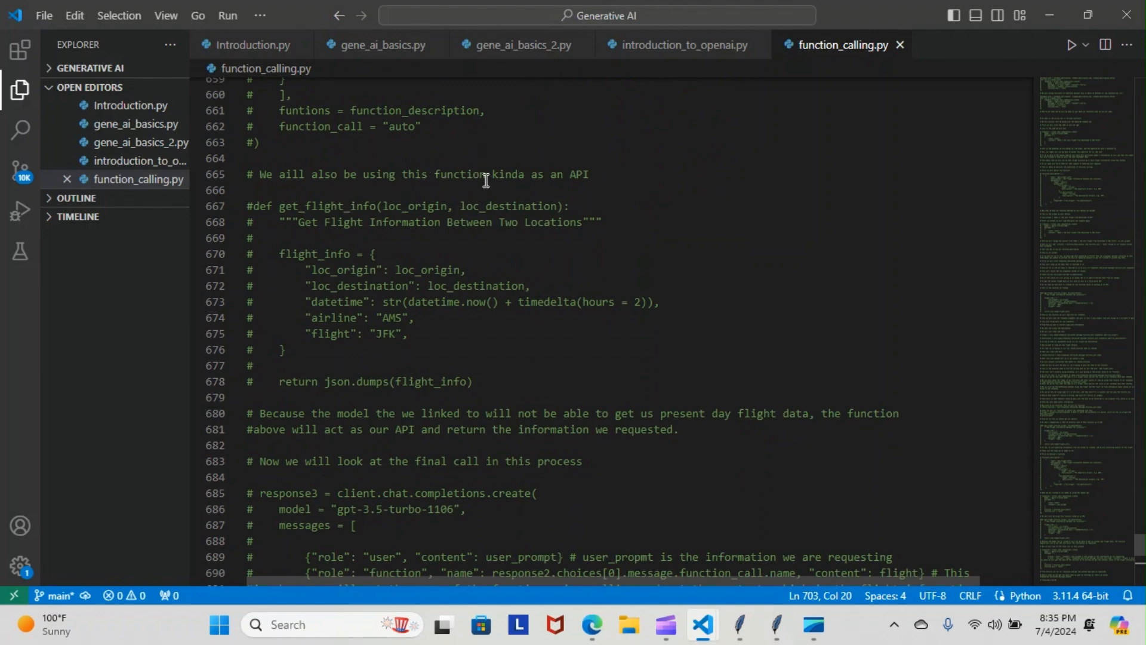
mouse_move(269, 199)
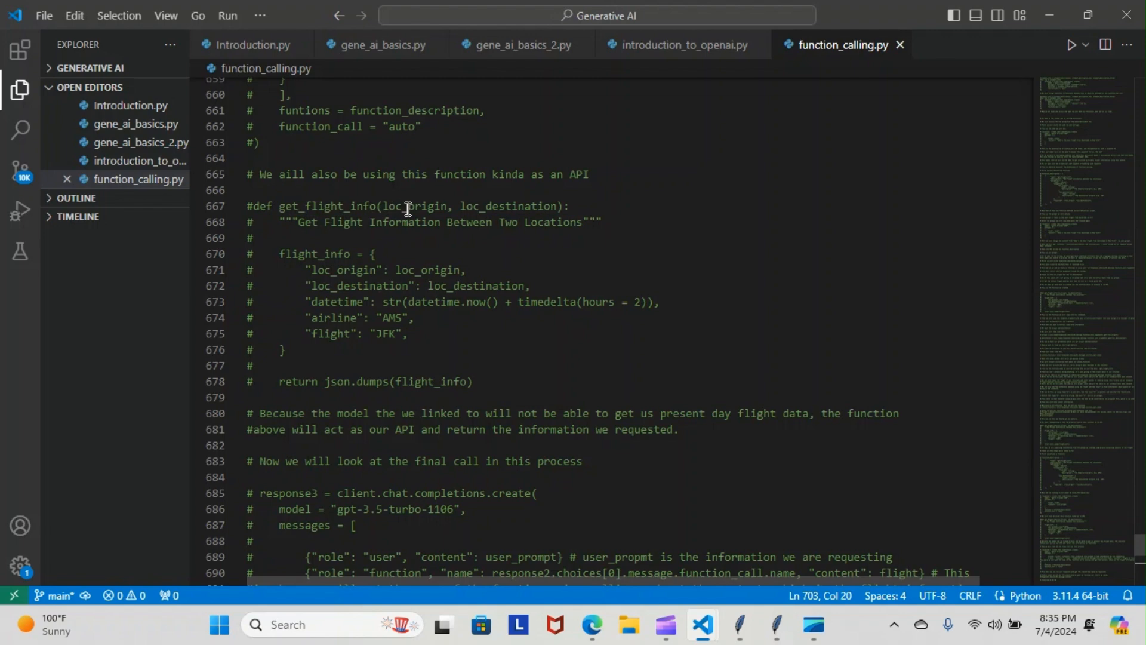
mouse_move(560, 216)
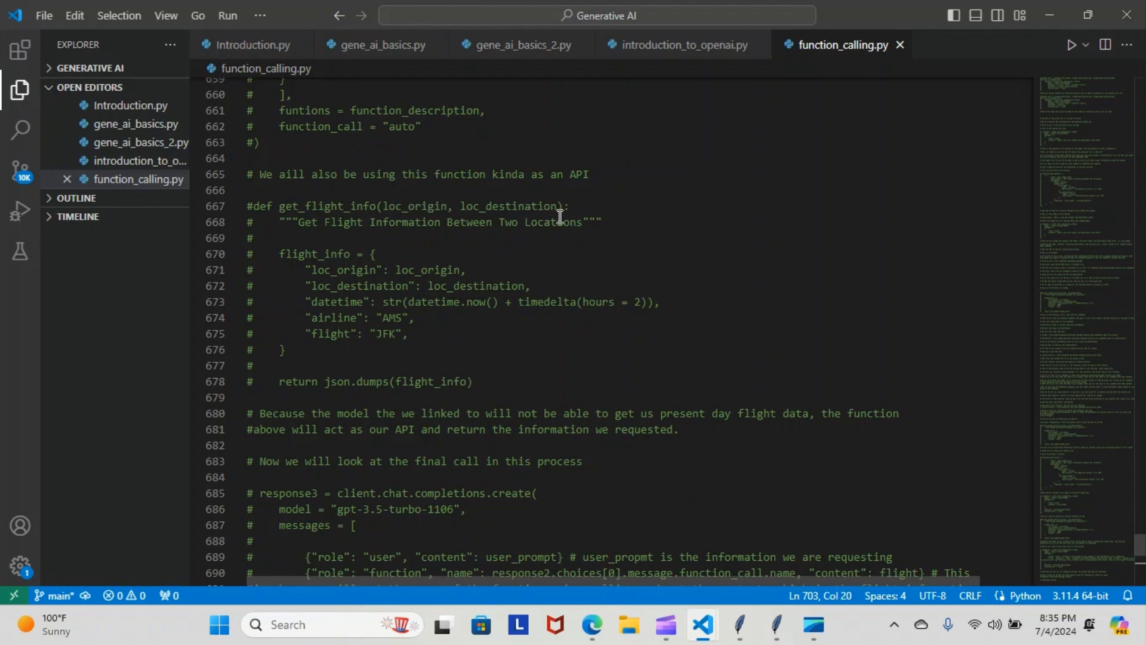
mouse_move(566, 237)
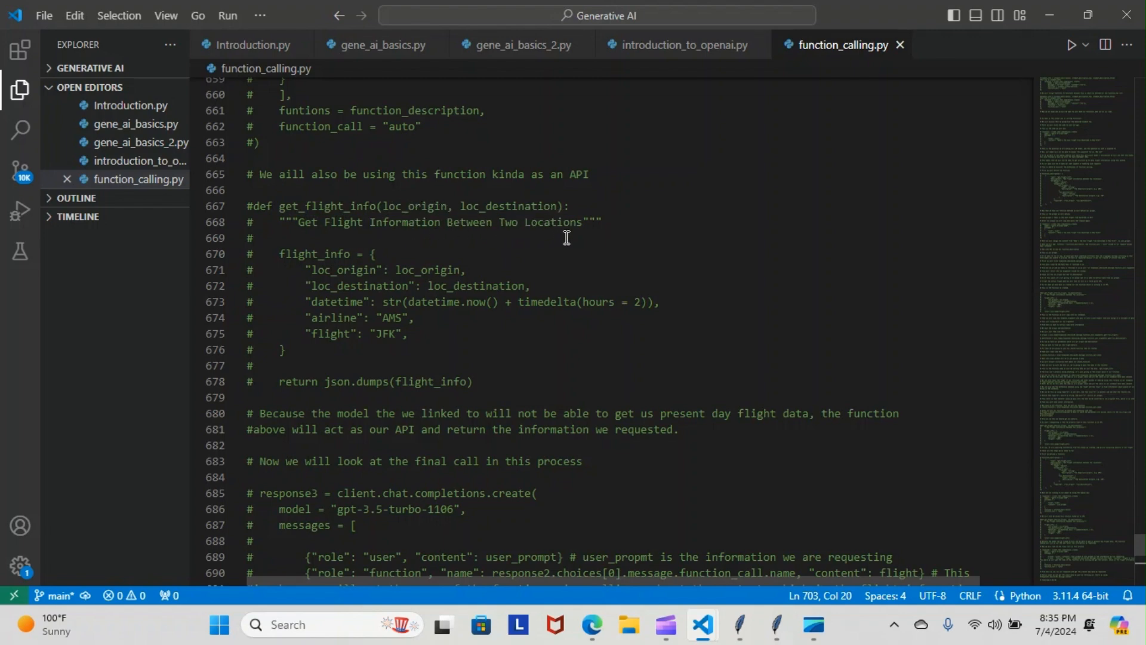
mouse_move(292, 195)
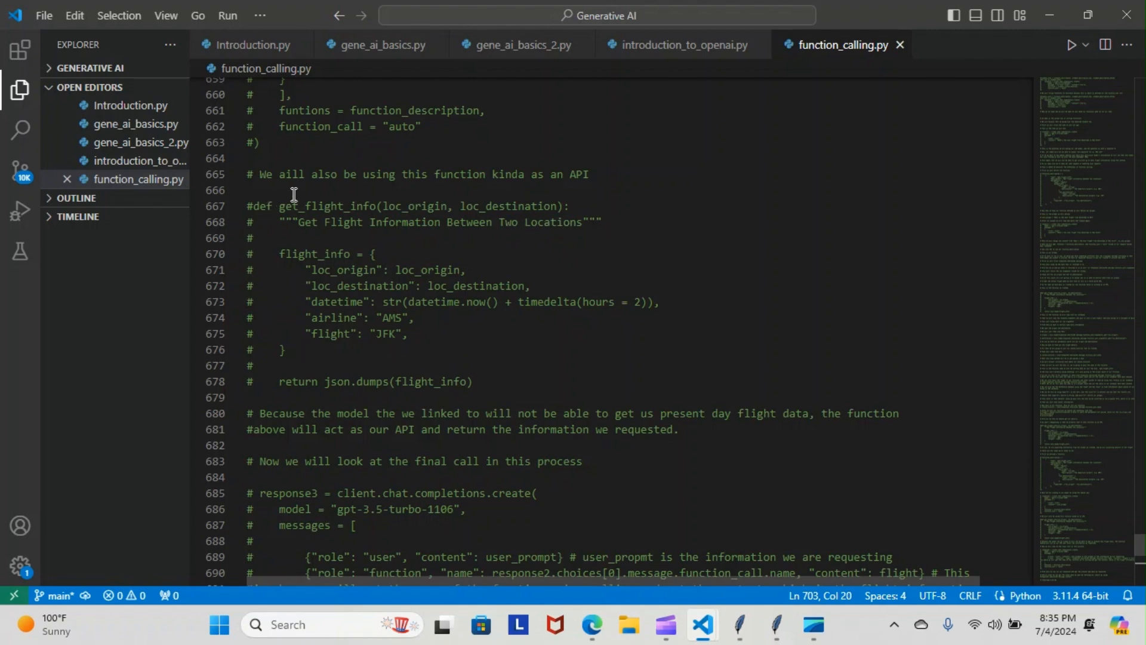
mouse_move(677, 251)
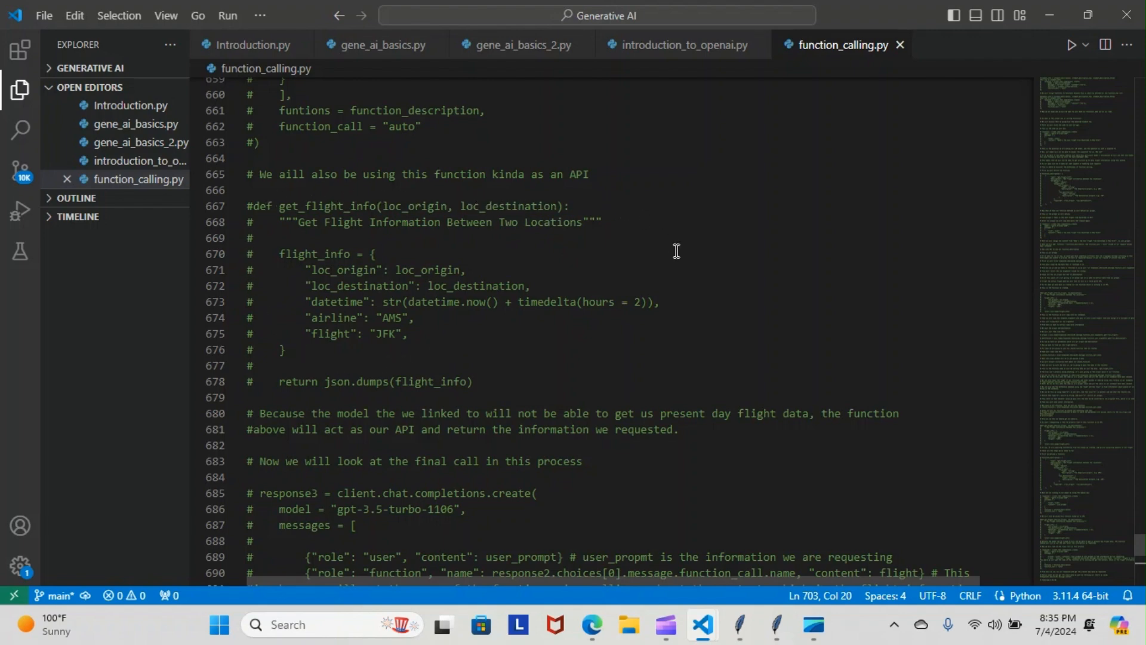
mouse_move(492, 371)
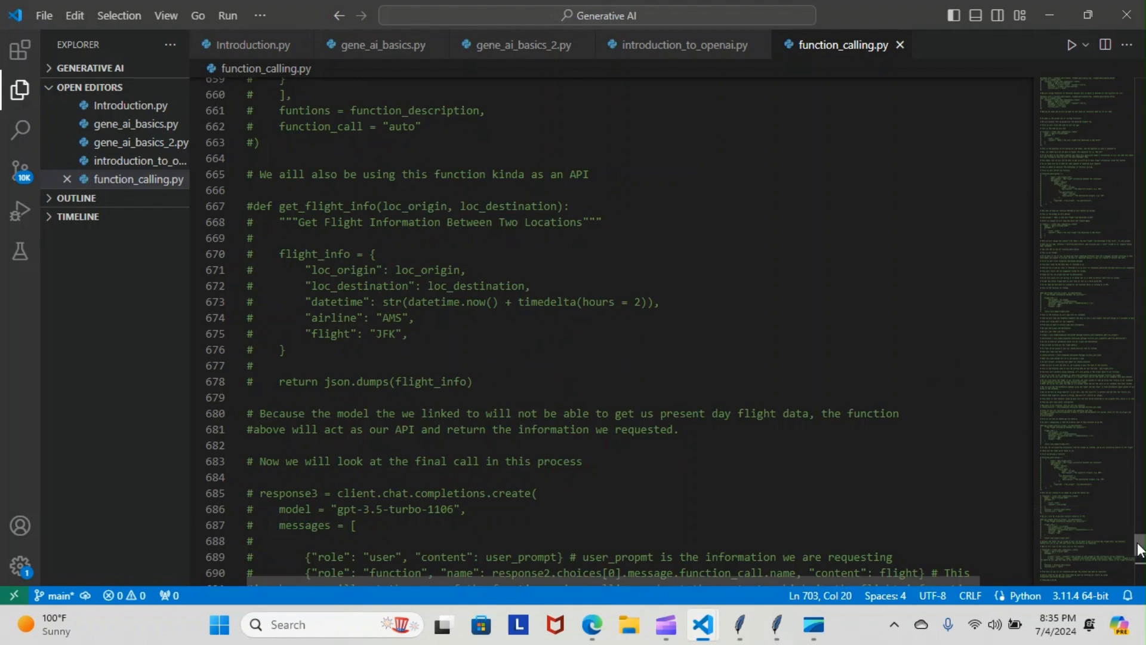
- Show lines 667–697 of get_flight_info and the response3 call, placing the cursor after response2 on line 690
scroll("down", 3)
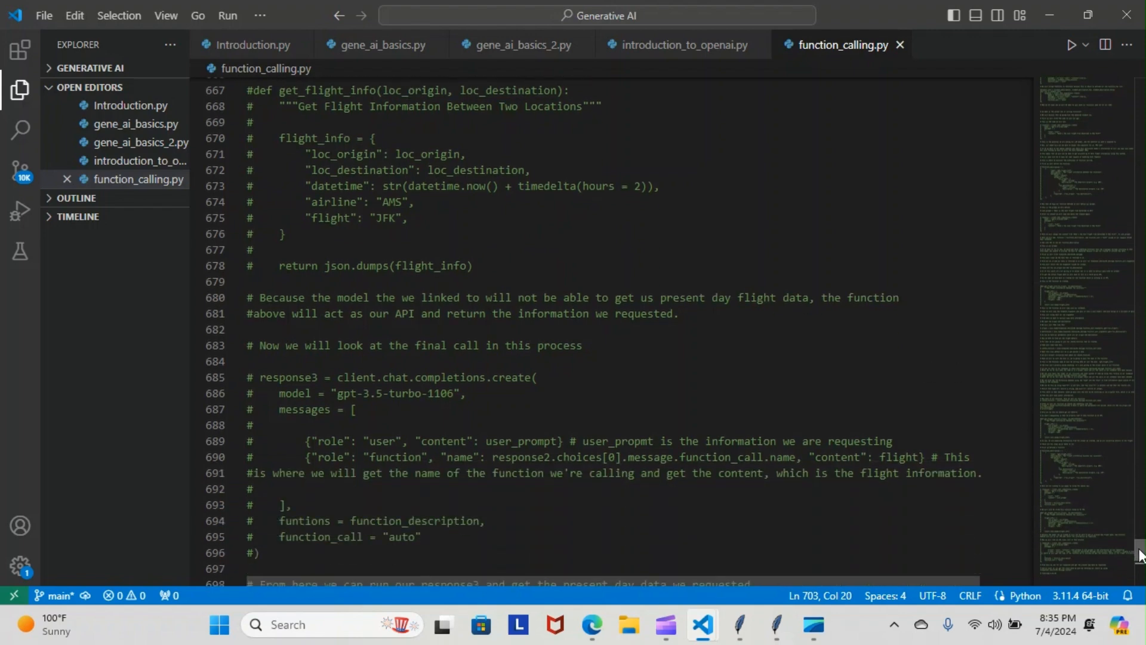
scroll("down", 3)
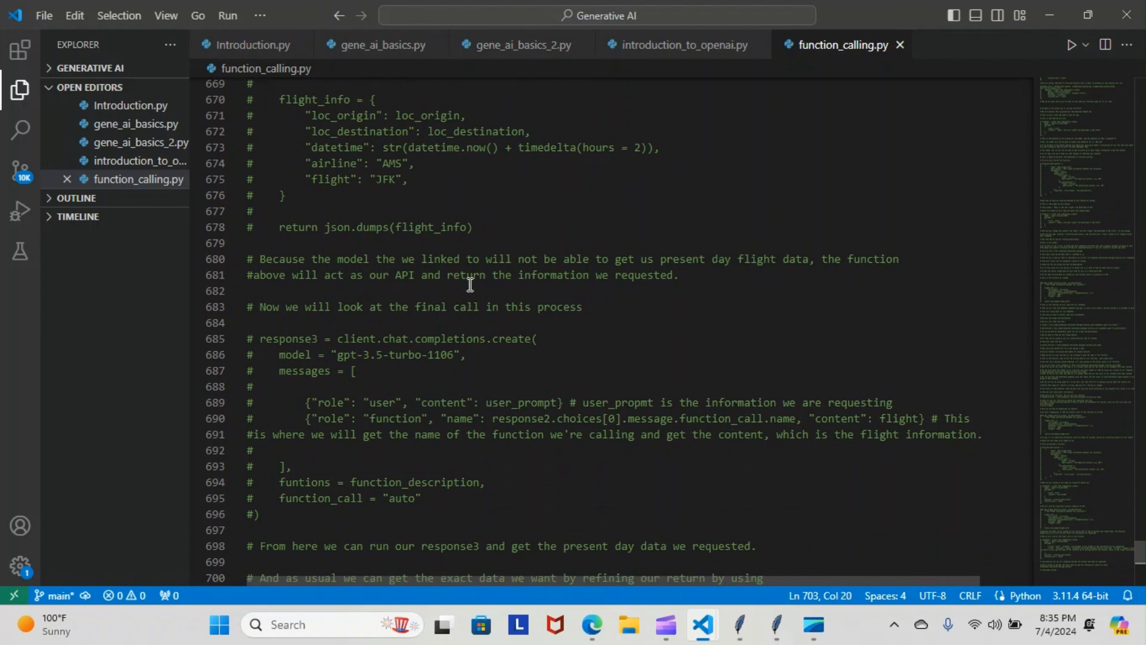
mouse_move(630, 264)
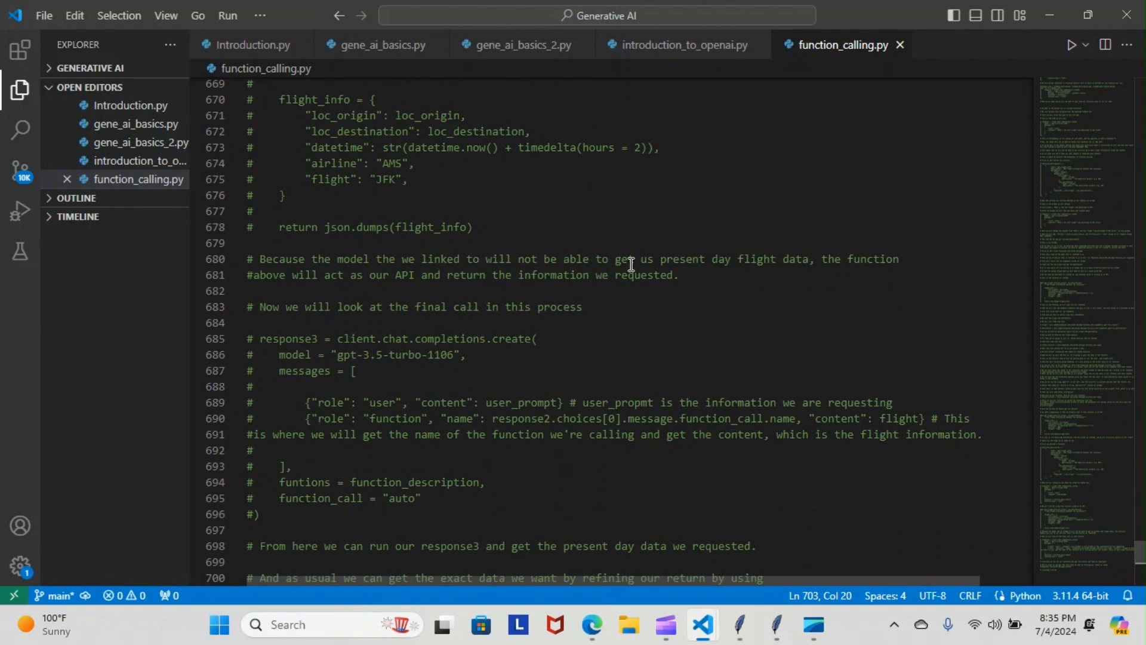
mouse_move(445, 295)
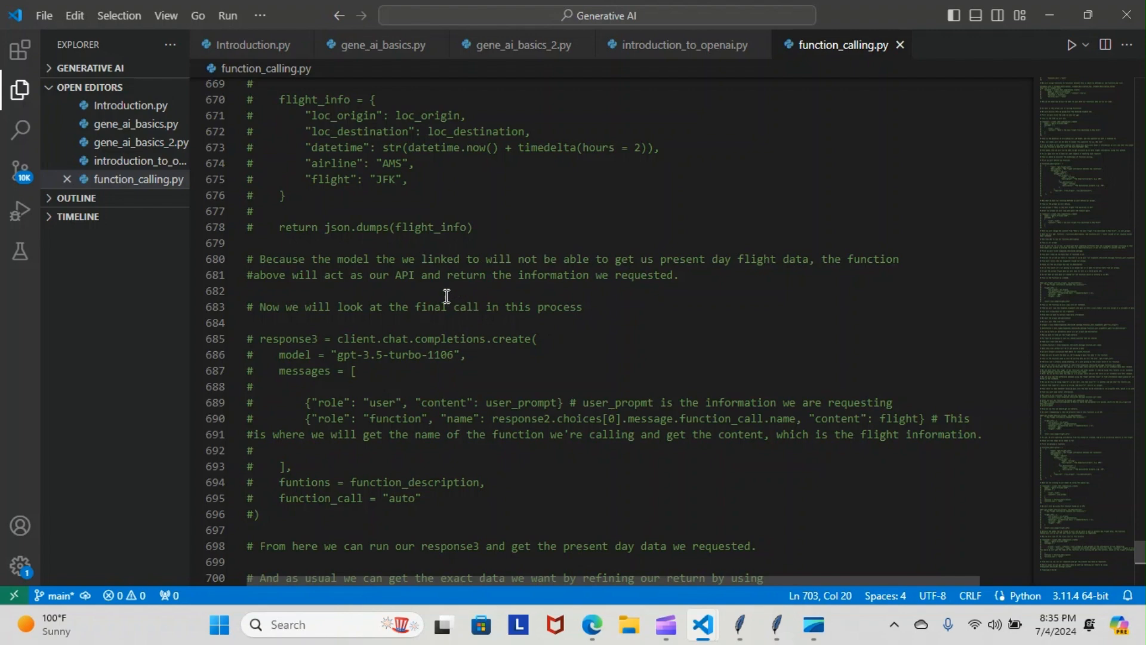
mouse_move(674, 281)
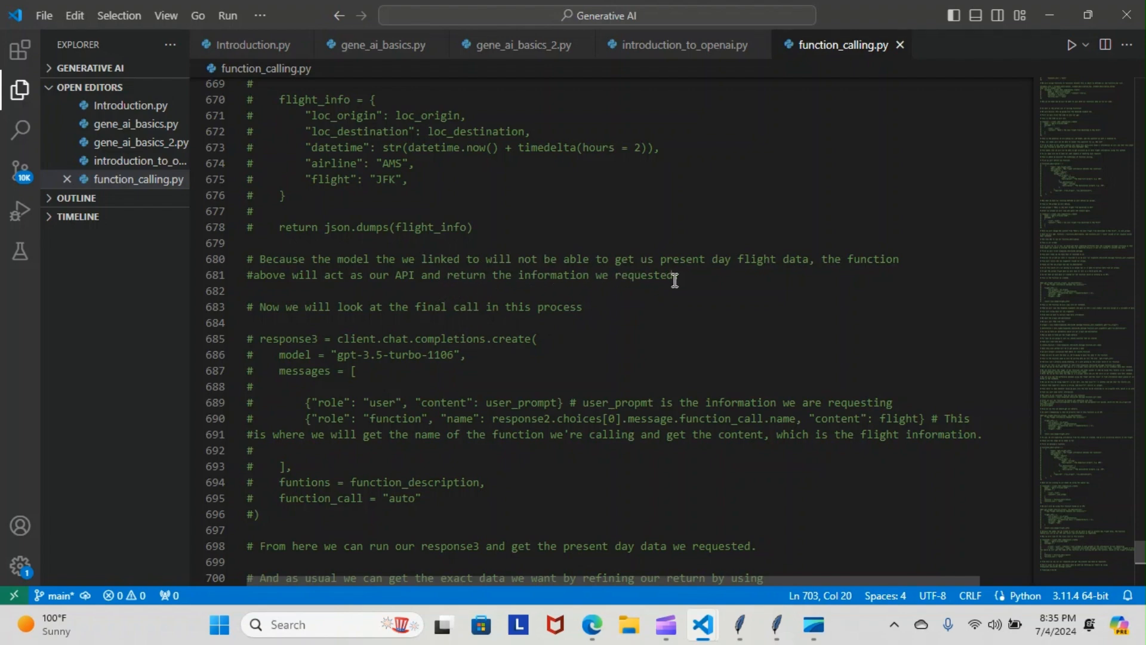
mouse_move(437, 308)
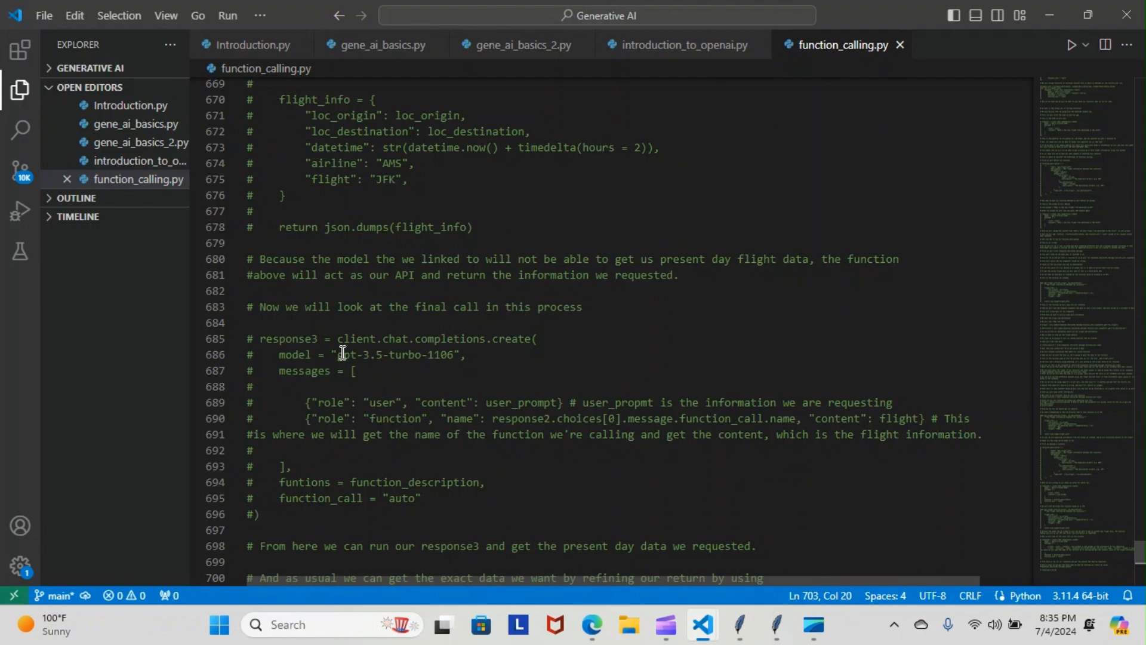
mouse_move(420, 520)
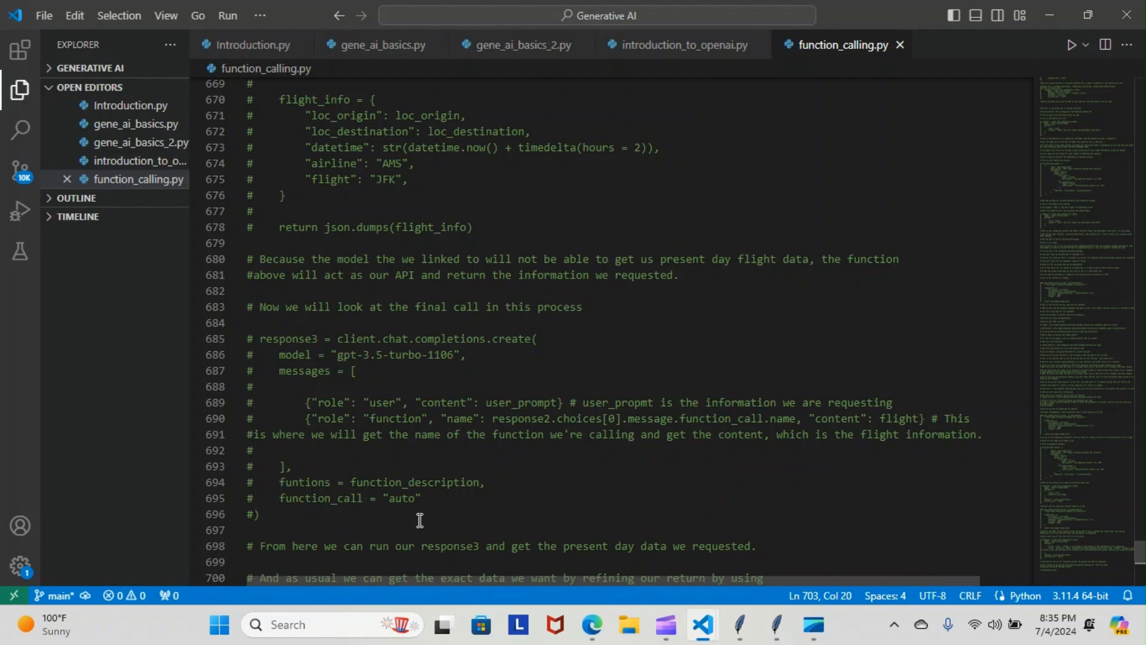
mouse_move(325, 341)
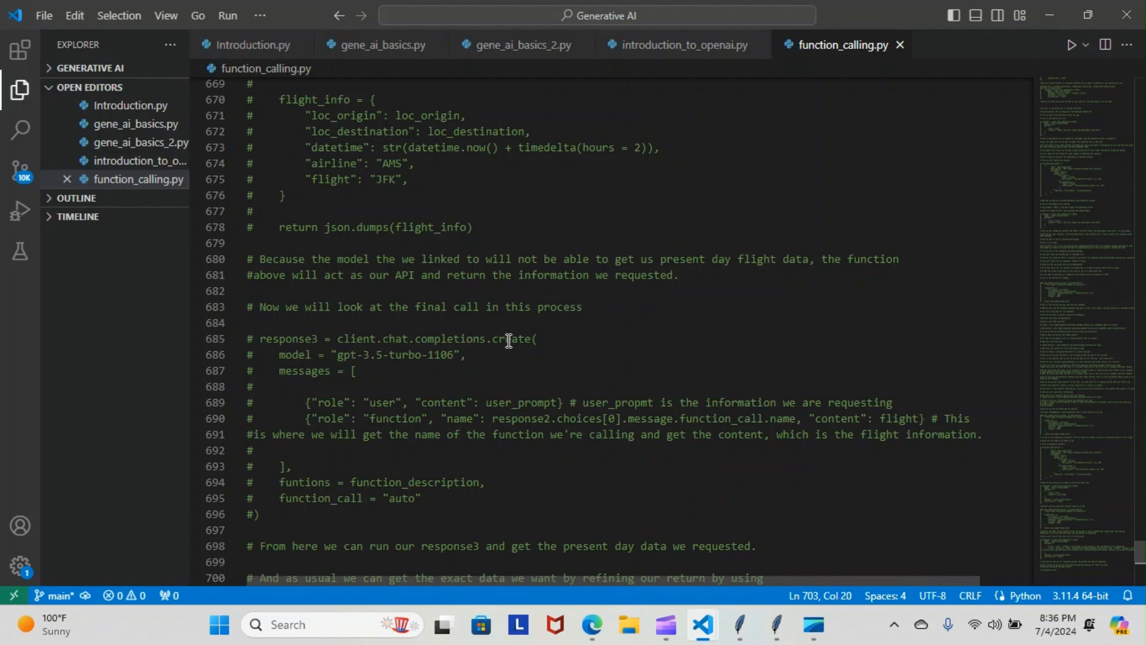
mouse_move(366, 356)
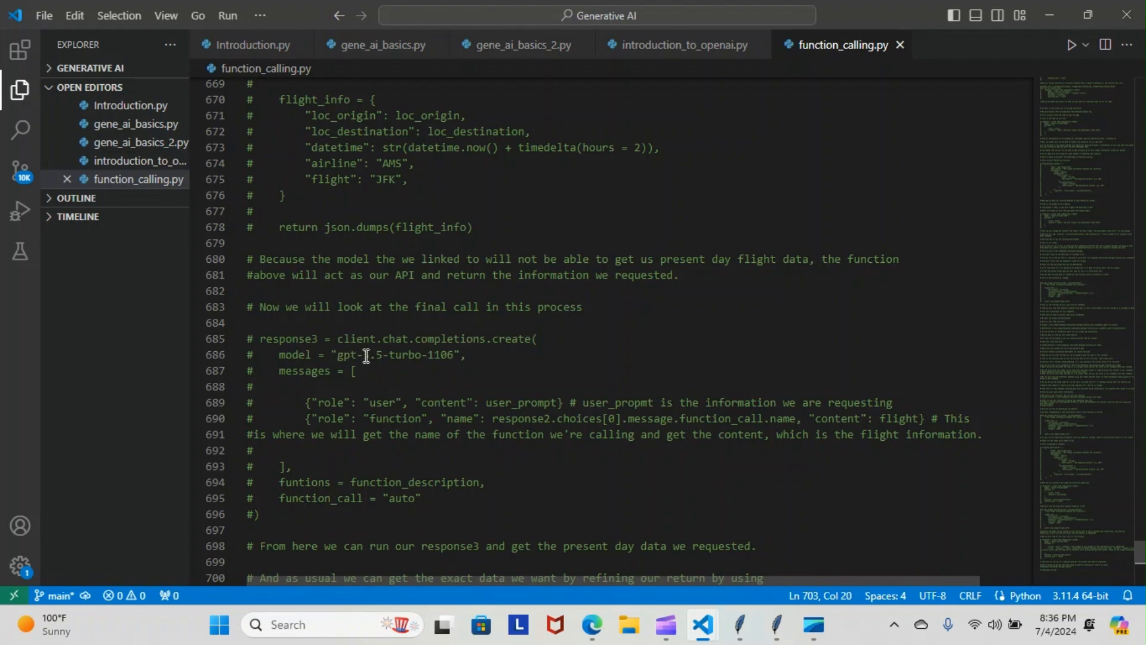
mouse_move(359, 356)
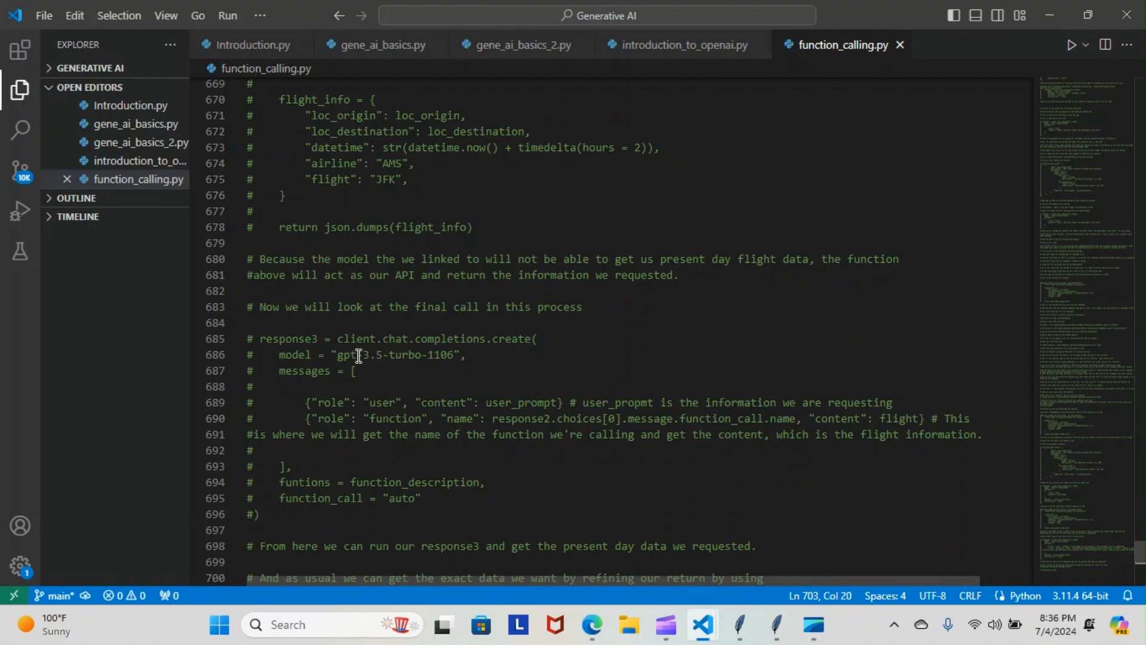
mouse_move(344, 359)
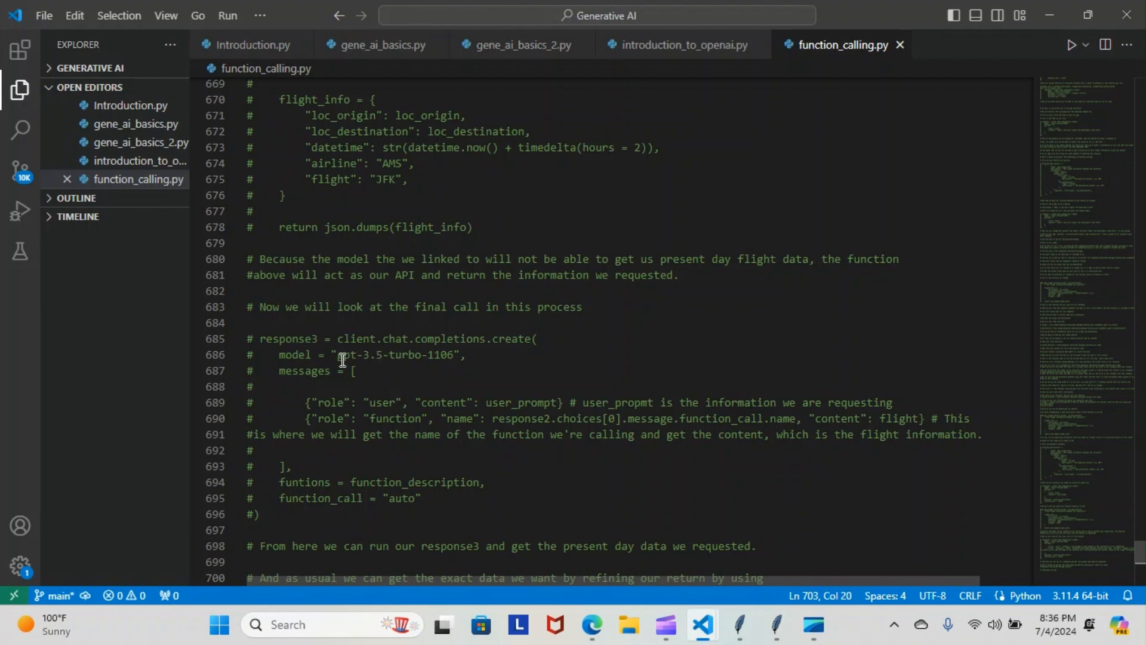
mouse_move(349, 378)
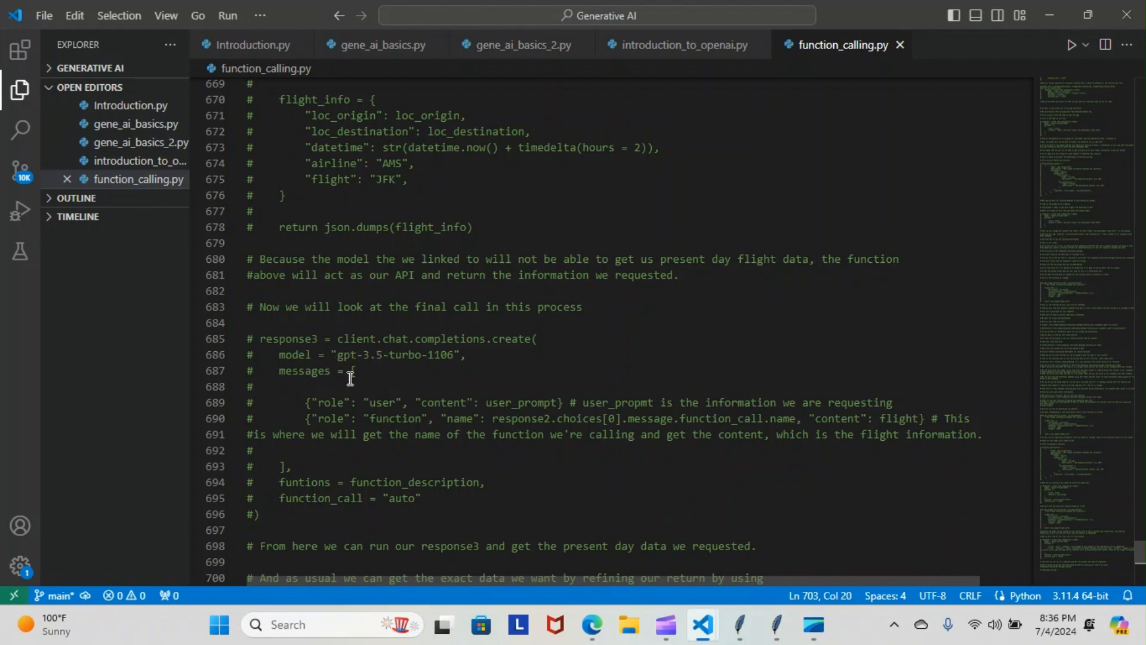
mouse_move(364, 403)
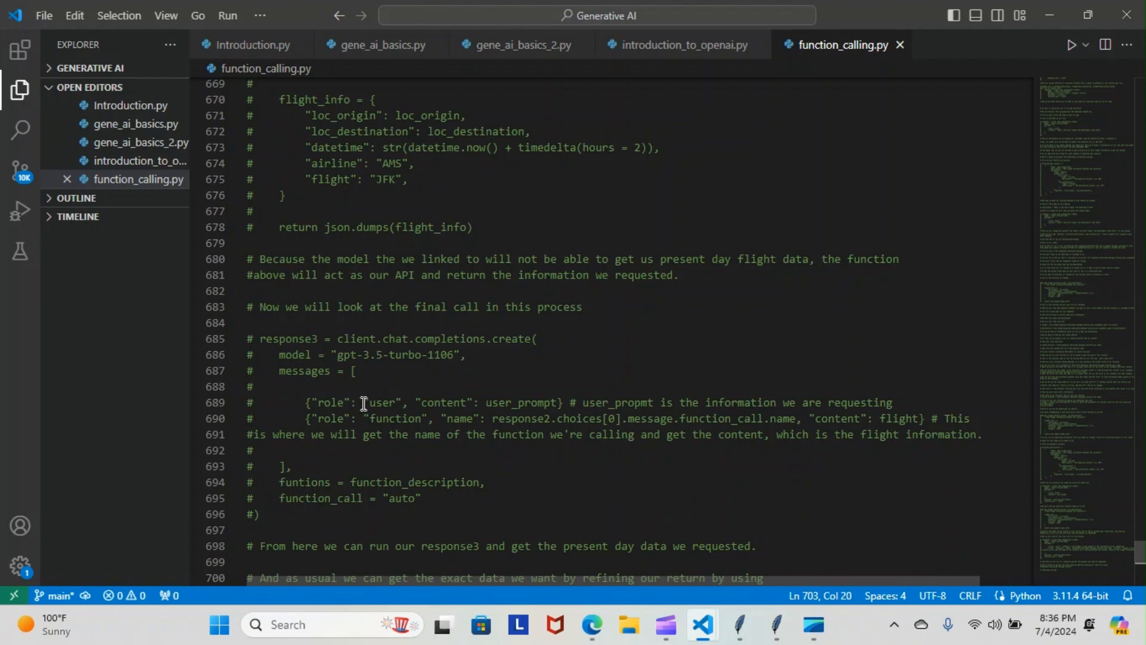
mouse_move(450, 406)
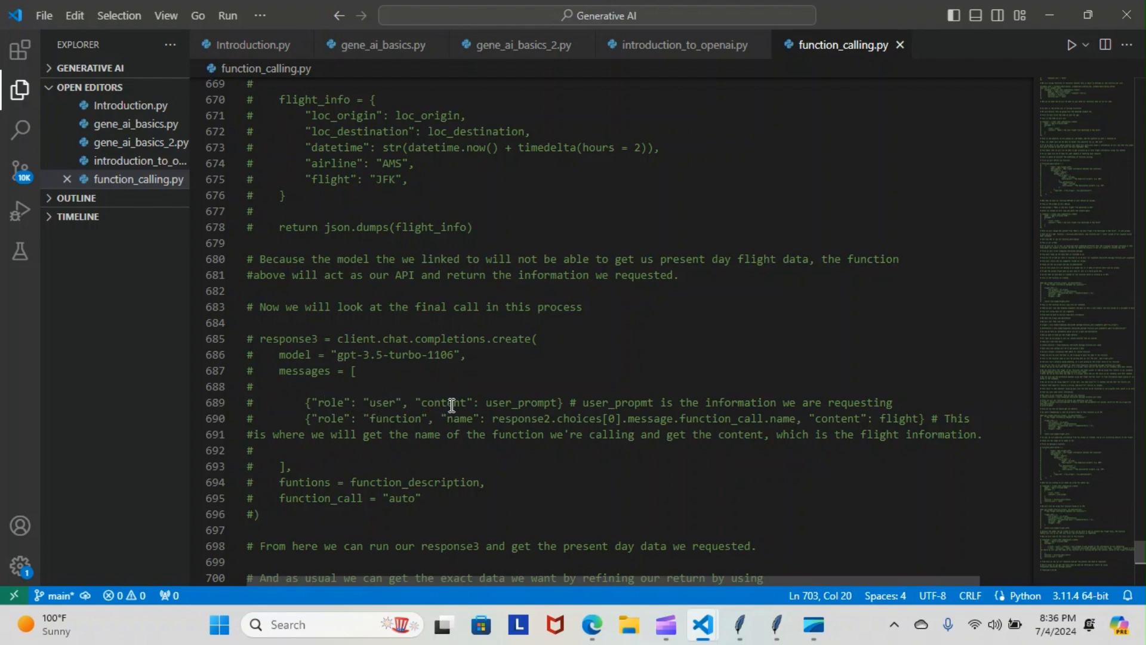
mouse_move(625, 402)
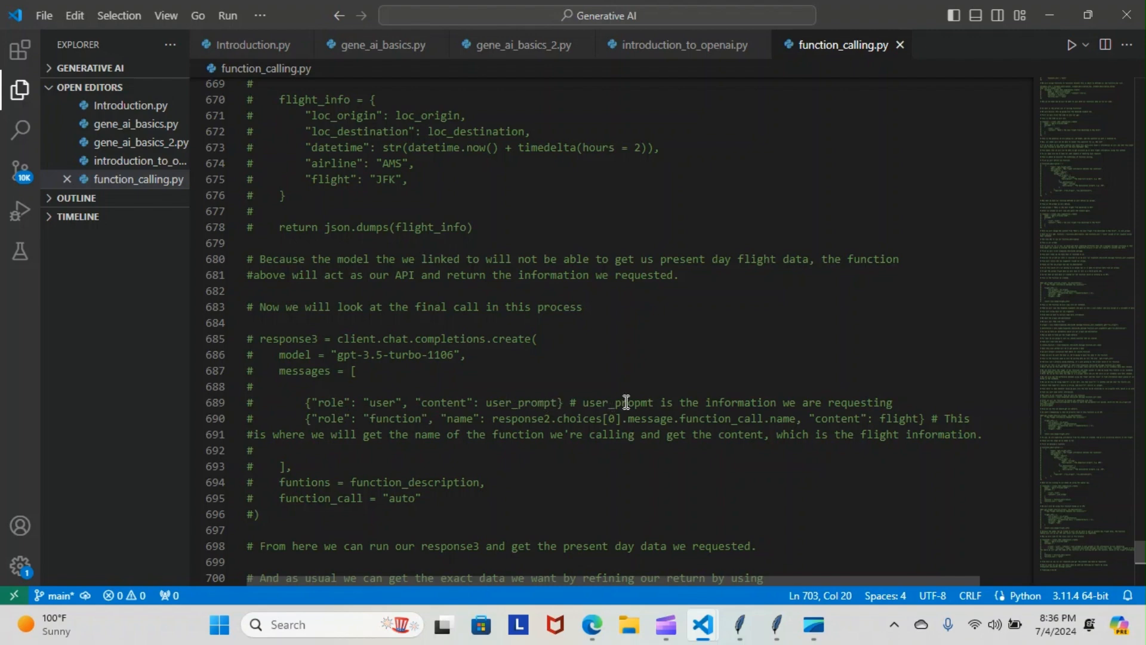
mouse_move(693, 435)
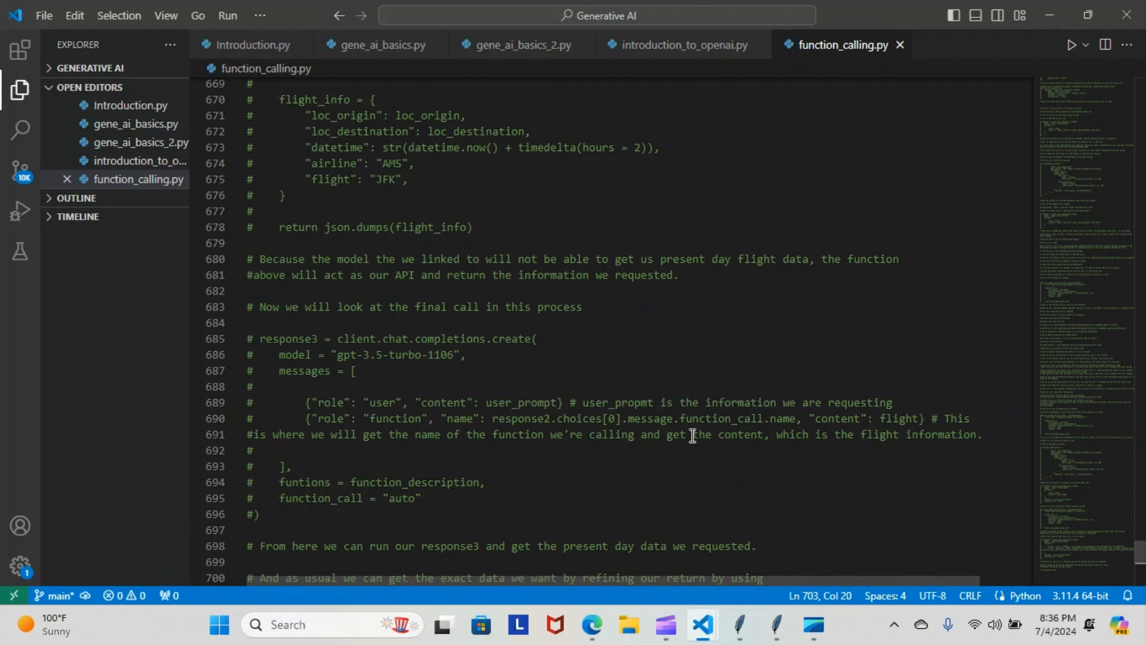
mouse_move(336, 421)
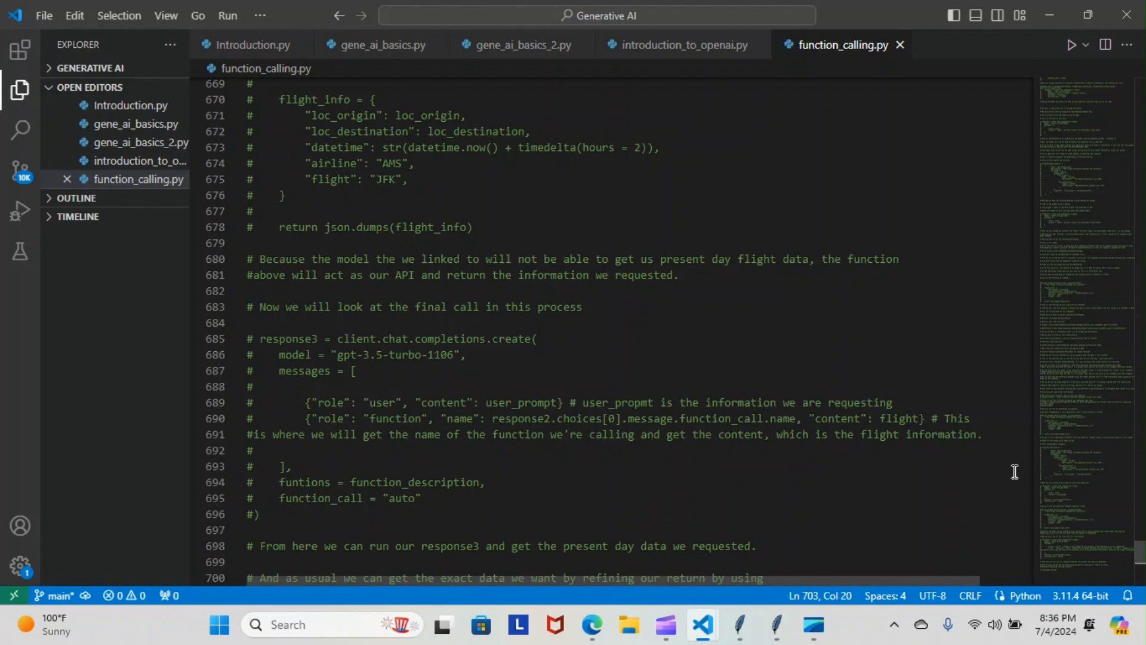
scroll("up", 3)
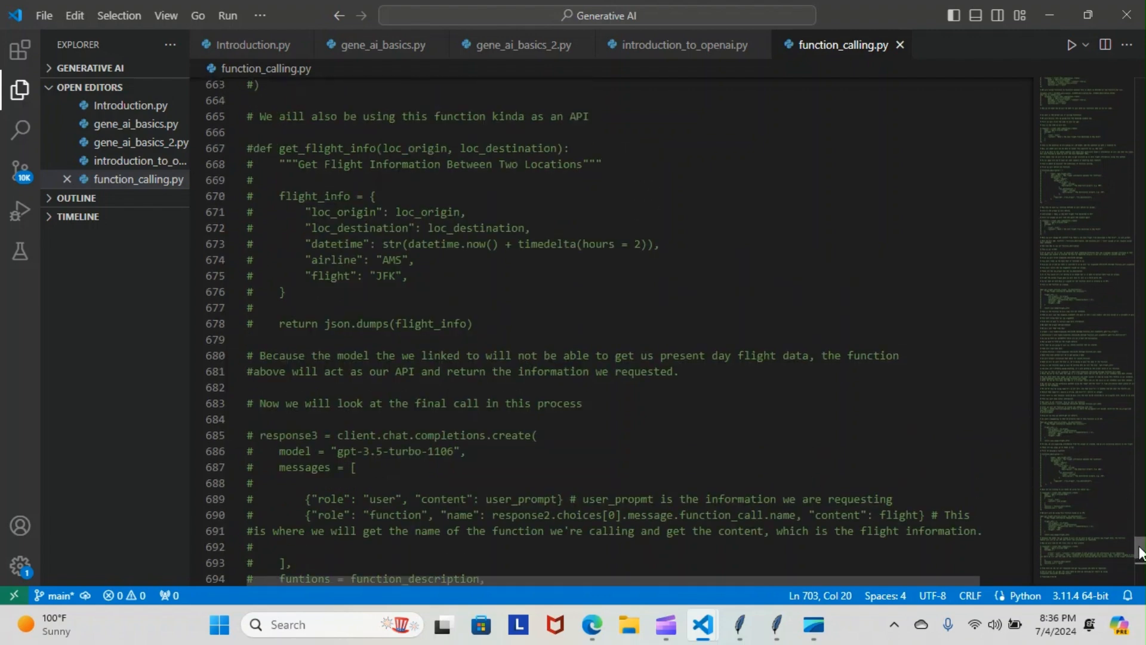
scroll("up", 3)
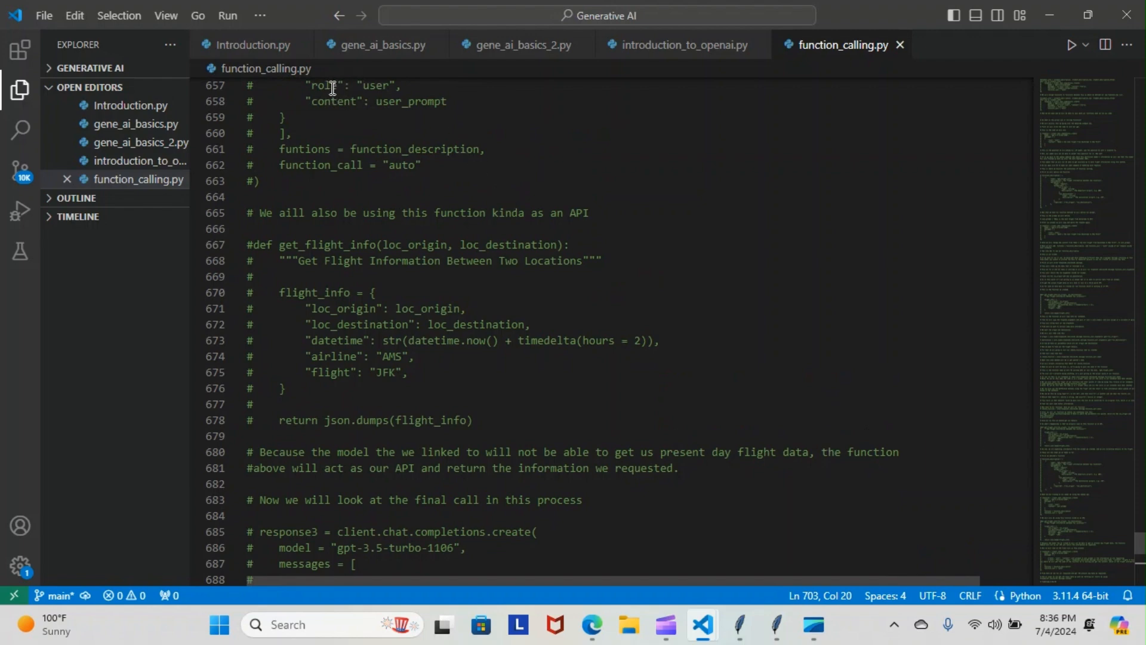
mouse_move(435, 101)
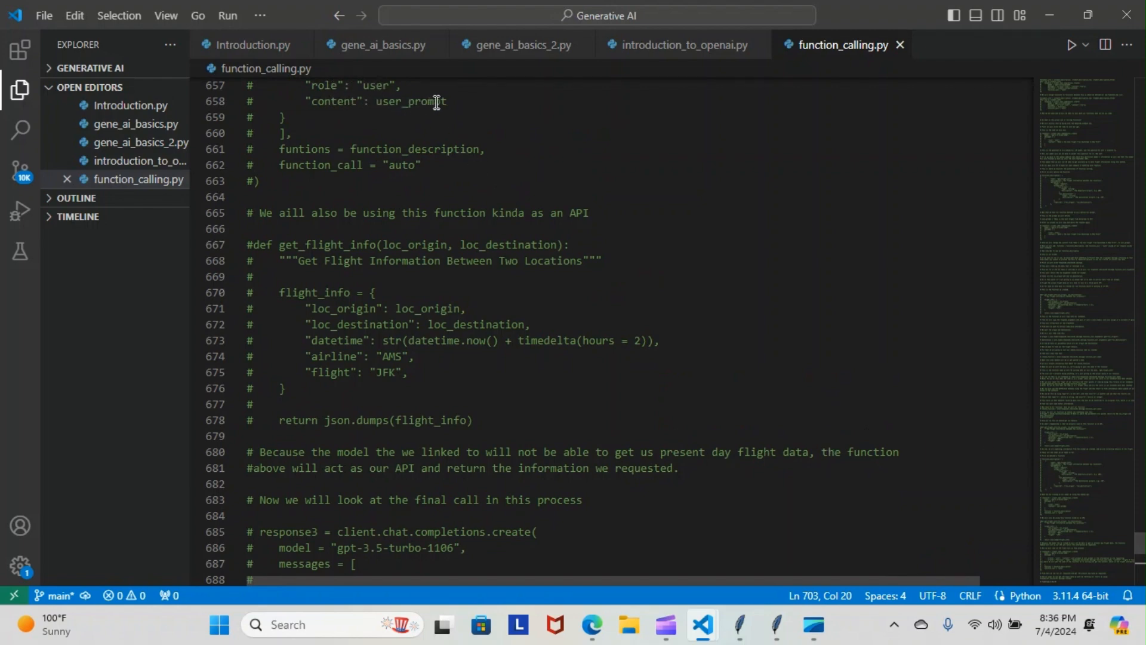
mouse_move(1064, 463)
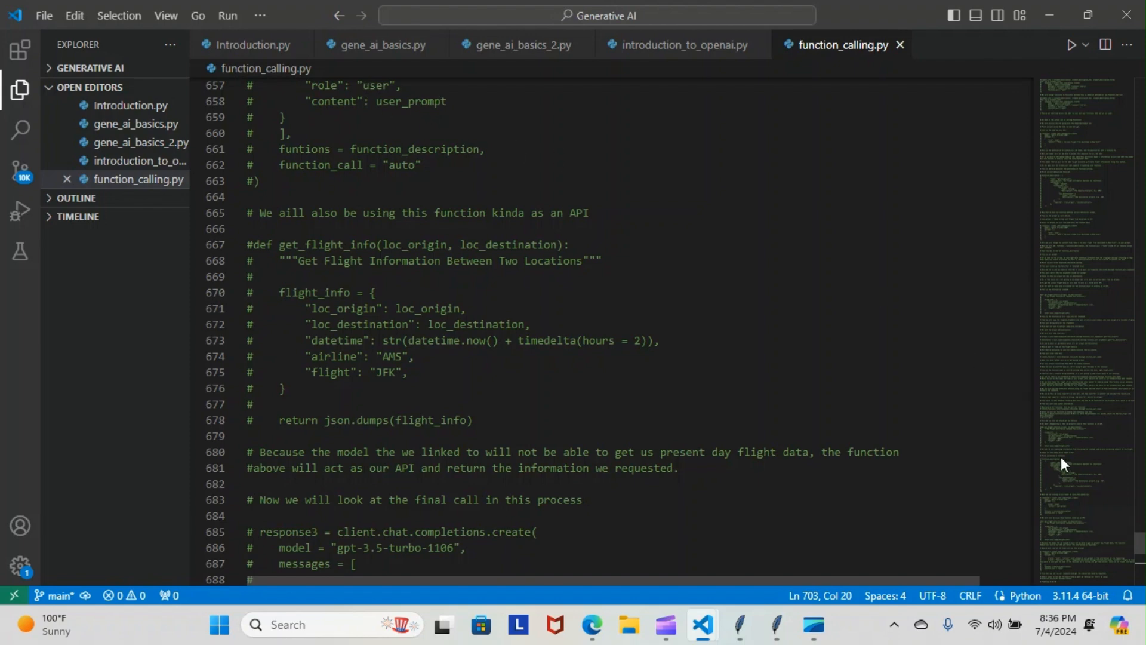
scroll("down", 3)
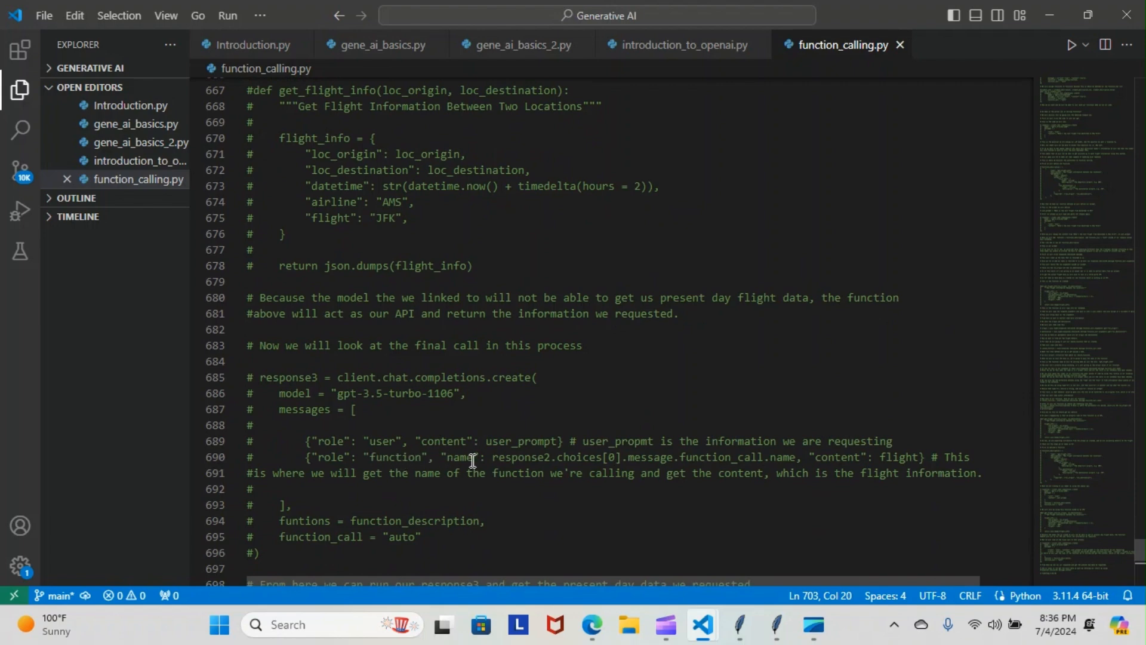
mouse_move(627, 461)
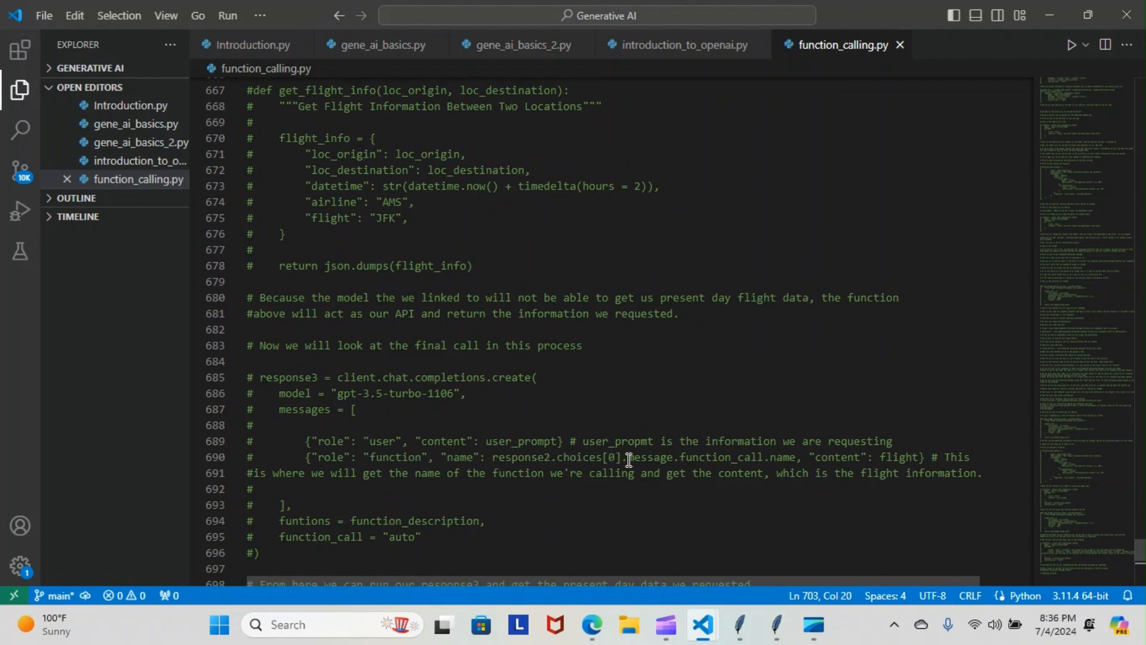
mouse_move(548, 456)
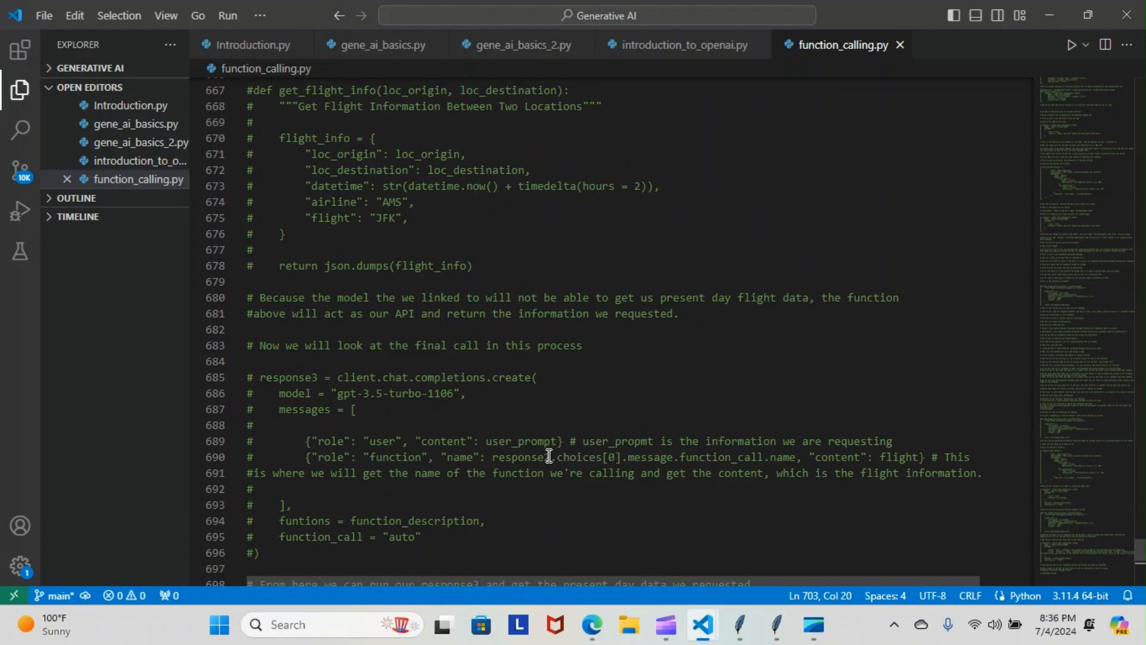
left_click(548, 456)
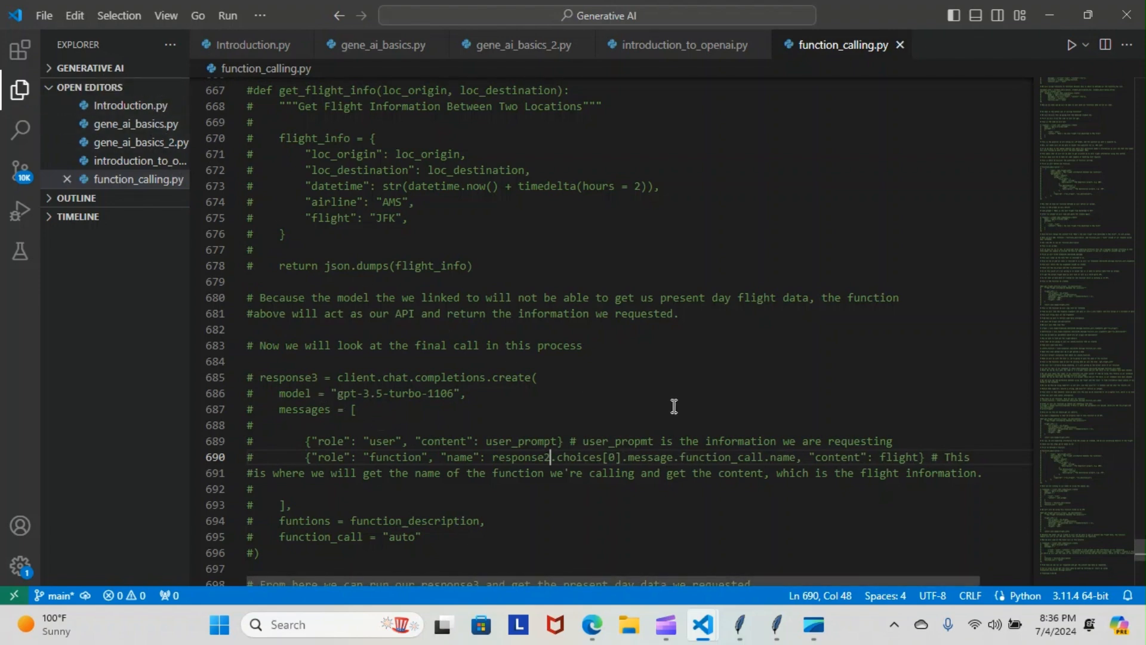
mouse_move(378, 496)
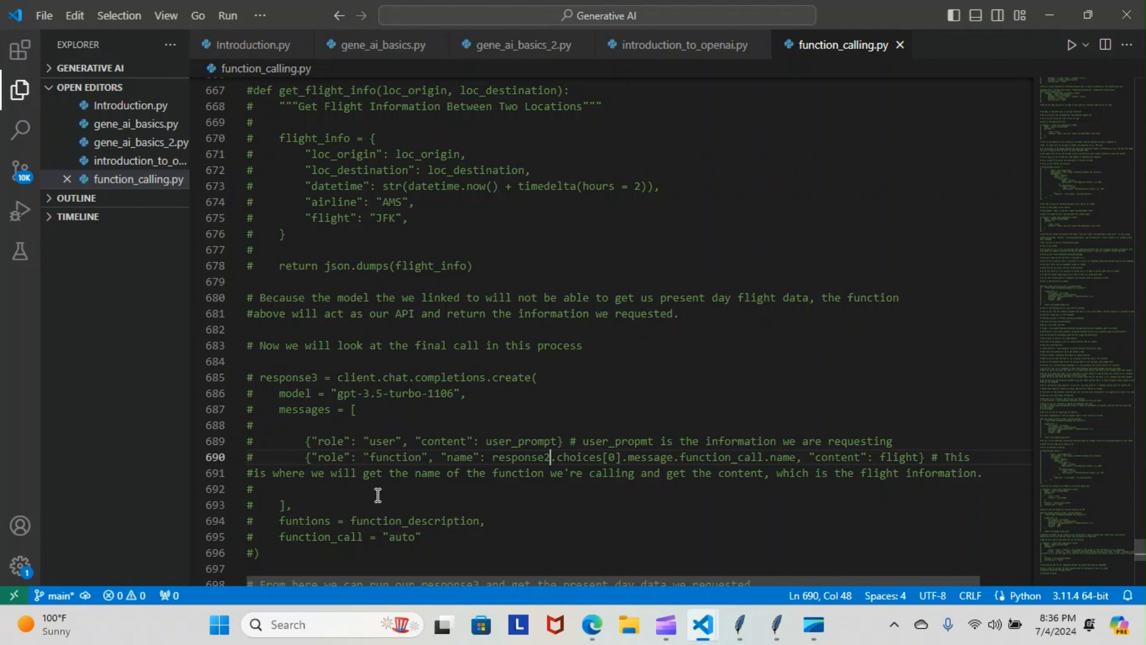
mouse_move(642, 473)
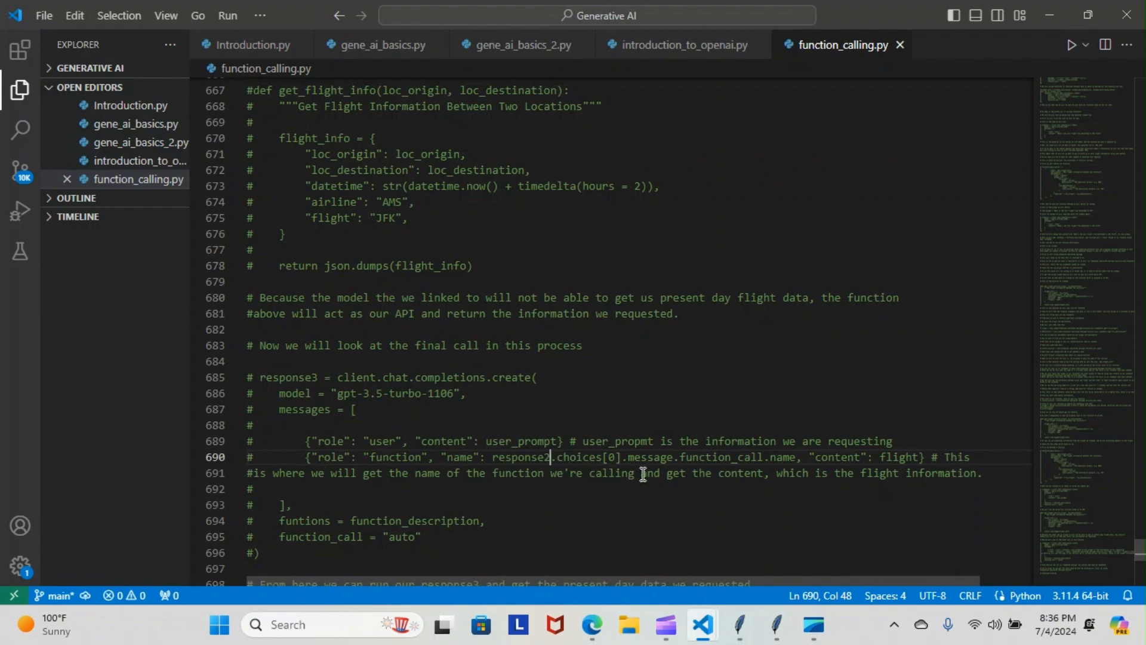
mouse_move(831, 477)
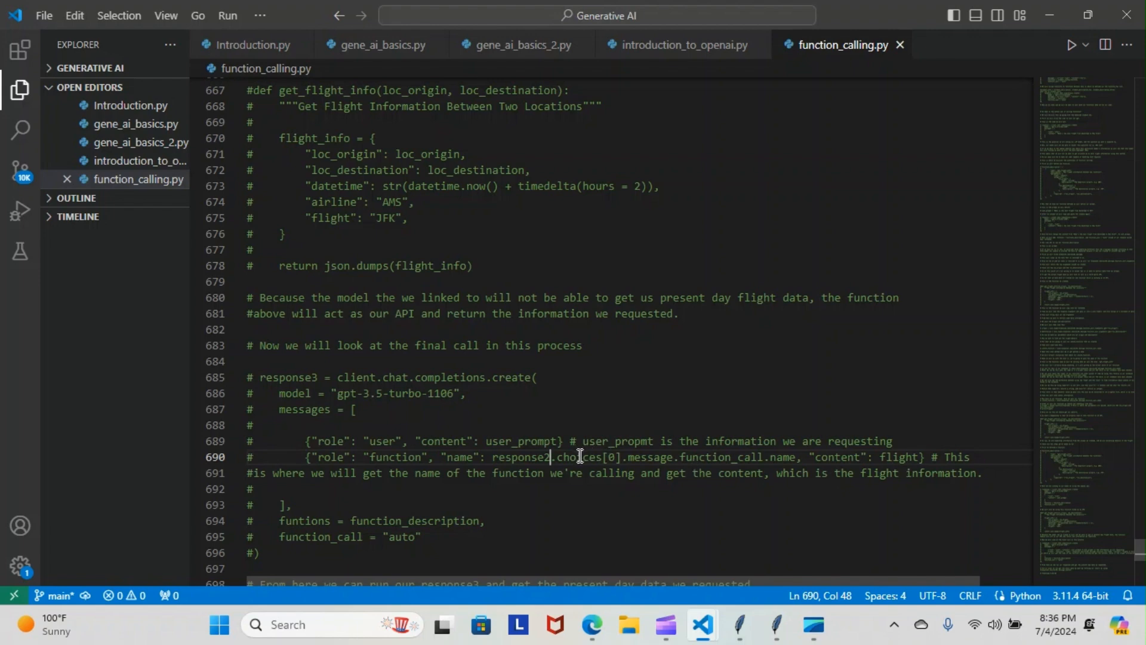
mouse_move(827, 555)
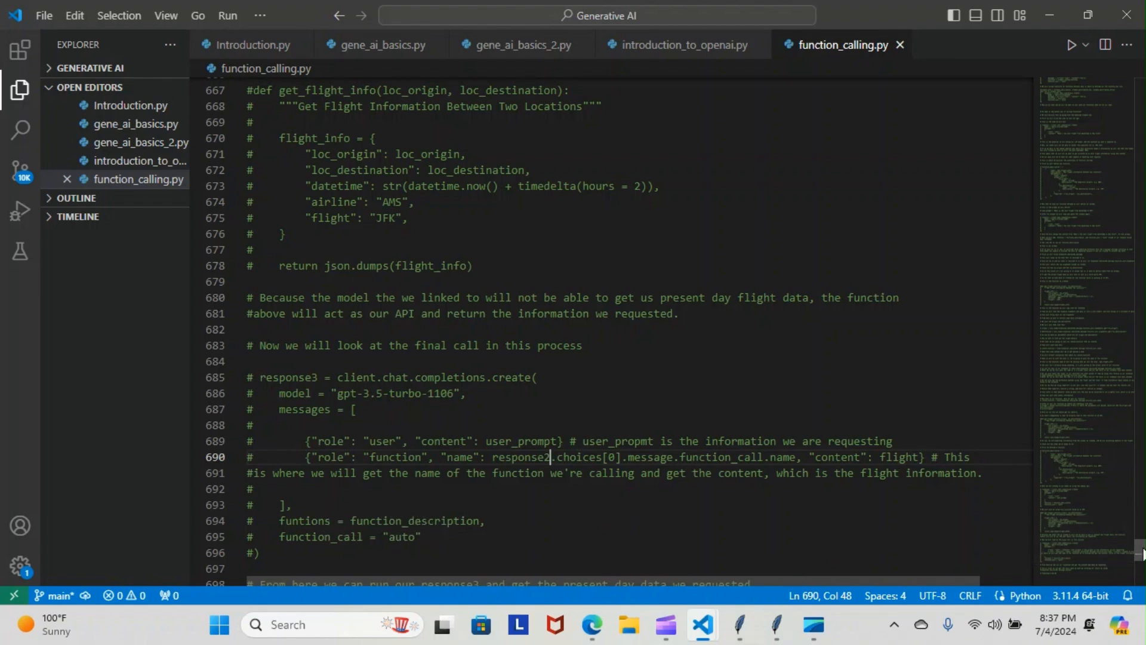
- Scroll to the file's end, then show the notebook's response2 NameError and eval examples in Edge
scroll("down", 3)
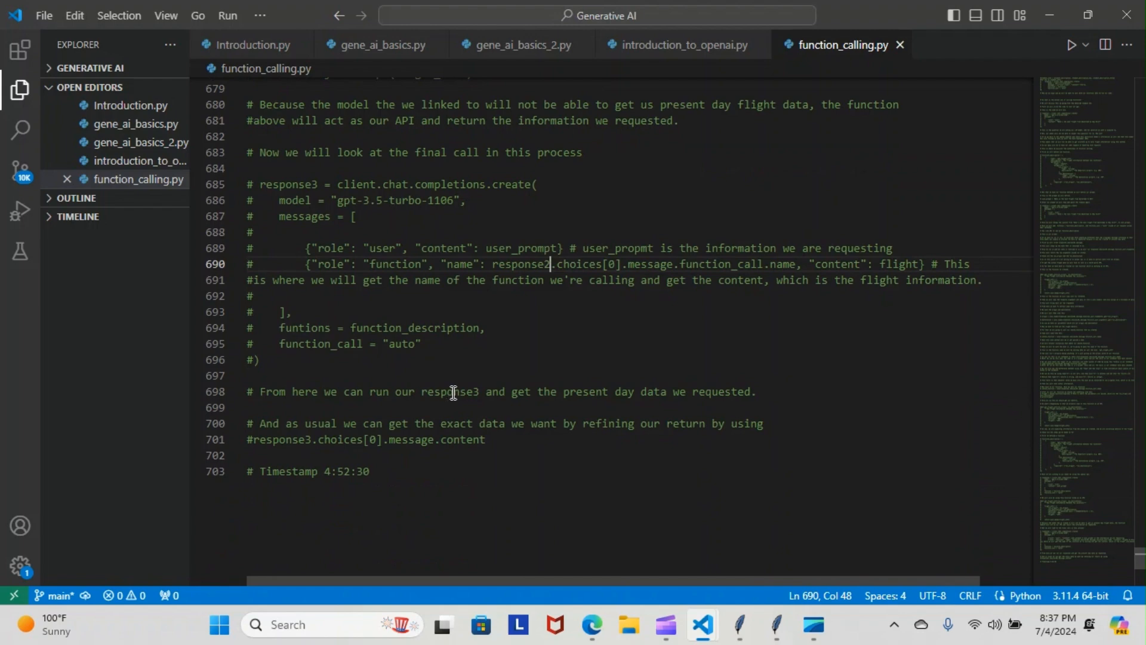
mouse_move(713, 397)
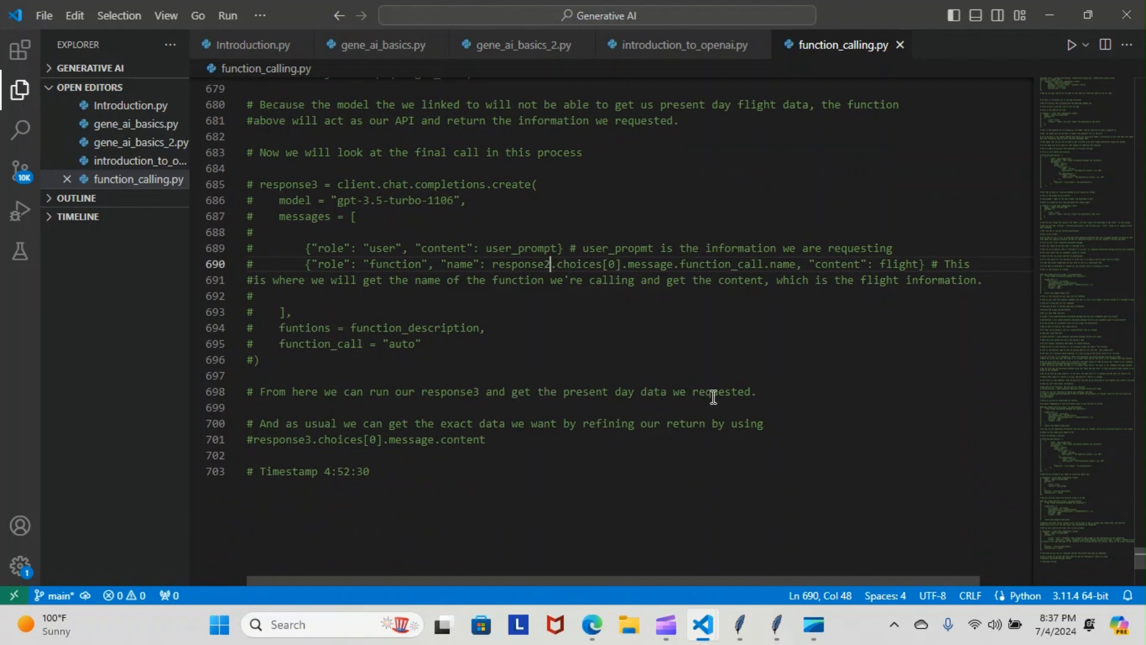
mouse_move(534, 433)
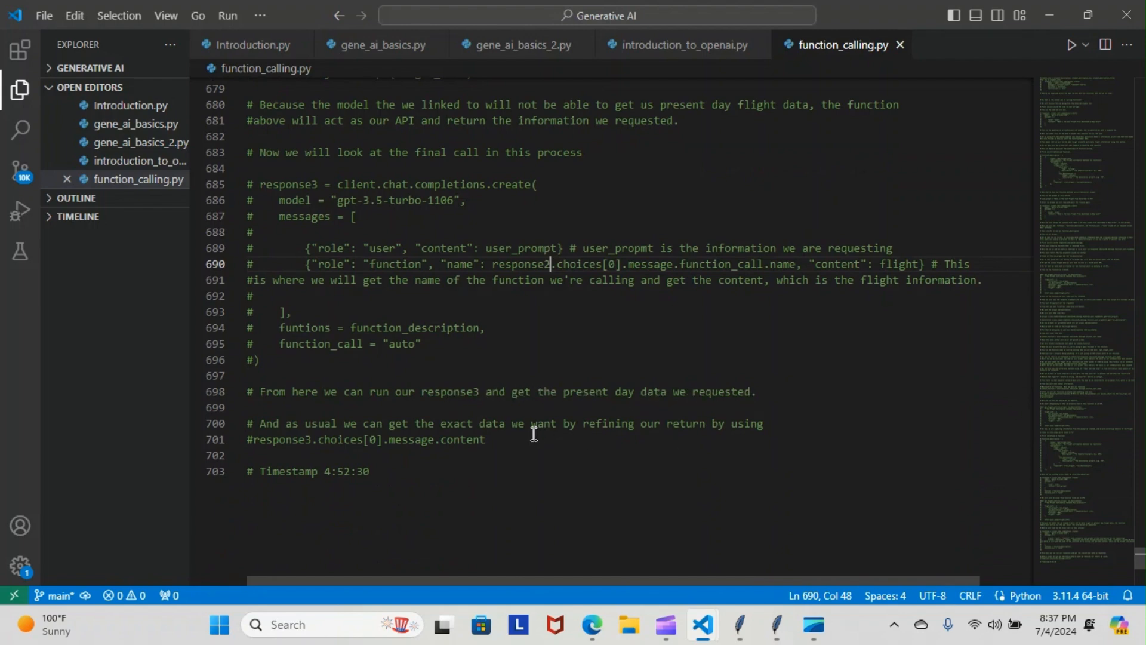
mouse_move(651, 429)
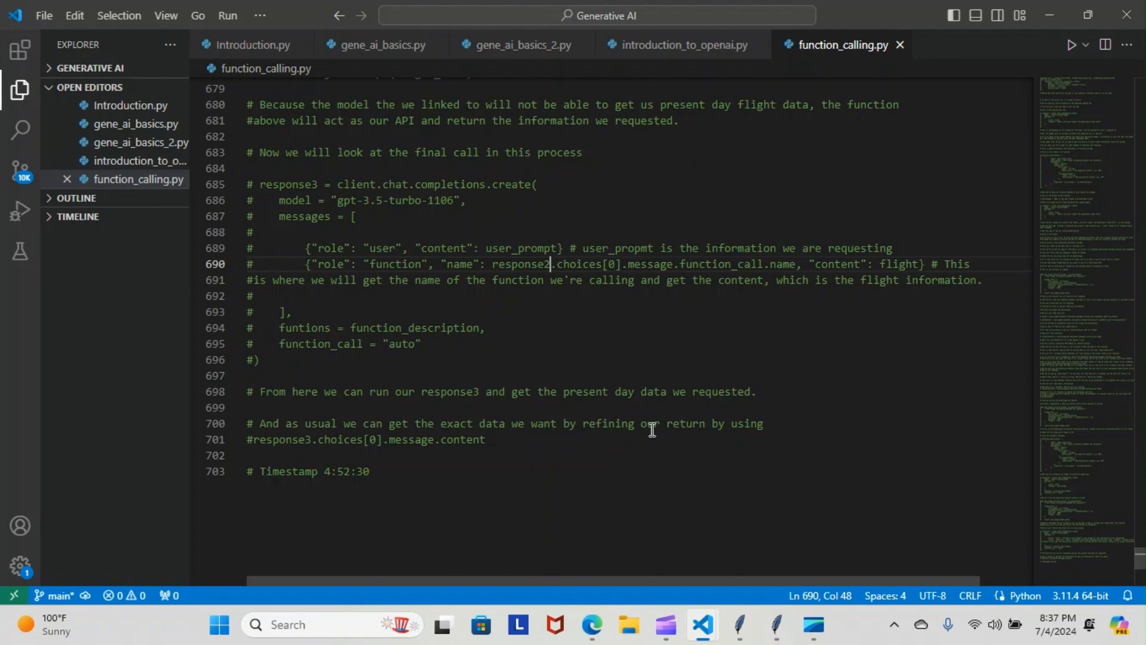
mouse_move(350, 452)
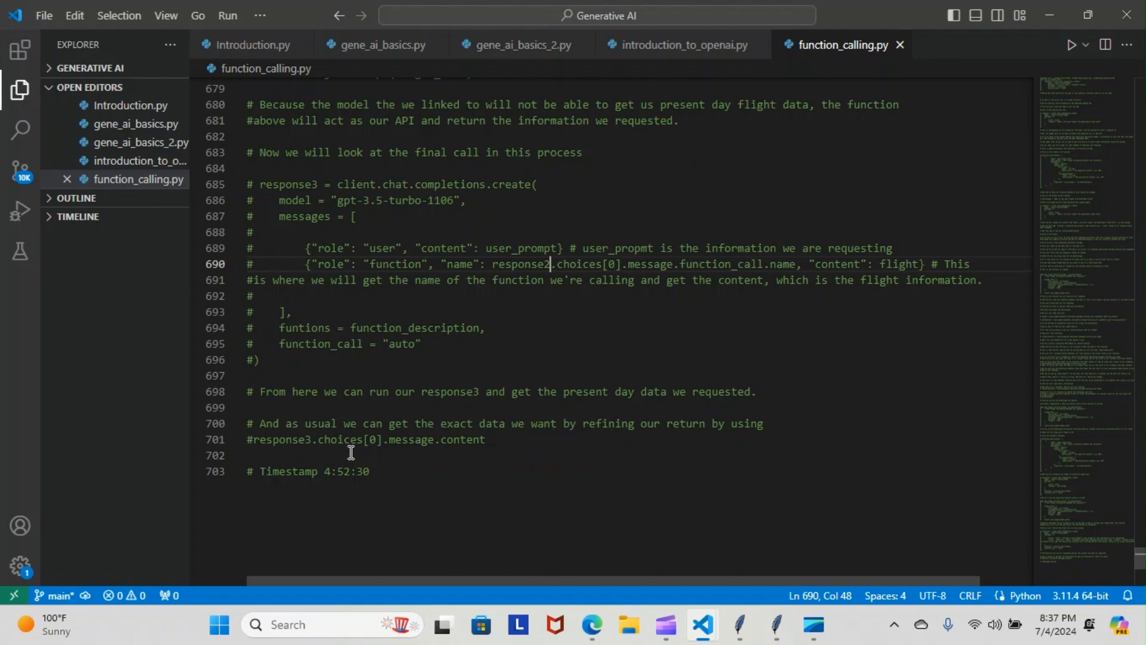
mouse_move(605, 471)
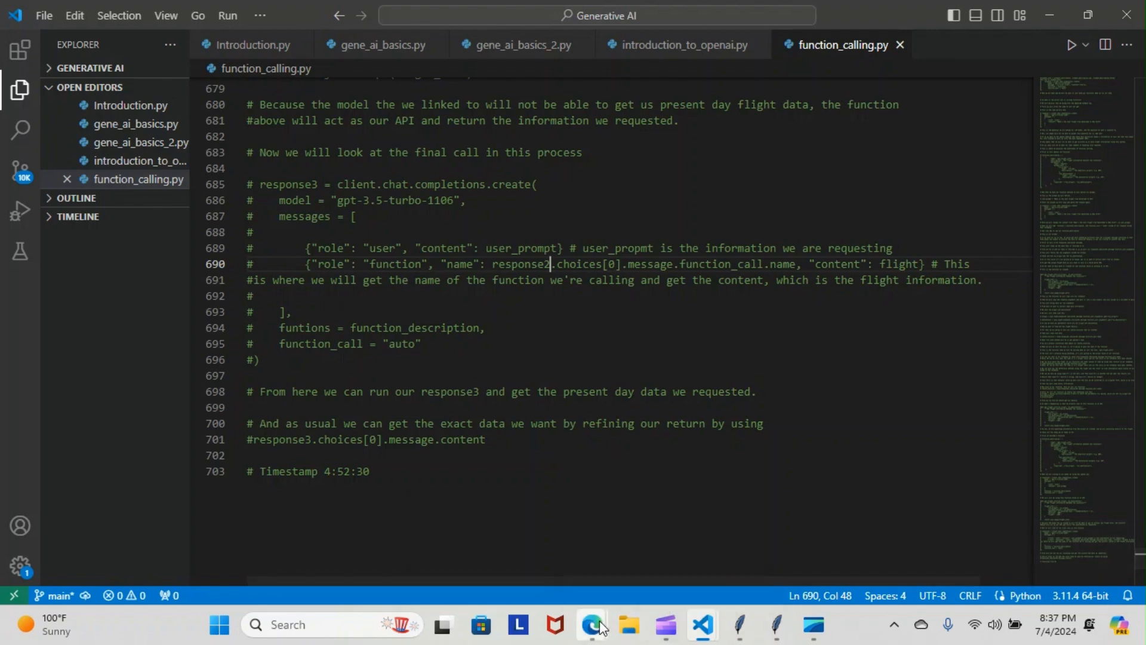
left_click(593, 625)
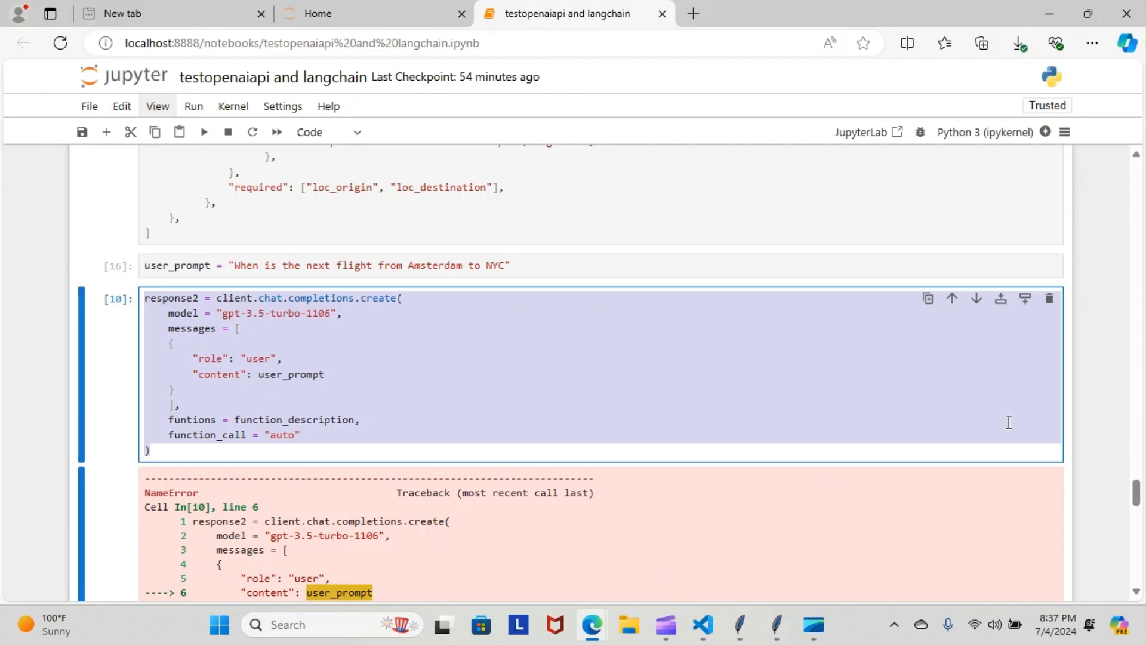
scroll("down", 3)
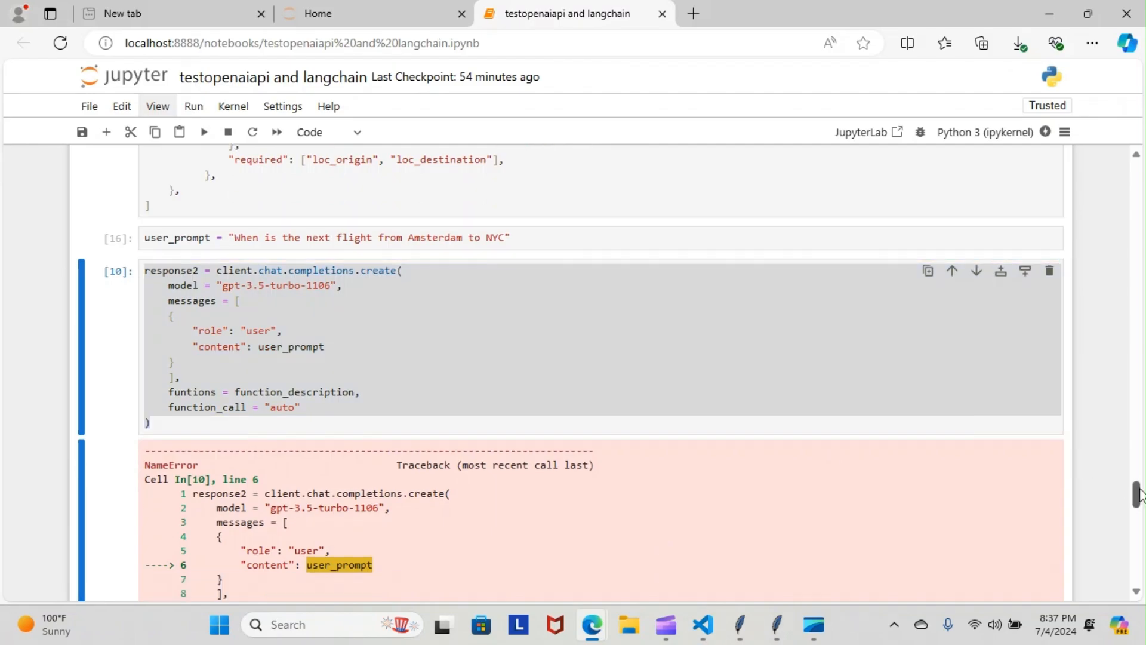
scroll("down", 3)
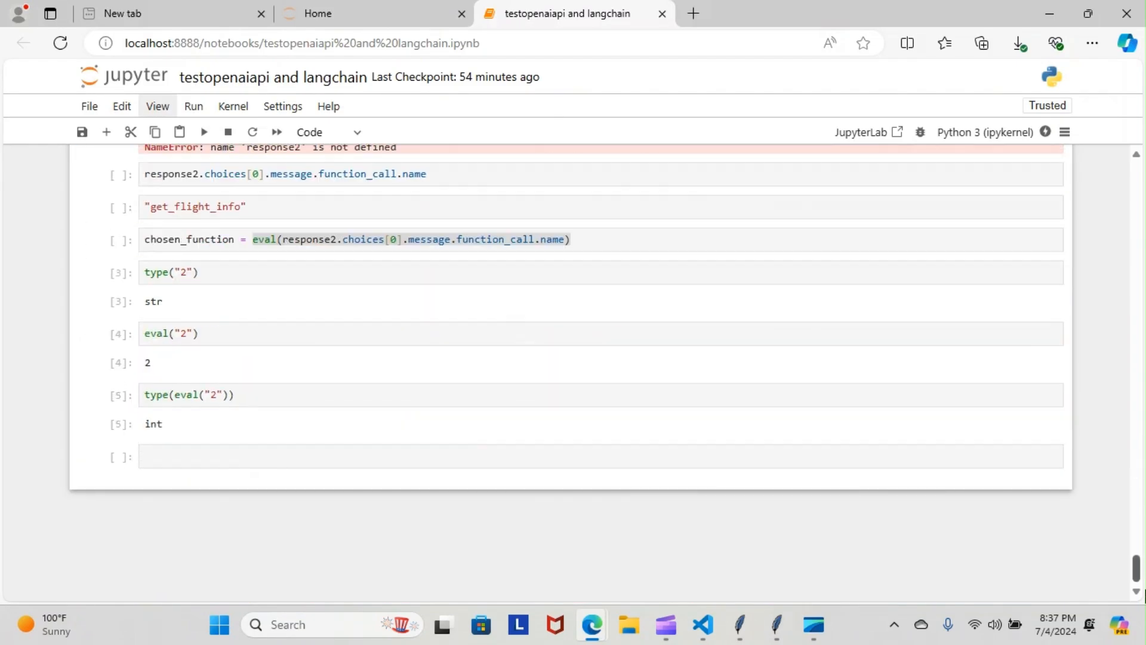
- Review the type("2"), eval("2") and type(eval("2")) cells, then minimize the browser
scroll("up", 3)
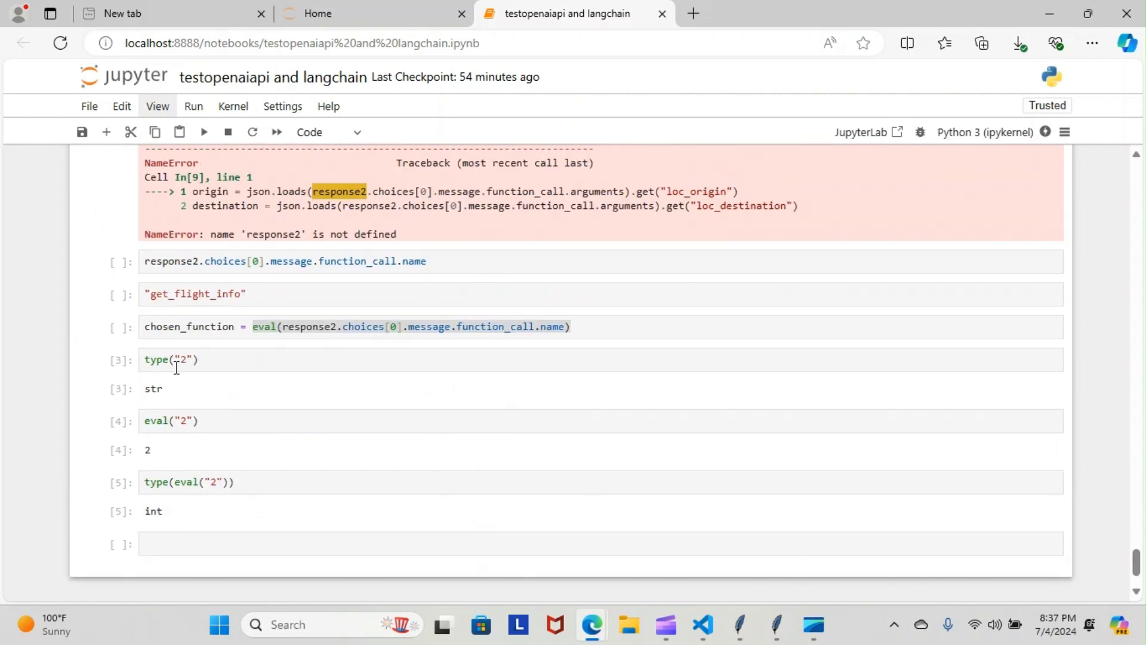
mouse_move(156, 414)
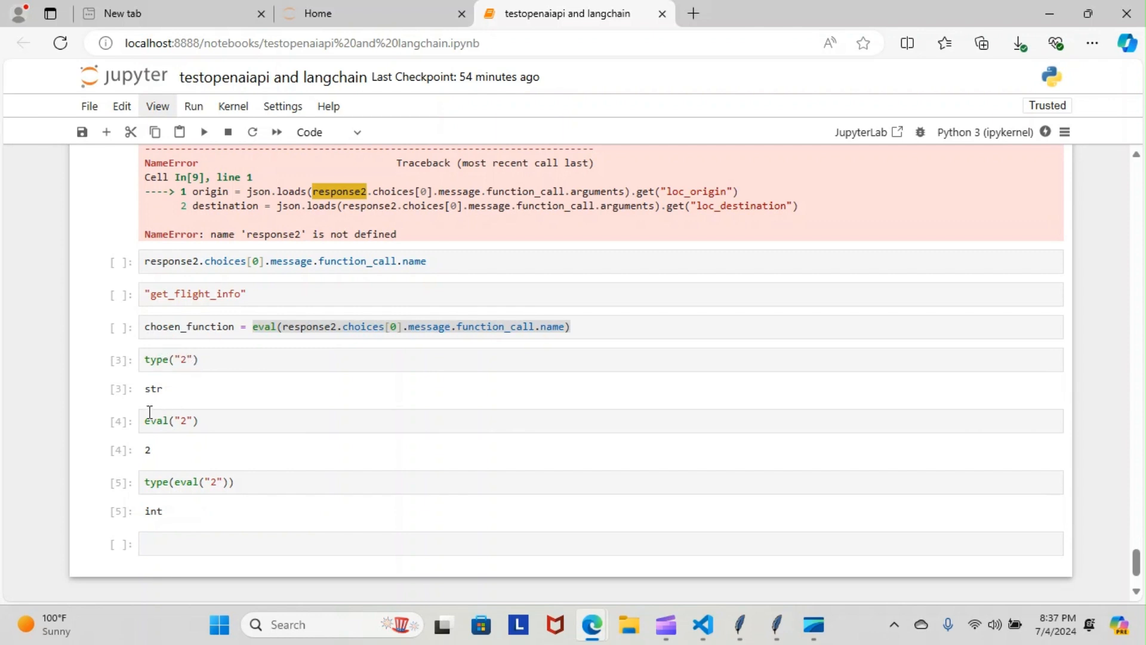
mouse_move(154, 452)
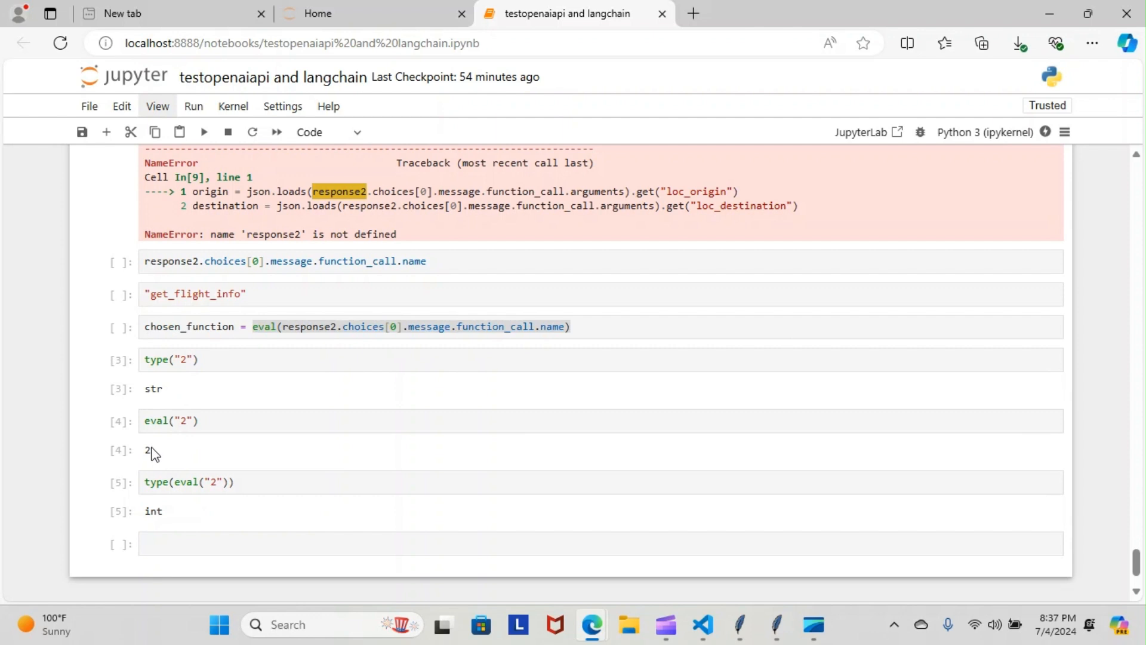
mouse_move(176, 407)
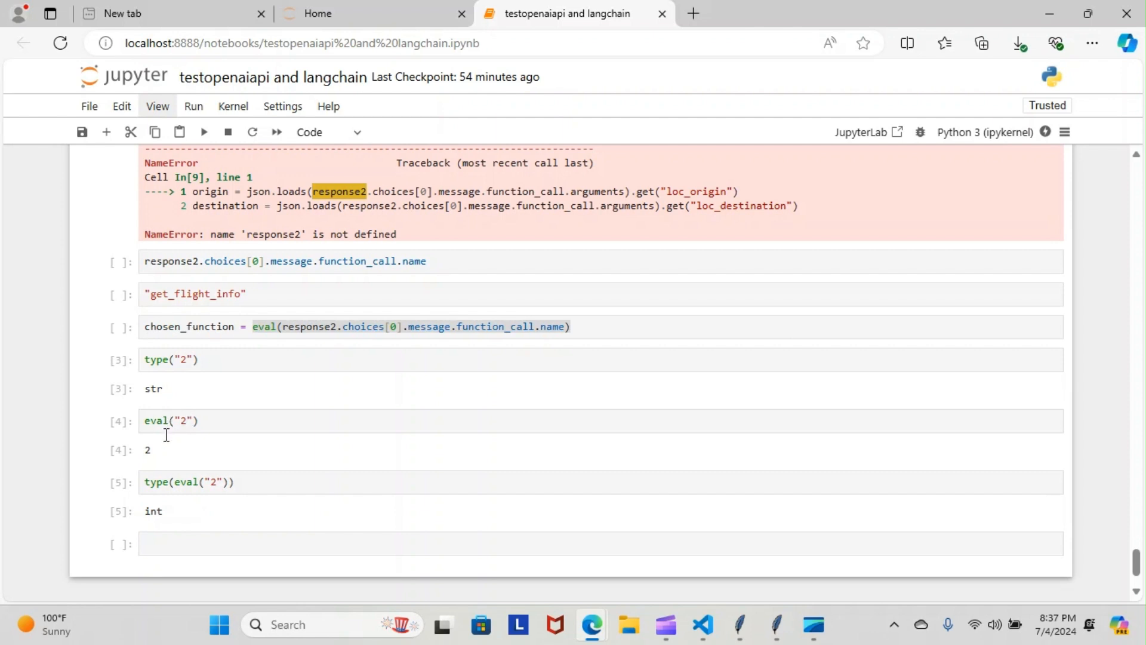
mouse_move(159, 453)
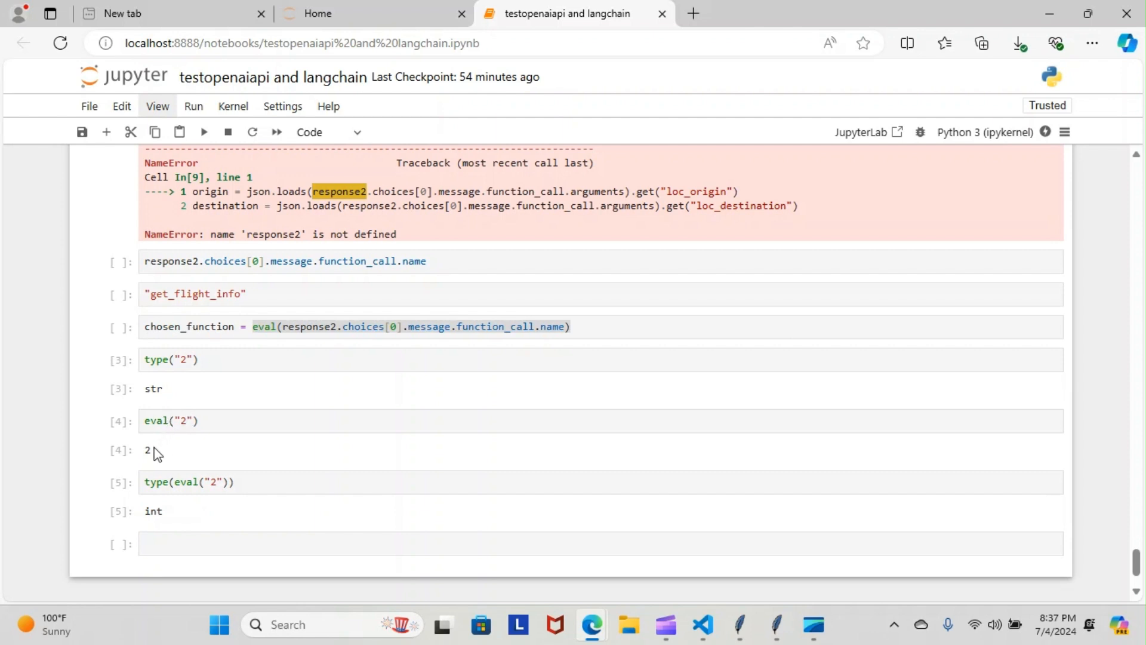
mouse_move(164, 446)
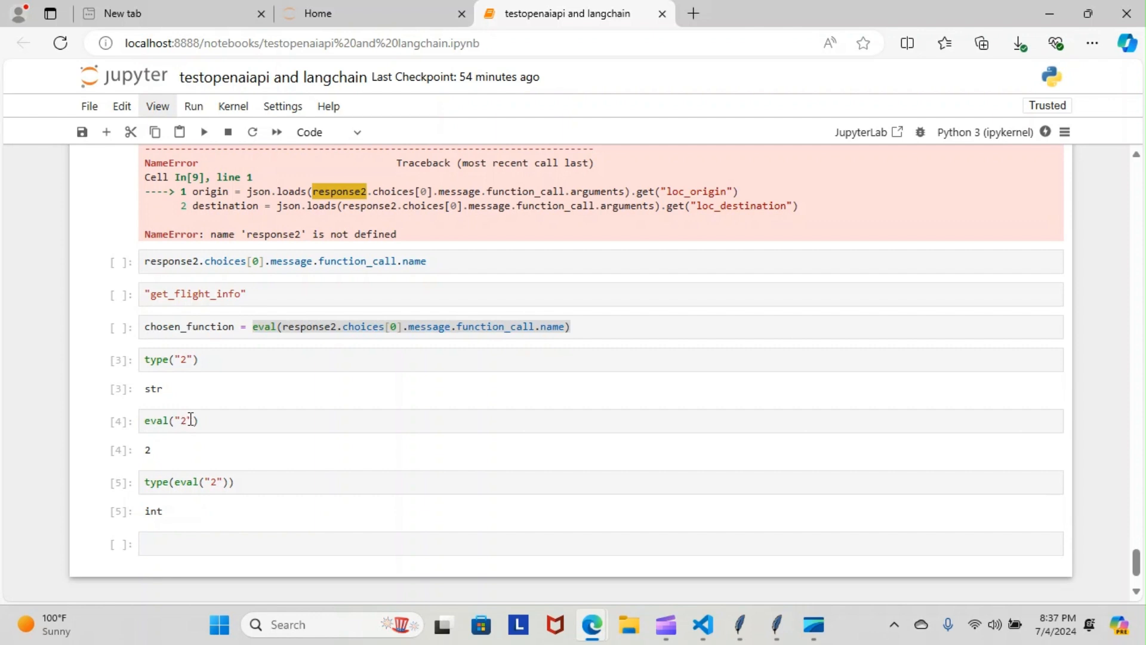
left_click(184, 420)
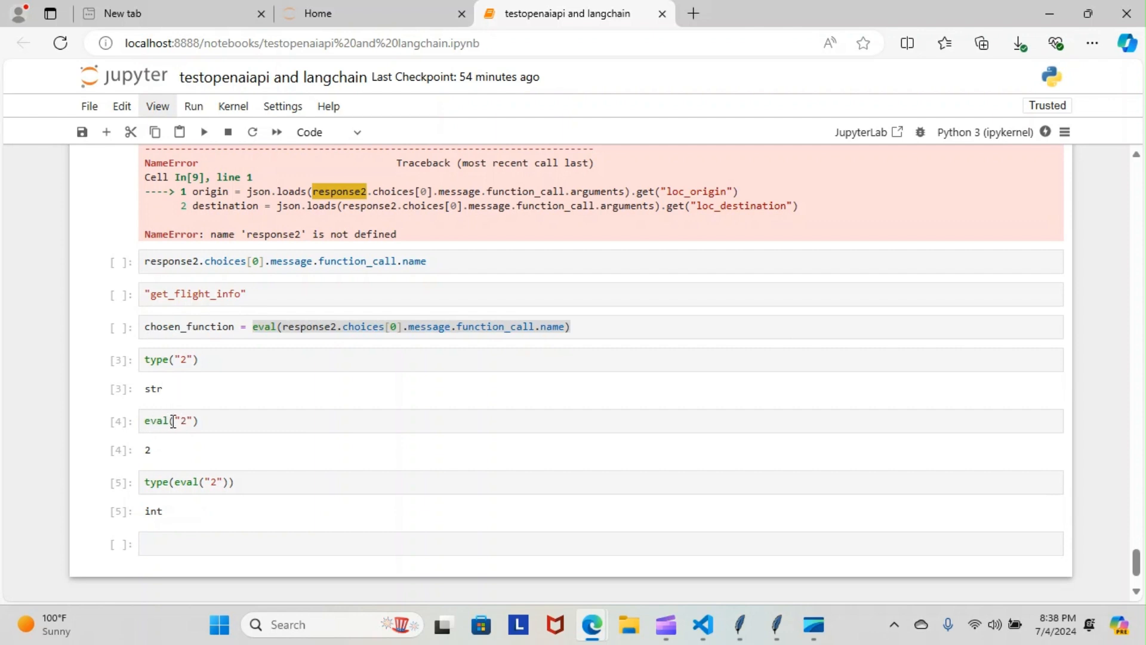
mouse_move(179, 384)
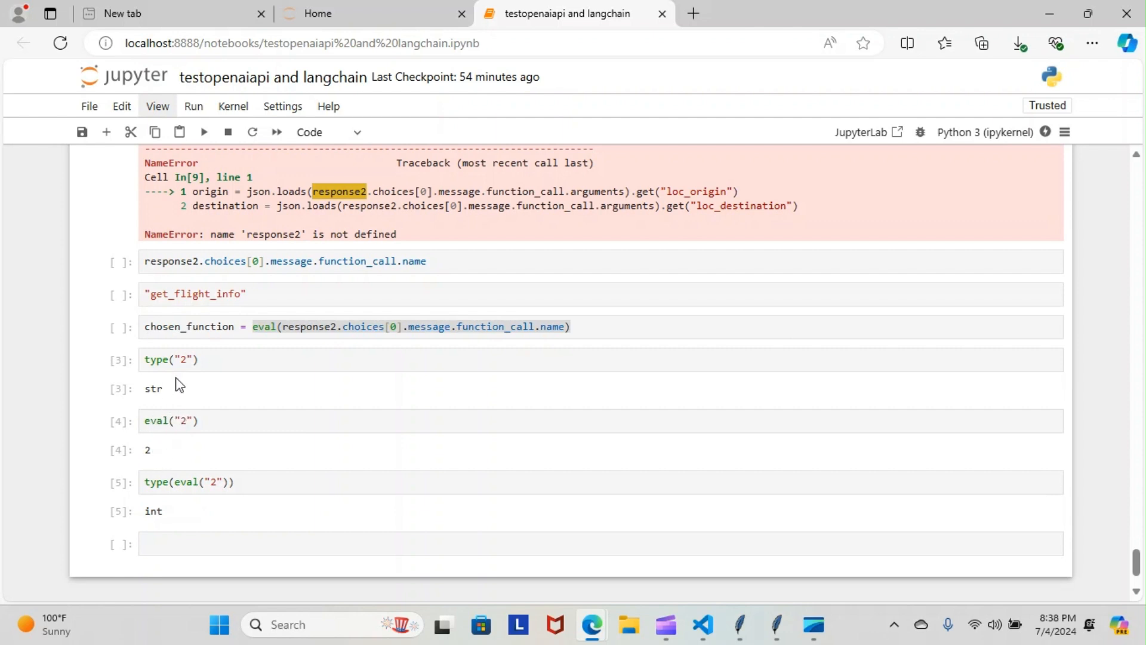
mouse_move(151, 476)
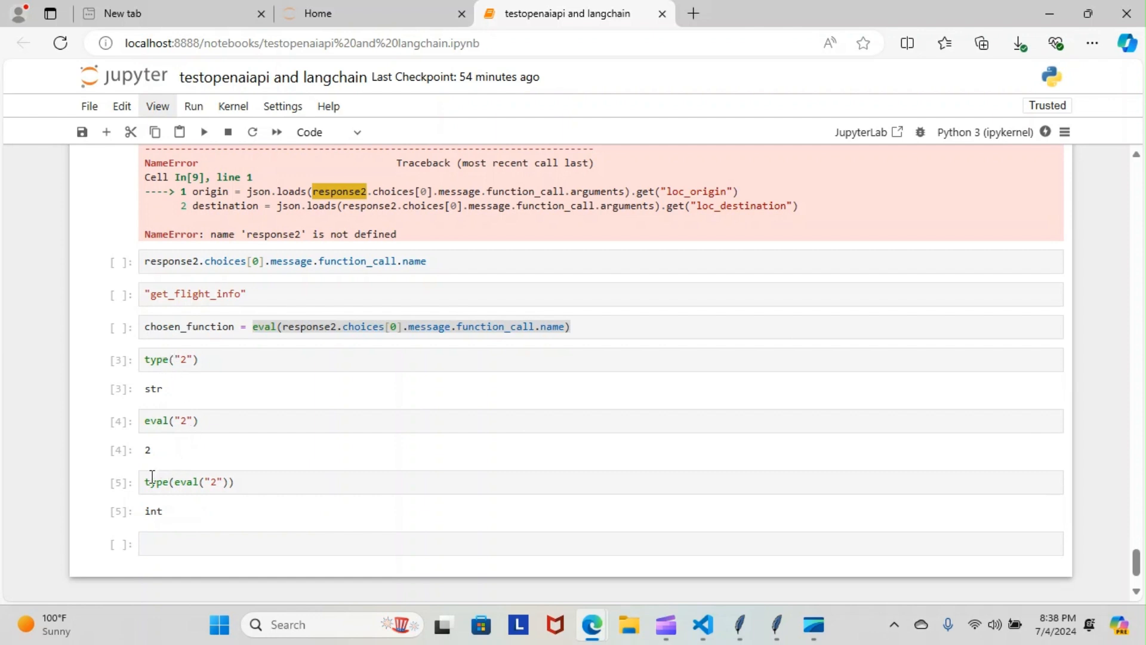
mouse_move(185, 505)
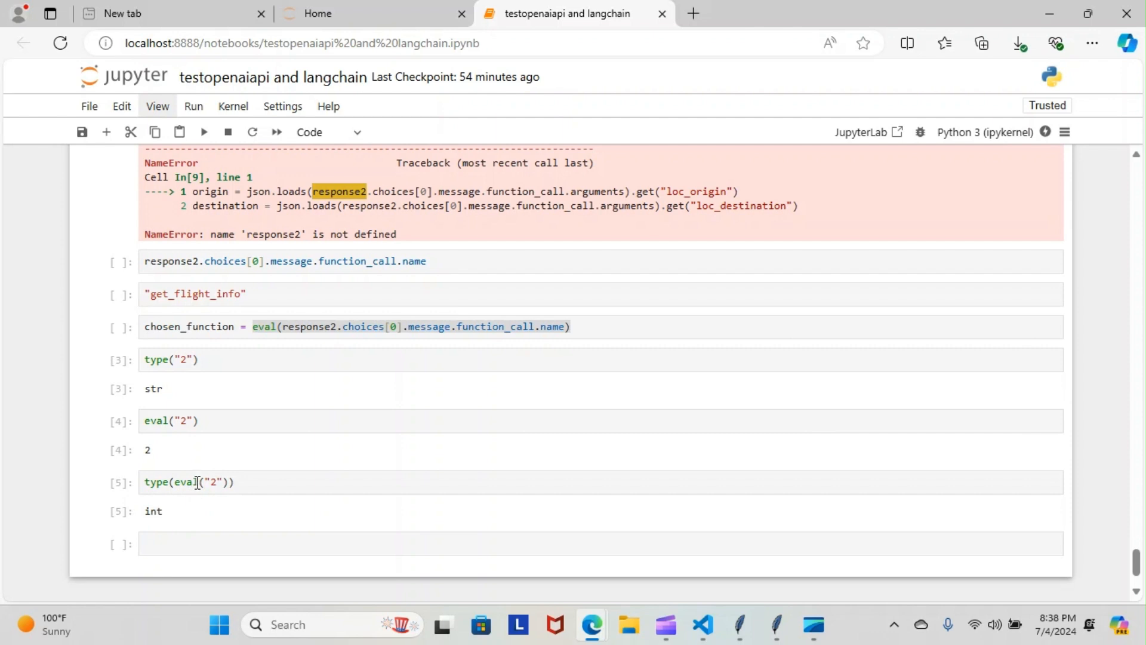
mouse_move(247, 489)
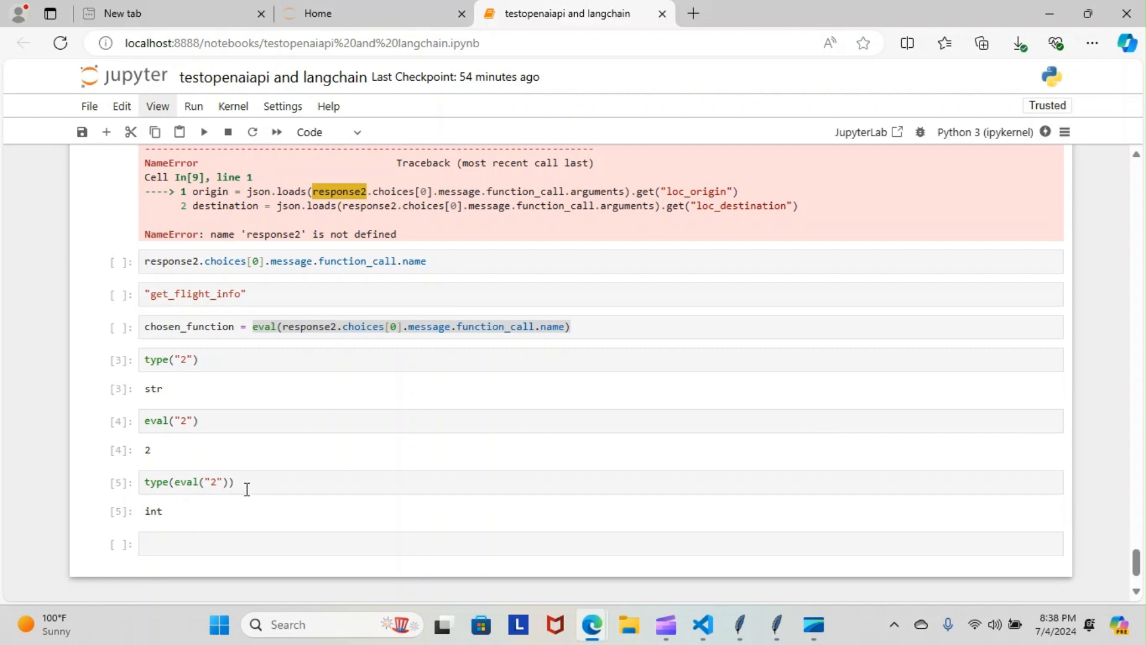
mouse_move(179, 408)
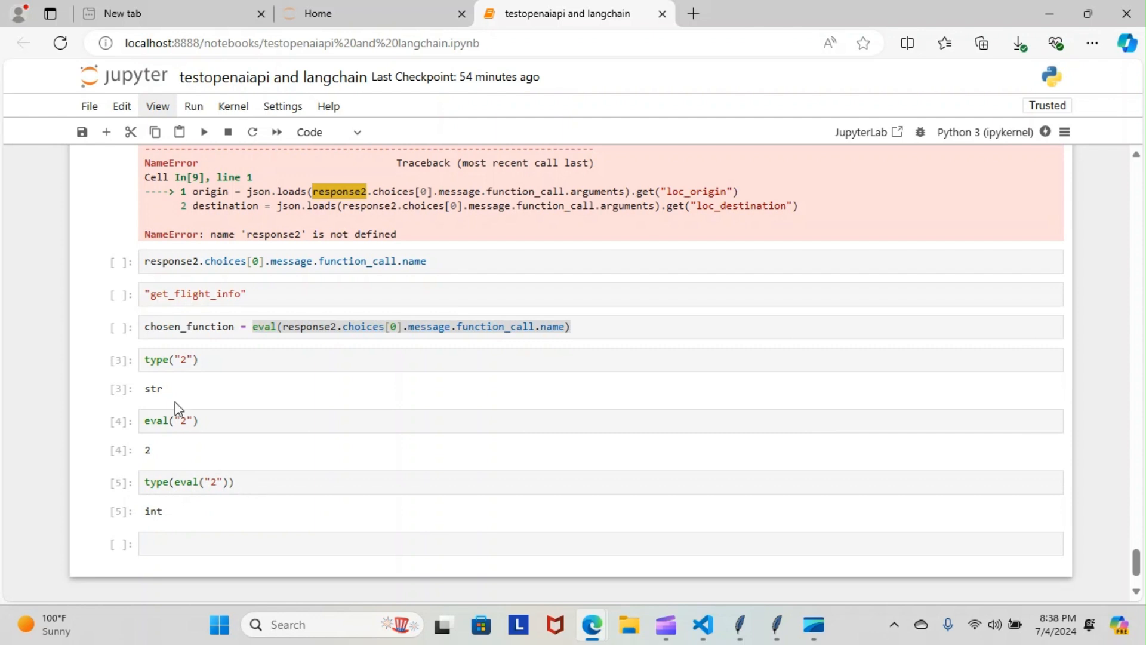
mouse_move(179, 533)
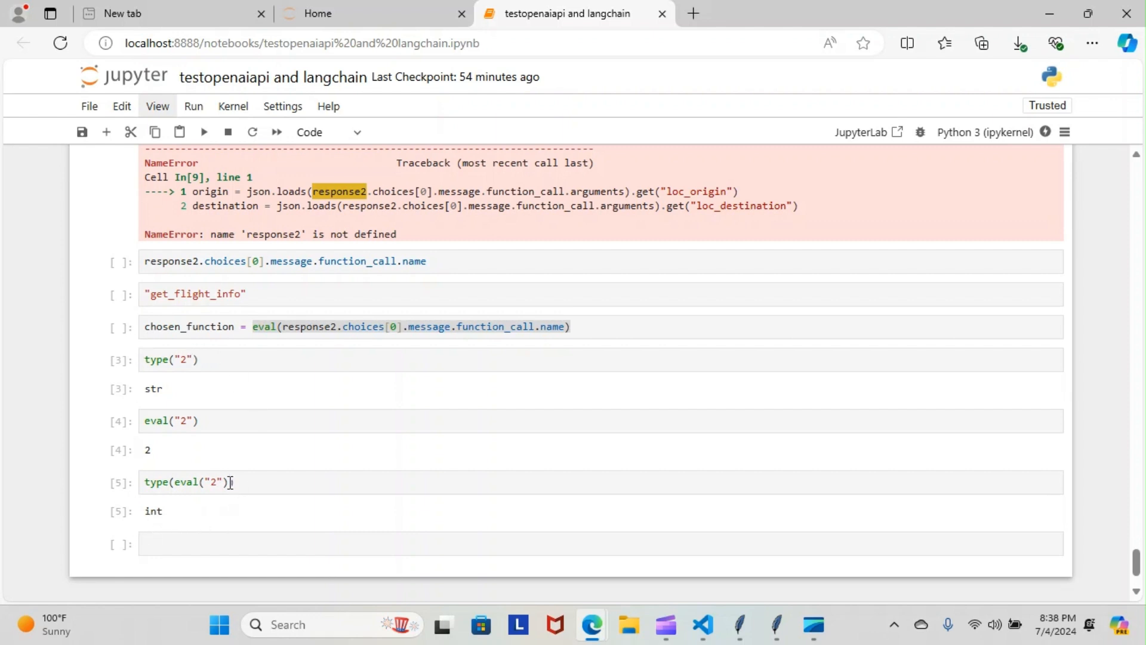
left_click(179, 421)
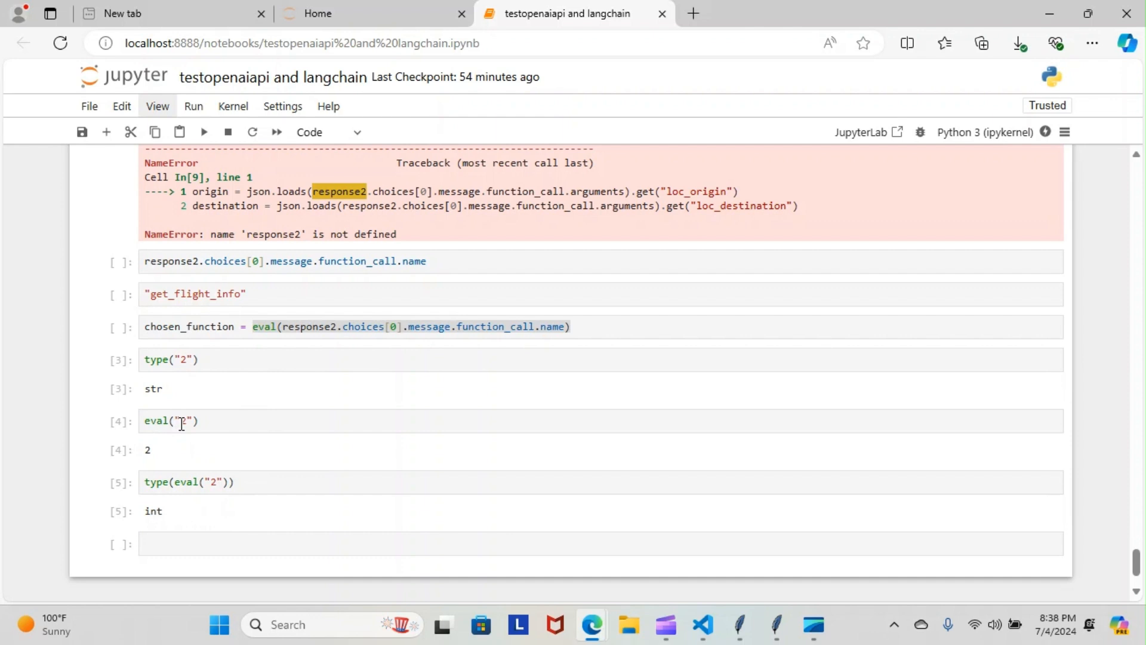
mouse_move(170, 452)
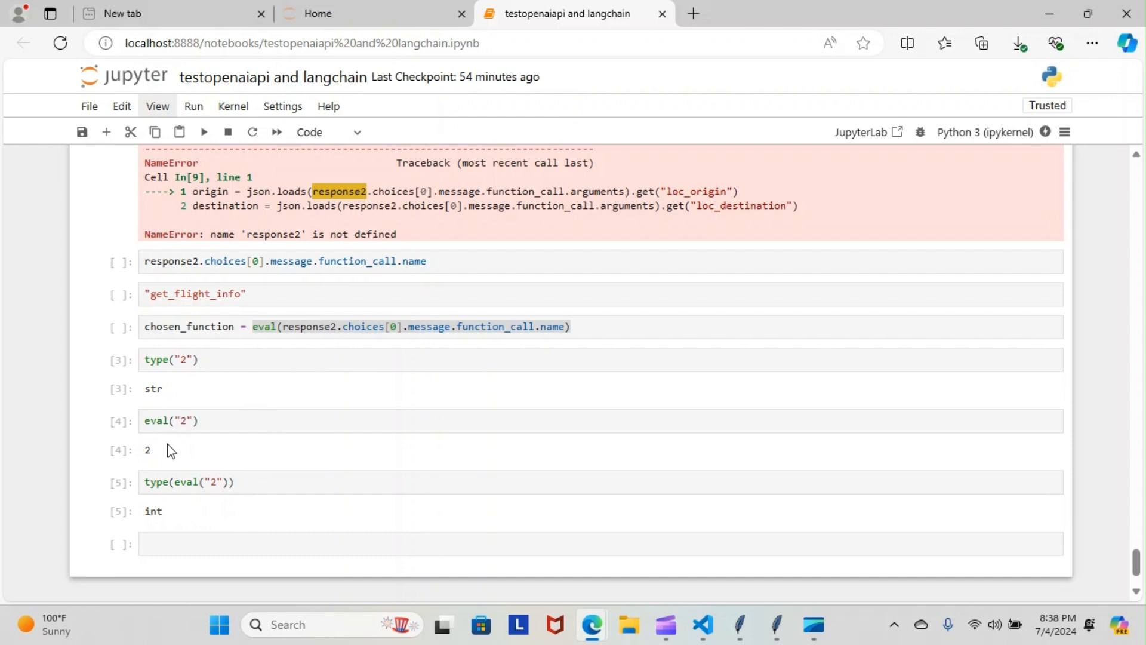
mouse_move(165, 517)
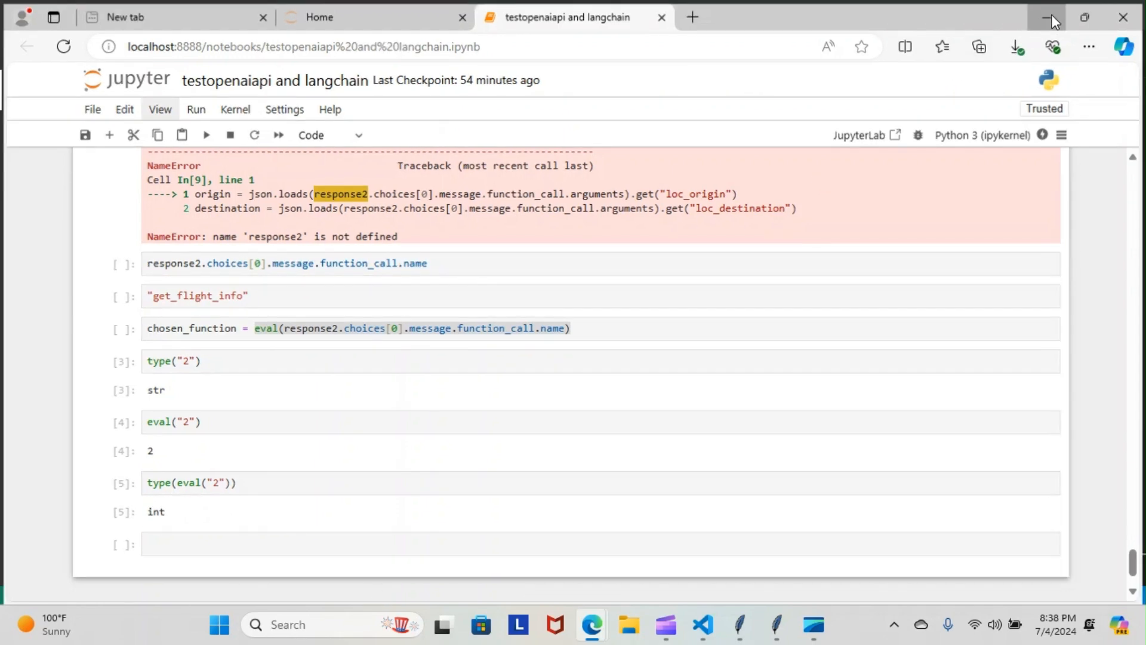
left_click(701, 630)
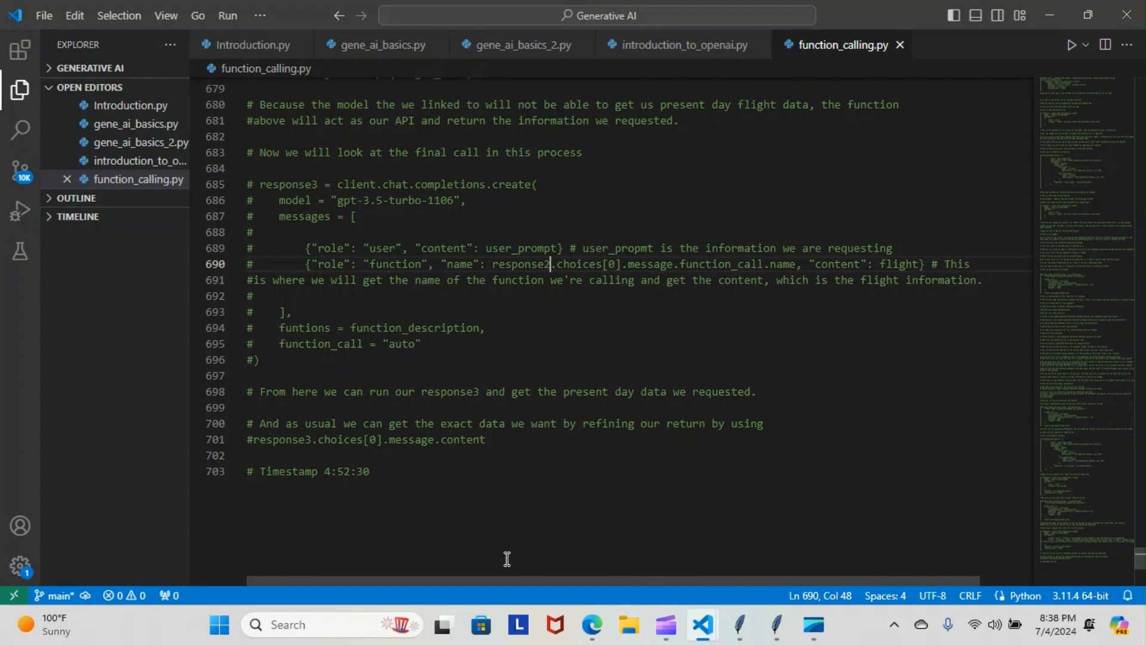
mouse_move(392, 201)
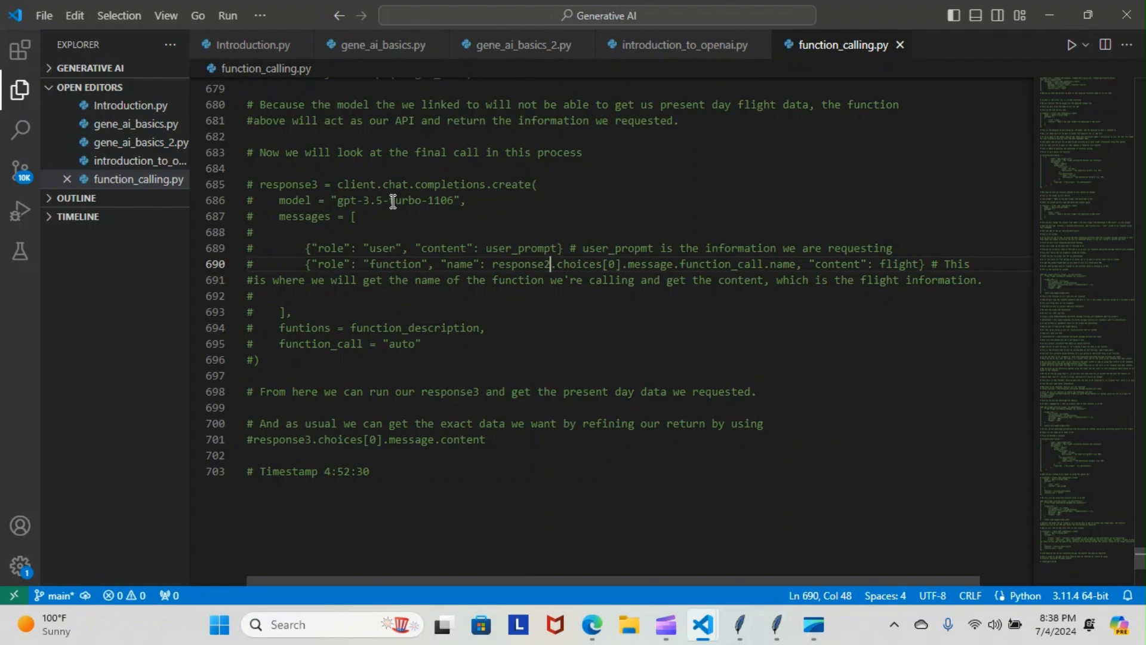
mouse_move(871, 29)
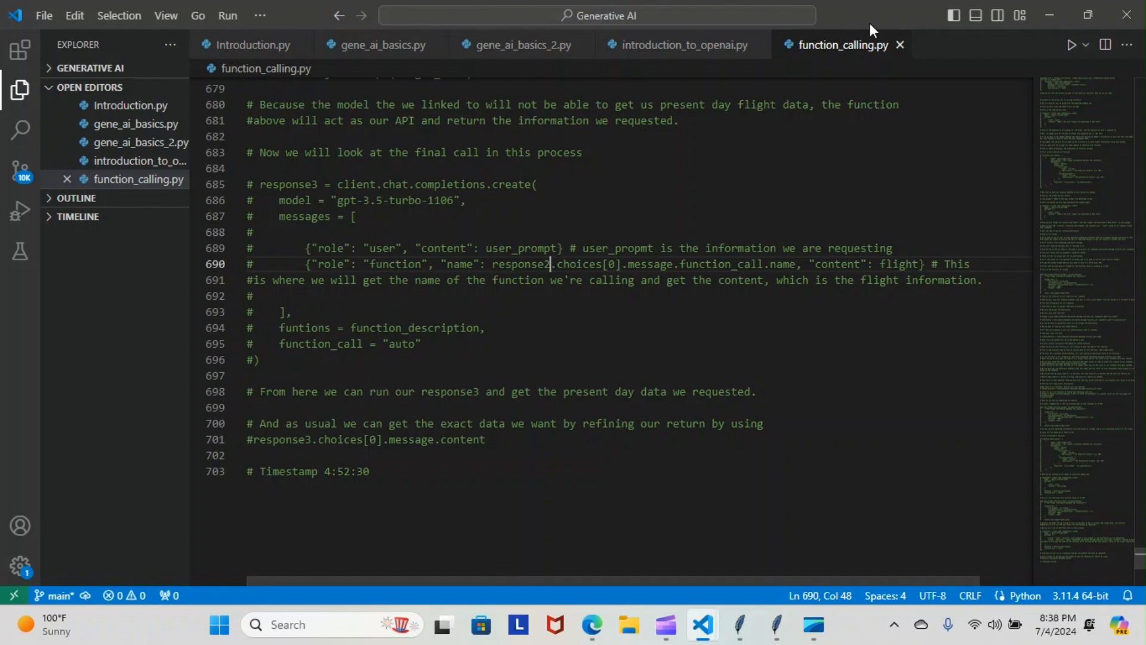
mouse_move(1049, 15)
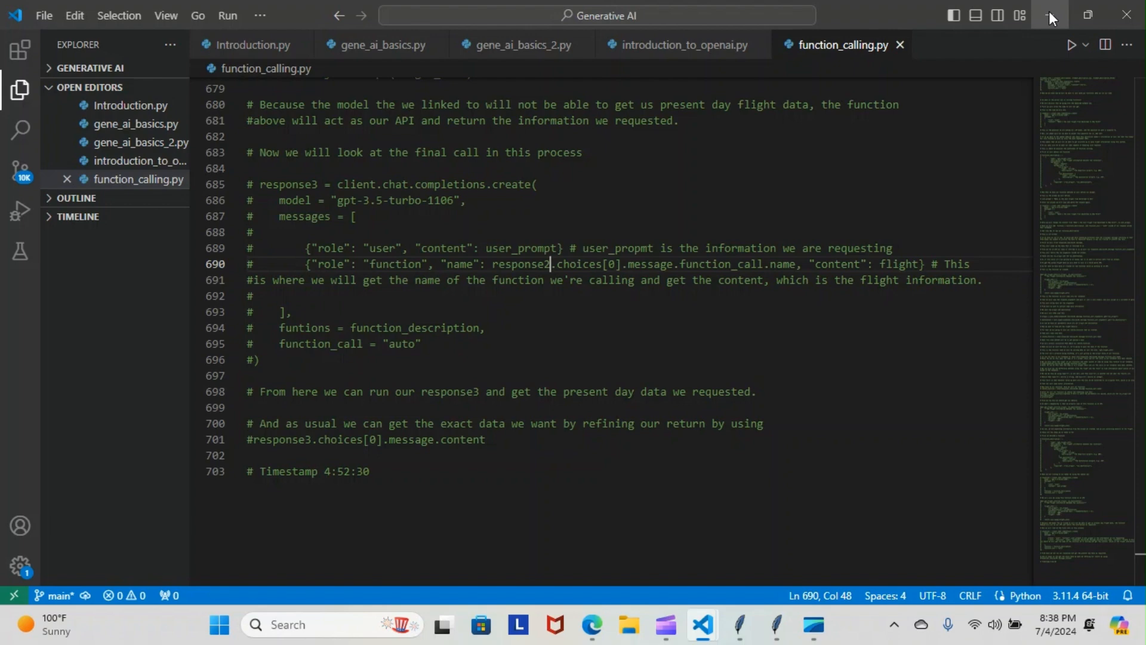
- Minimize Visual Studio Code to reveal the Windows desktop
left_click(1049, 15)
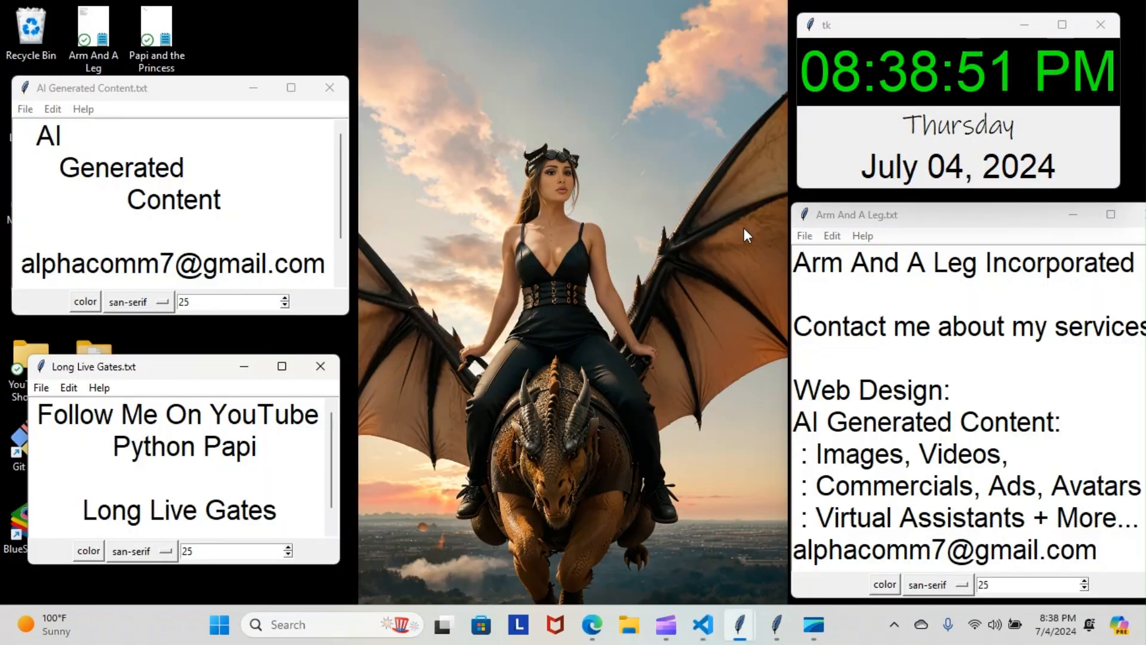